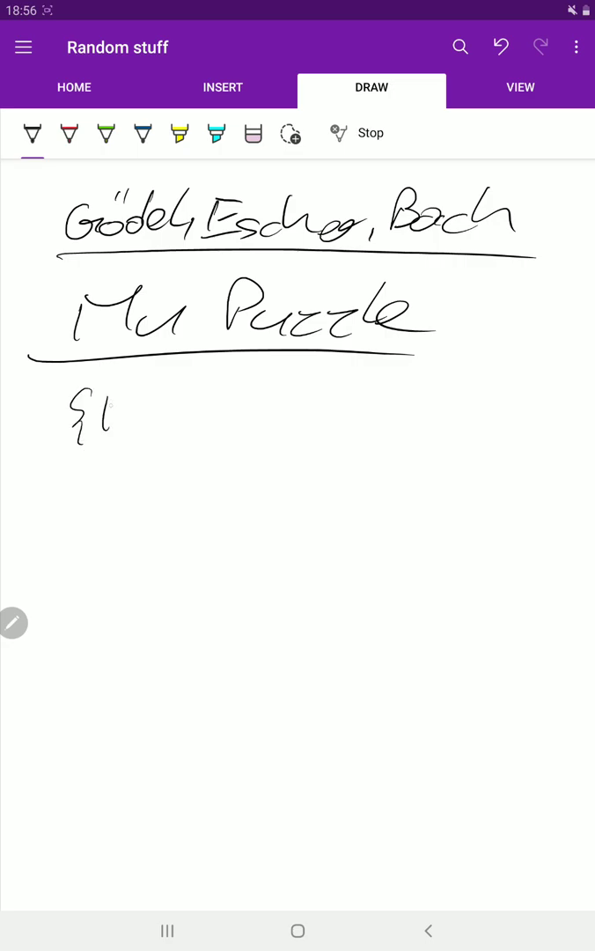
- Handwrite '{M, I, U}: Alphabet' below the heading
left_click_drag(106, 414, 194, 414)
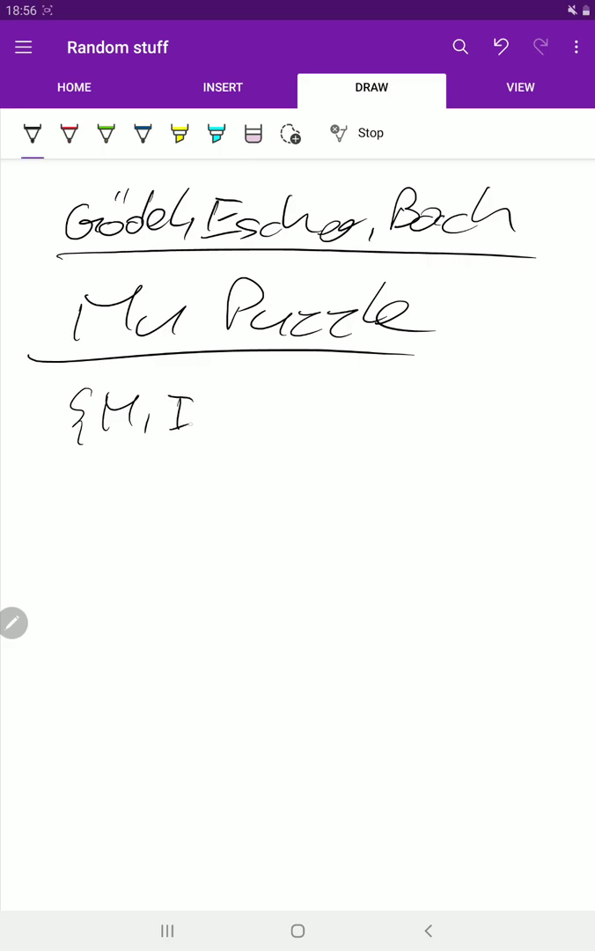
left_click_drag(203, 431, 282, 432)
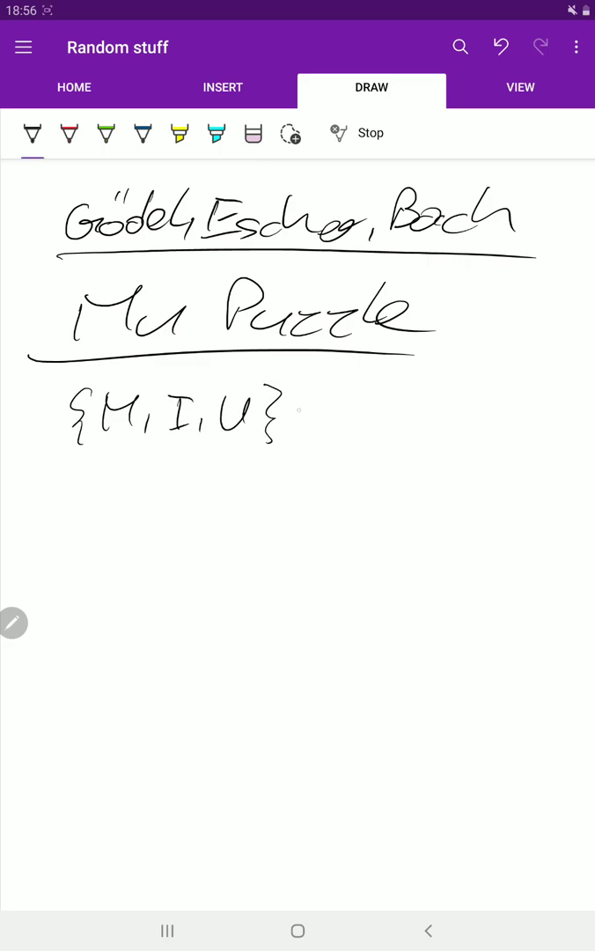
left_click_drag(291, 419, 330, 419)
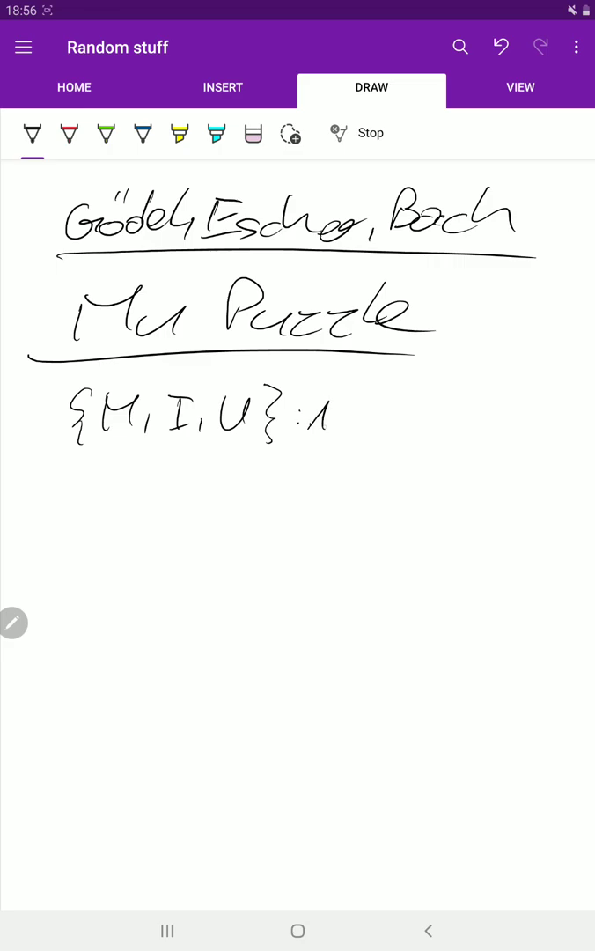
left_click_drag(308, 419, 392, 418)
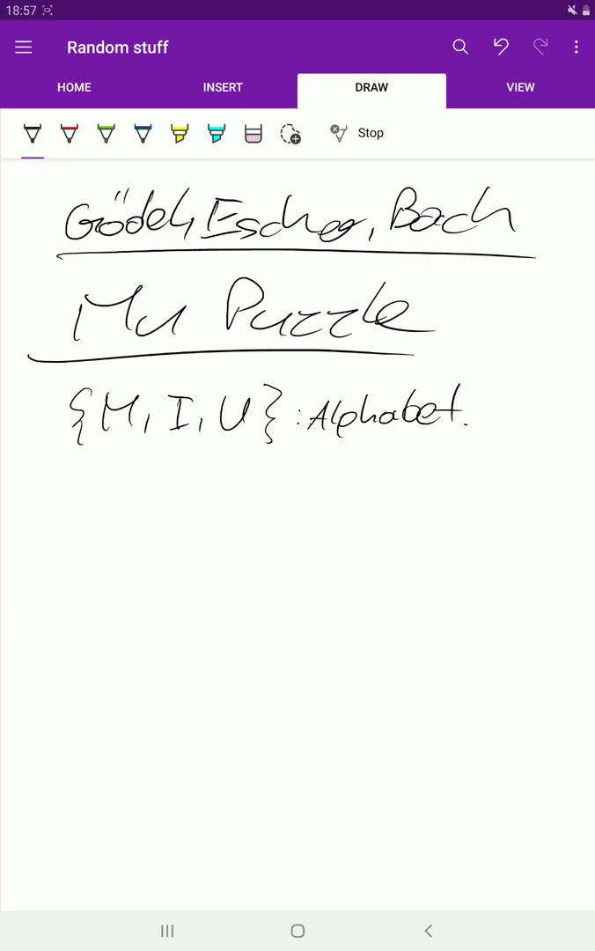
- Handwrite 'Start: MI' on the next line
left_click_drag(66, 493, 118, 480)
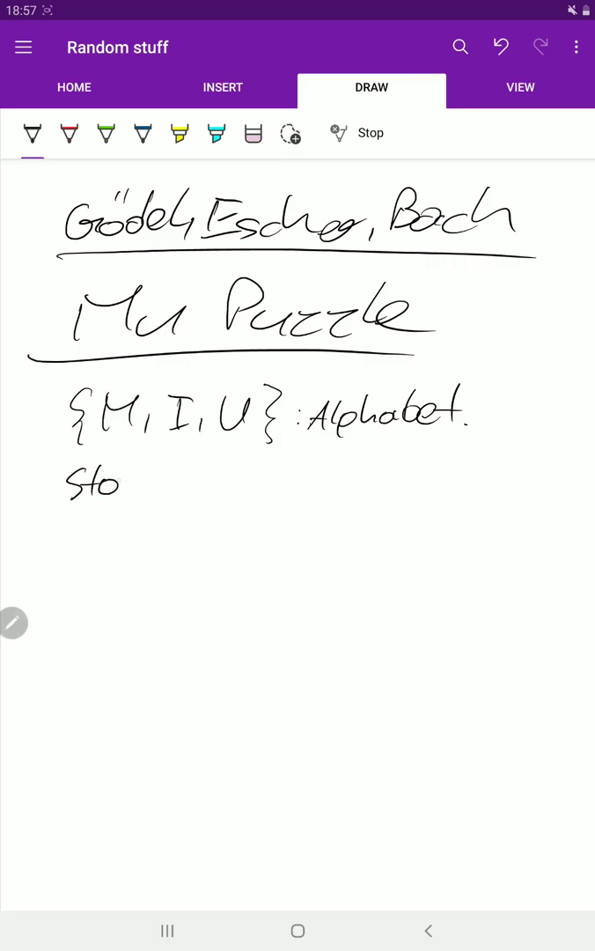
left_click_drag(115, 480, 189, 480)
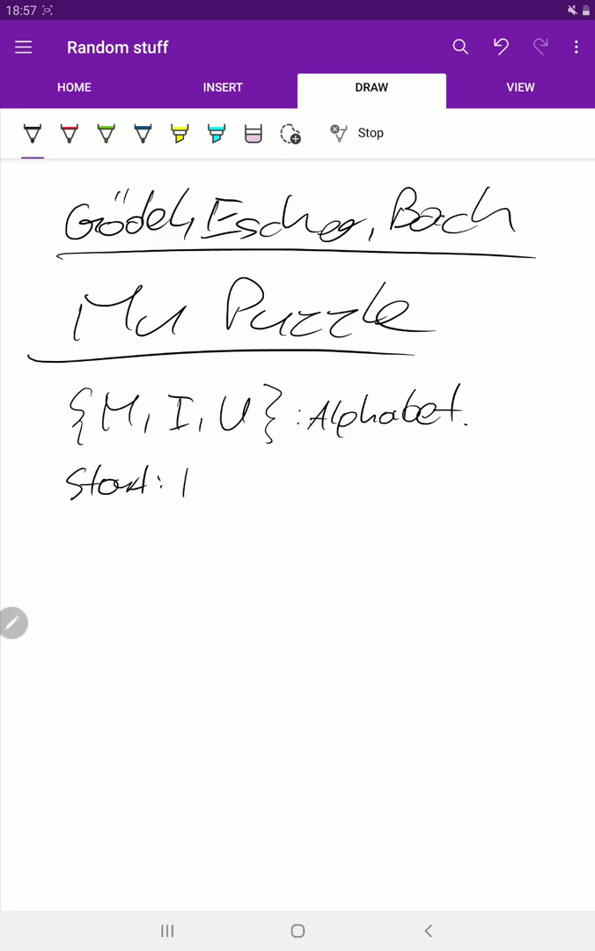
left_click_drag(190, 480, 255, 480)
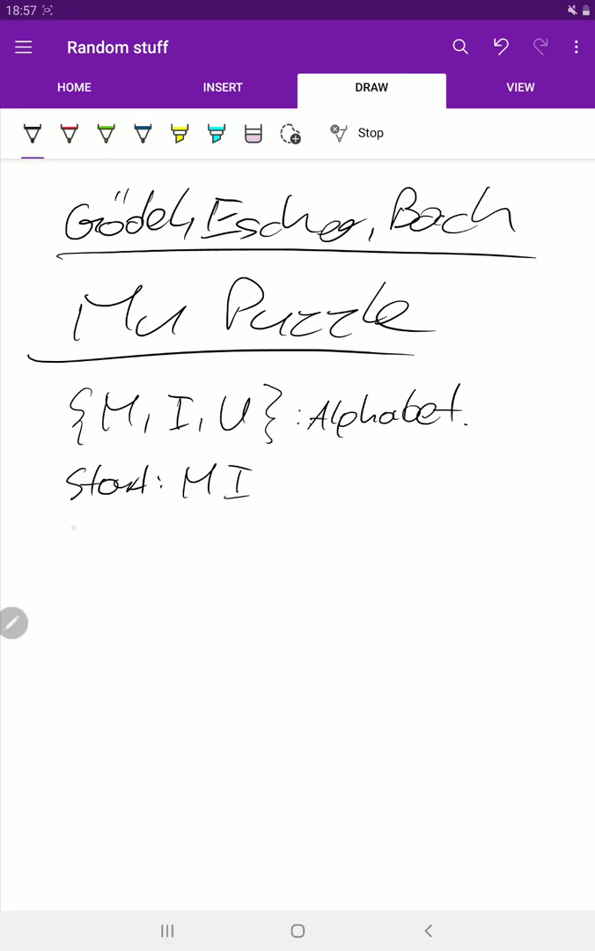
- Handwrite 'Goal: MU' beneath the Start line
left_click_drag(57, 546, 132, 529)
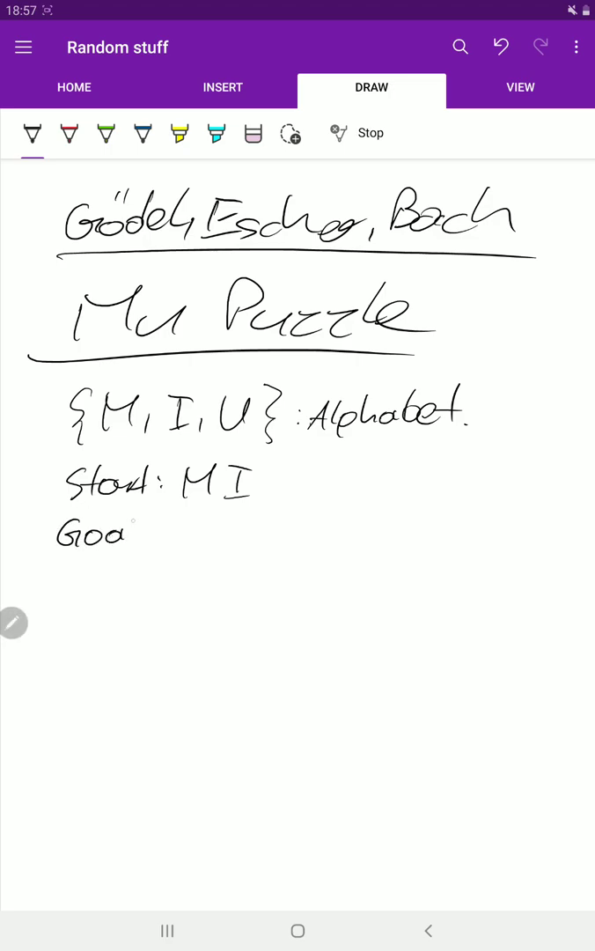
left_click_drag(124, 533, 176, 529)
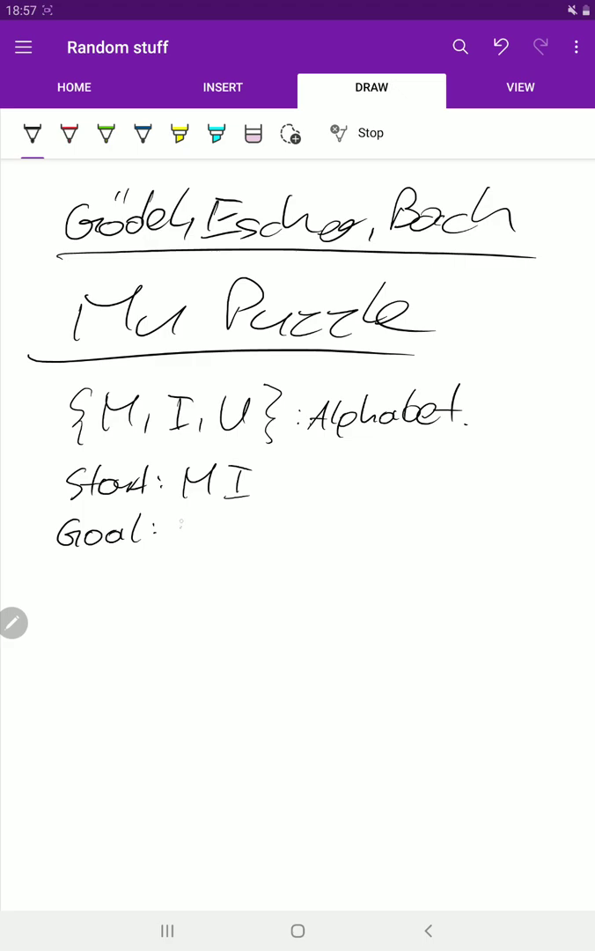
left_click_drag(176, 528, 212, 520)
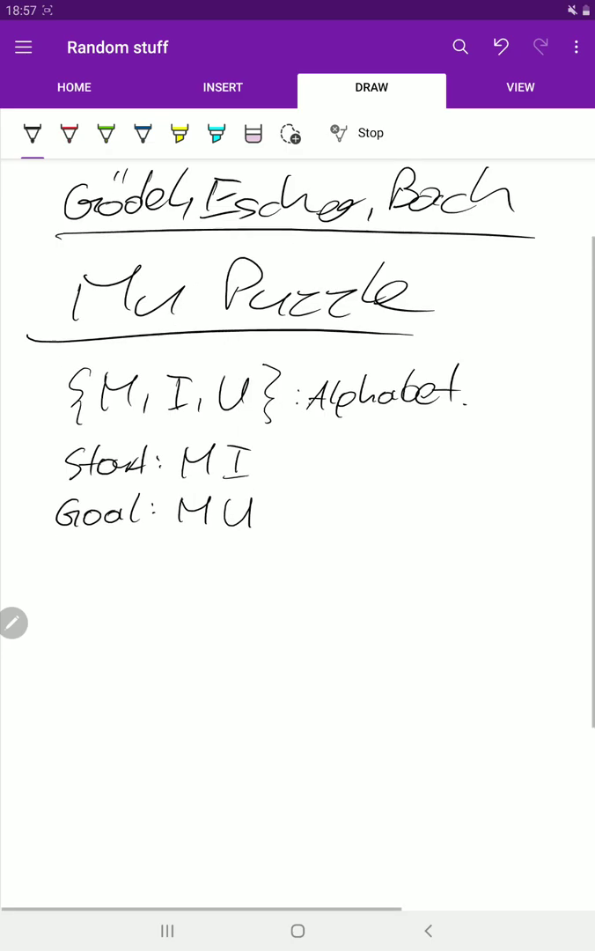
scroll("down", 3)
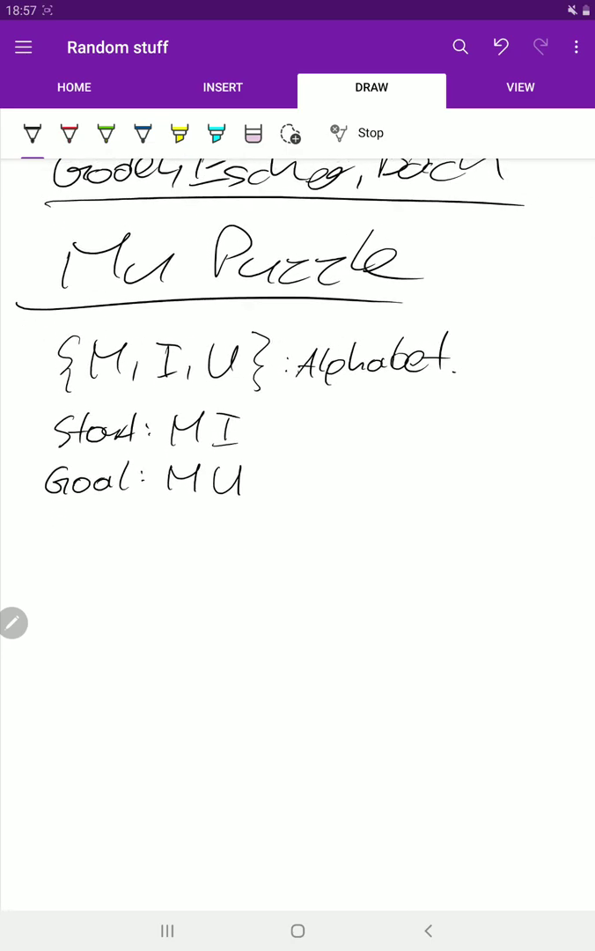
- Write an underlined 'Rules:' heading and rule 1 'Mx∈L => Mxx∈L', and mark Start as MI∈L
left_click_drag(54, 529, 72, 559)
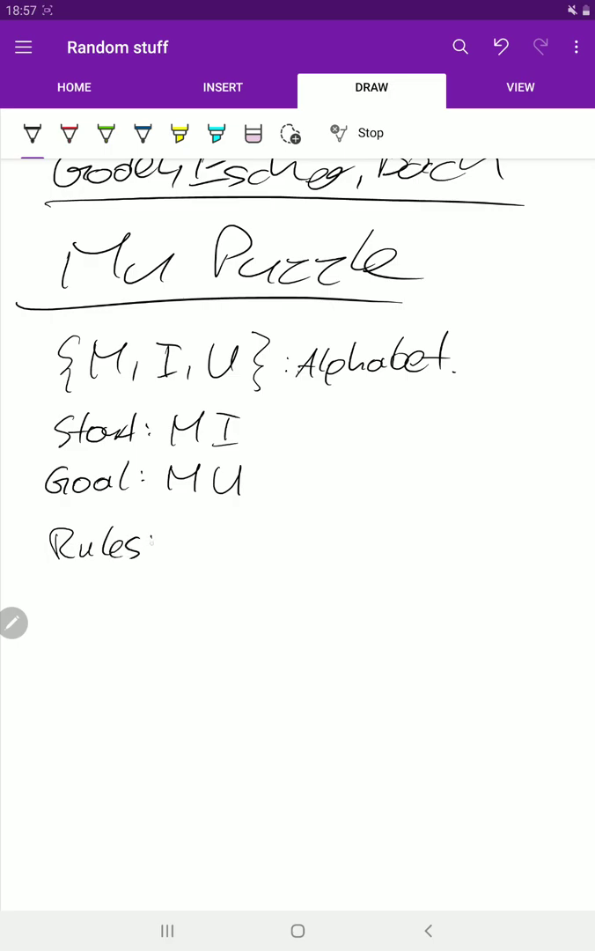
left_click_drag(48, 568, 154, 567)
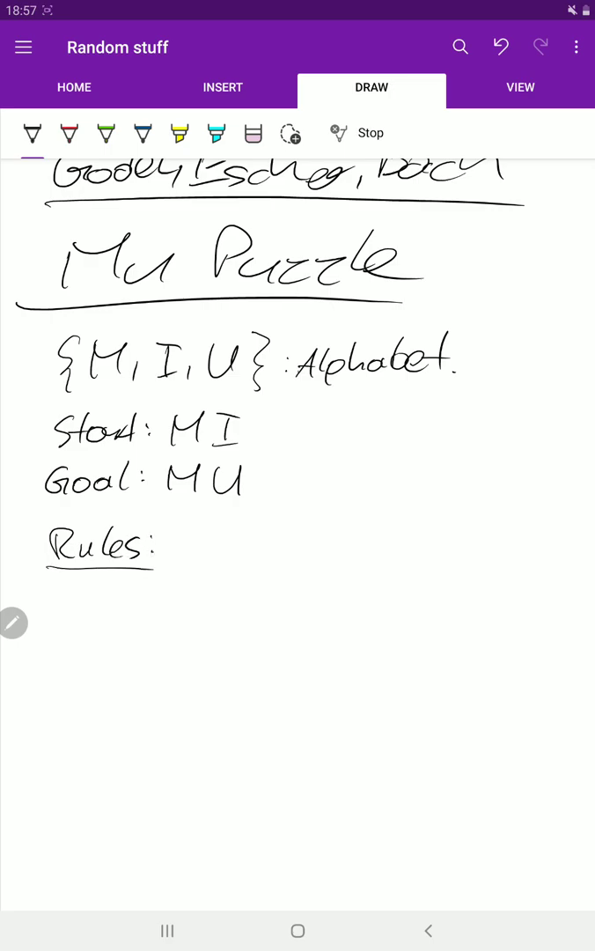
left_click_drag(171, 555, 190, 533)
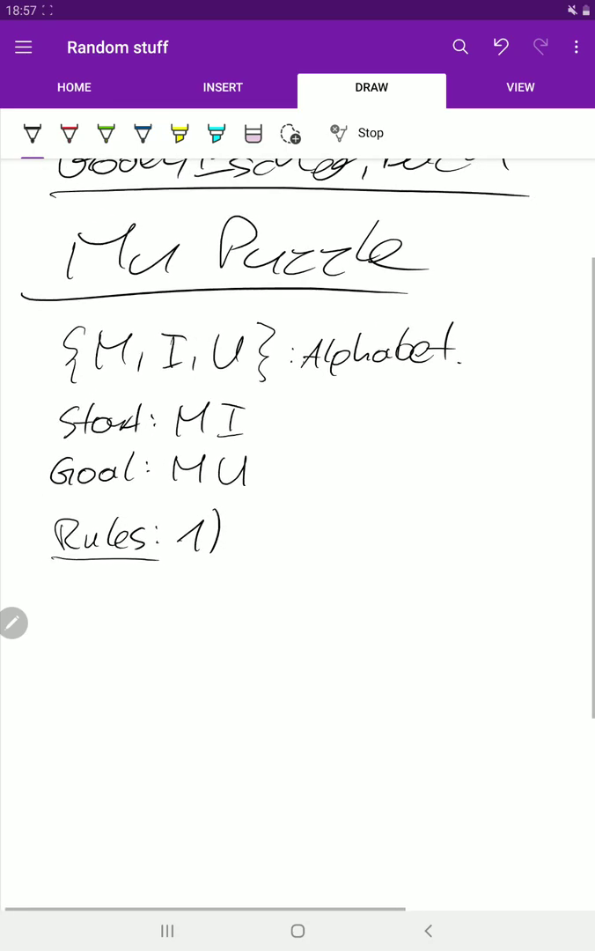
left_click_drag(231, 529, 264, 551)
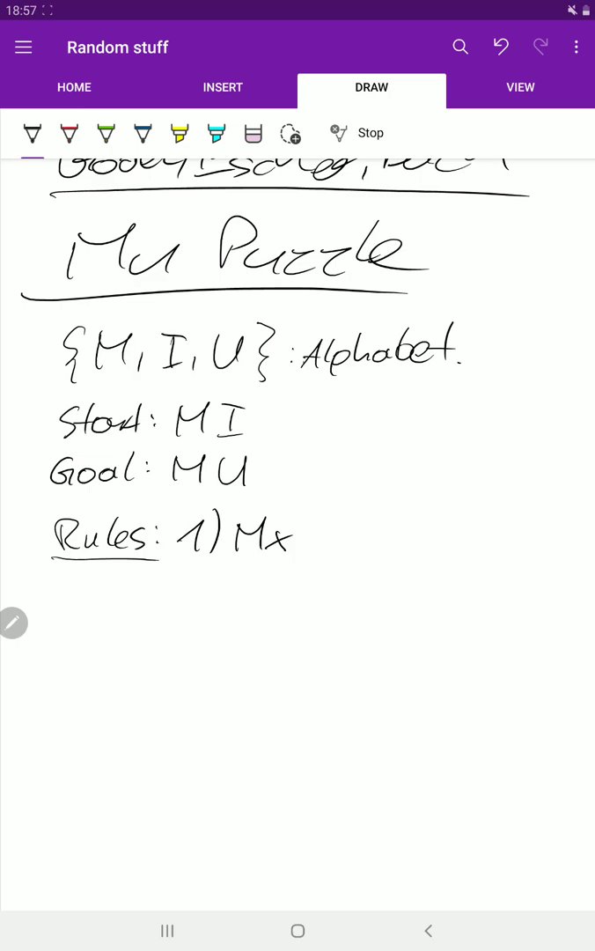
left_click_drag(264, 432, 321, 423)
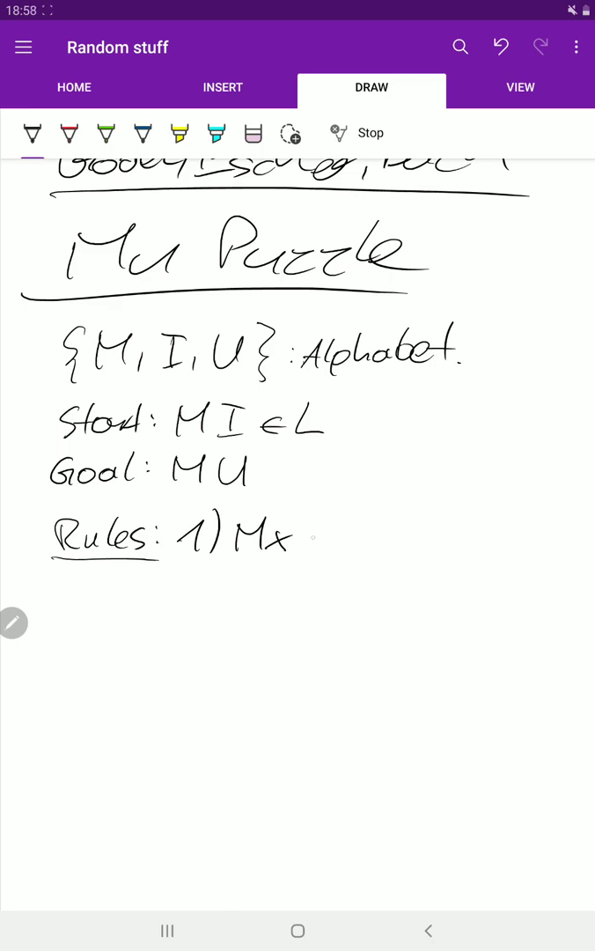
left_click_drag(295, 542, 348, 529)
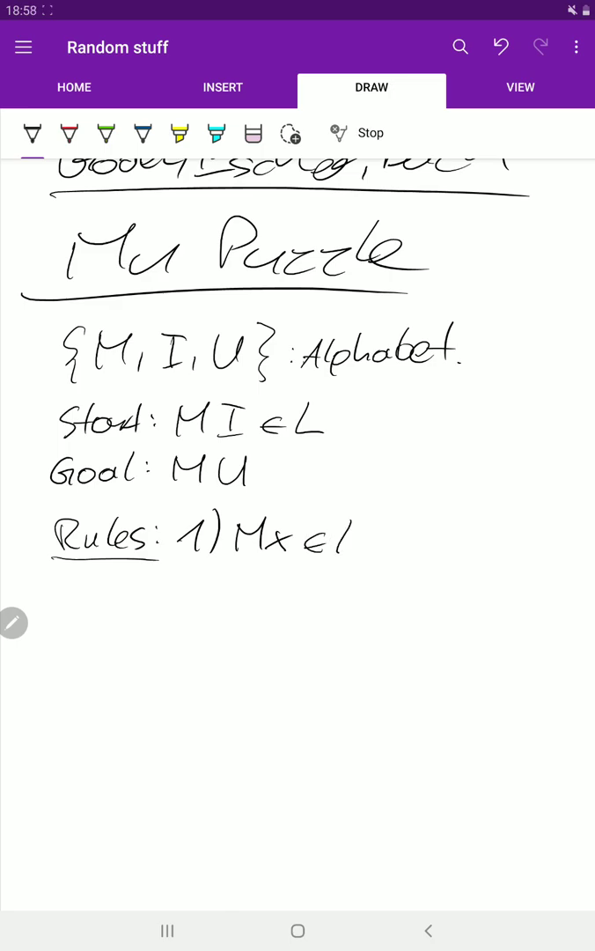
left_click_drag(370, 542, 449, 542)
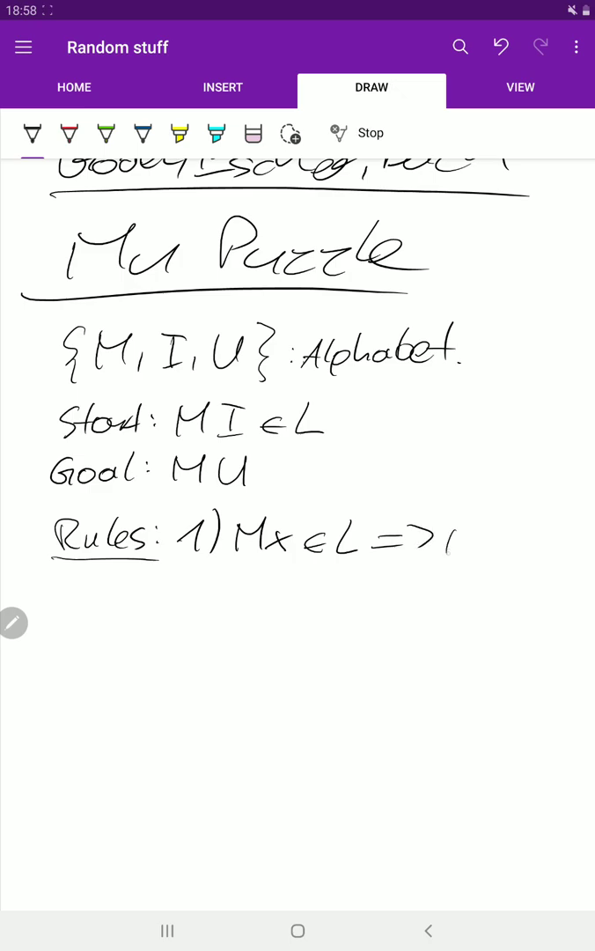
left_click_drag(447, 559, 509, 538)
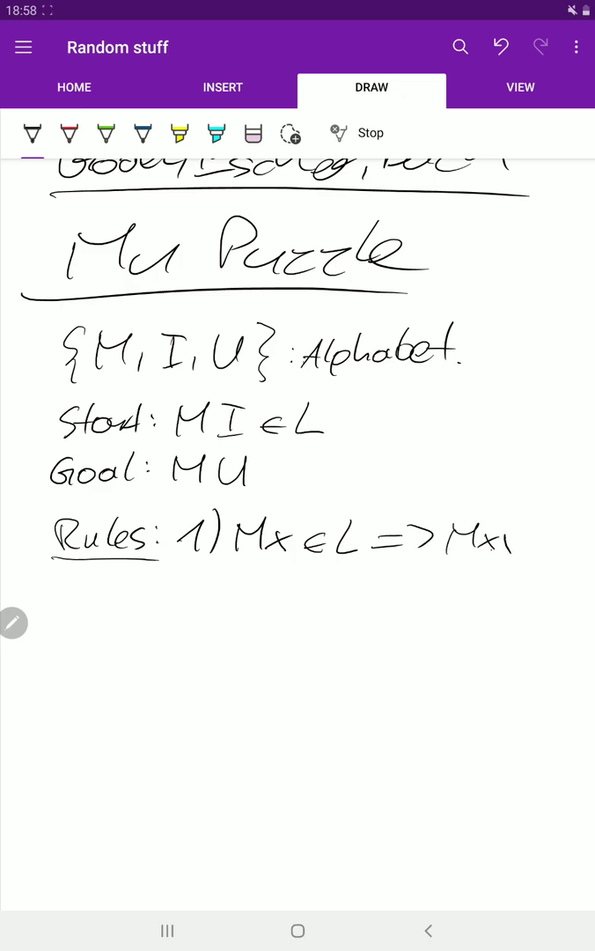
left_click_drag(489, 550, 560, 555)
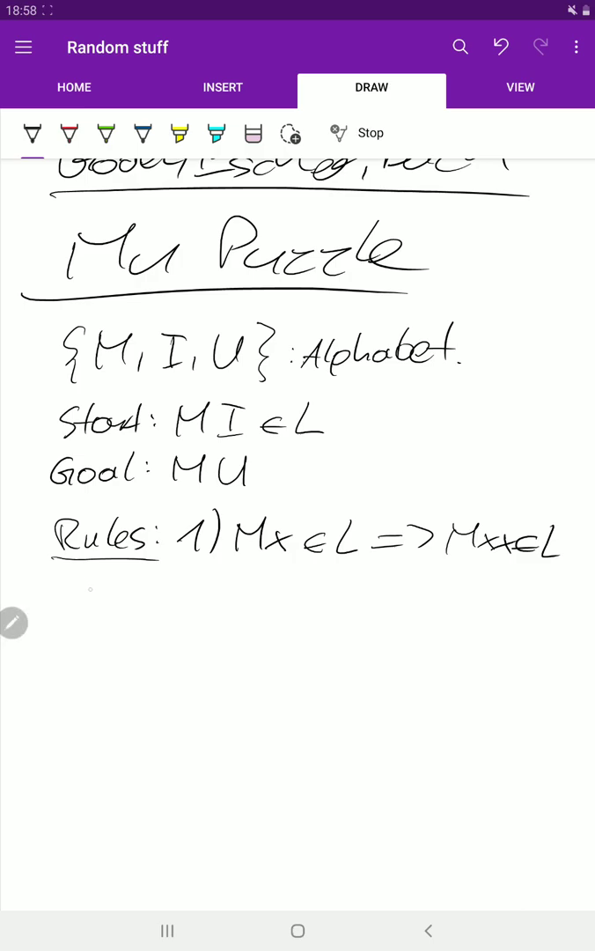
- Write the rule 1 example 'MIU∈L => MIUIU∈L'
left_click_drag(83, 612, 115, 607)
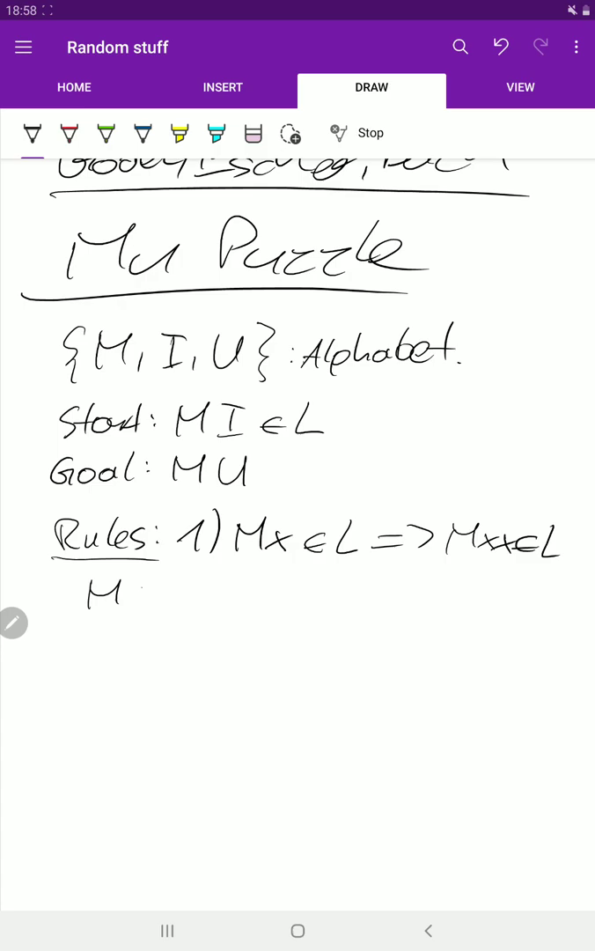
left_click_drag(132, 586, 154, 608)
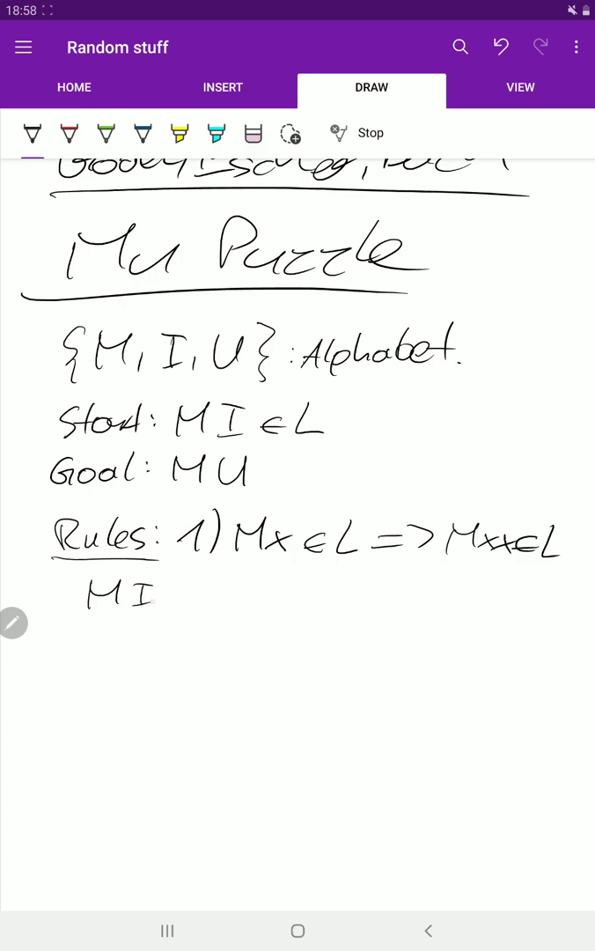
left_click_drag(163, 595, 247, 599)
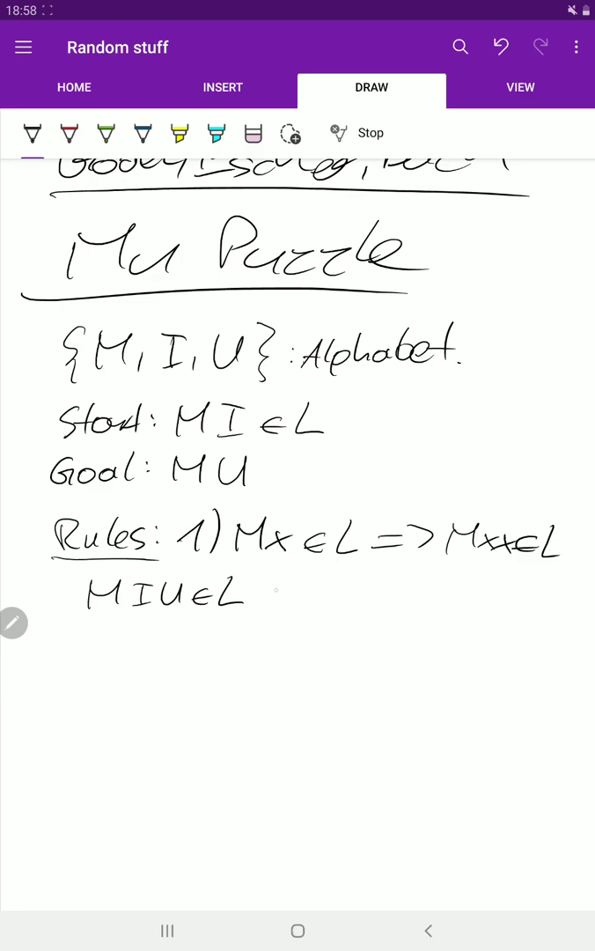
left_click_drag(264, 599, 379, 599)
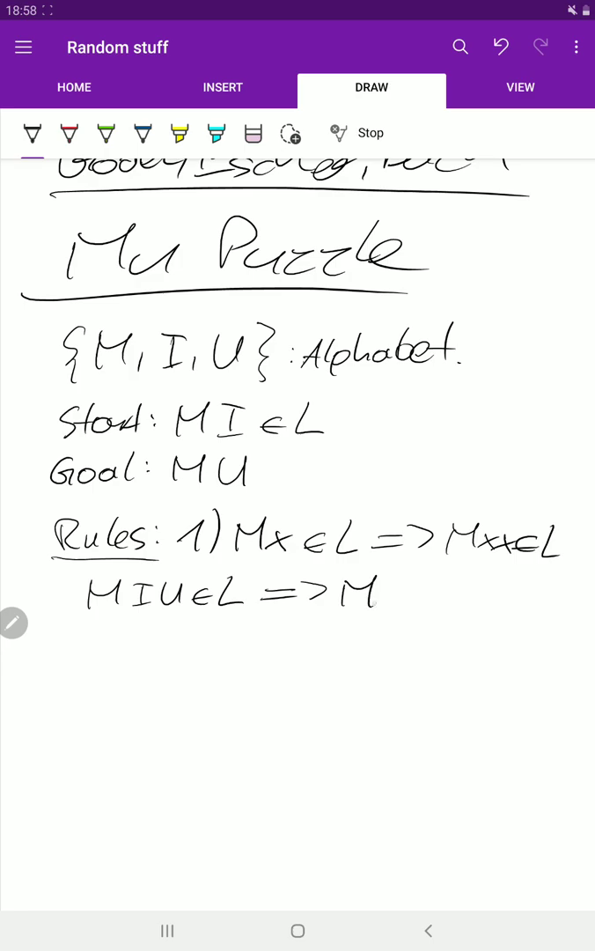
left_click_drag(361, 590, 432, 599)
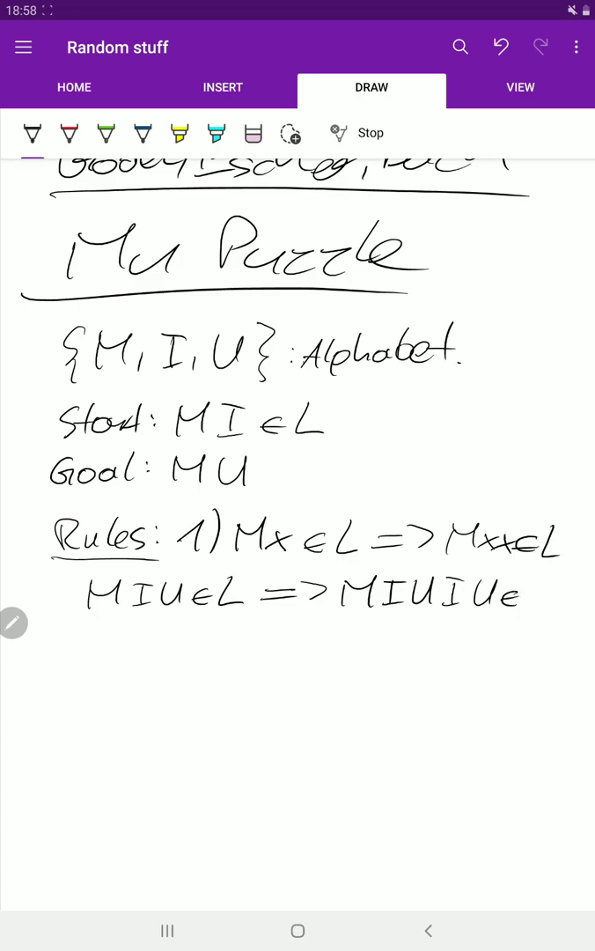
left_click_drag(66, 582, 542, 608)
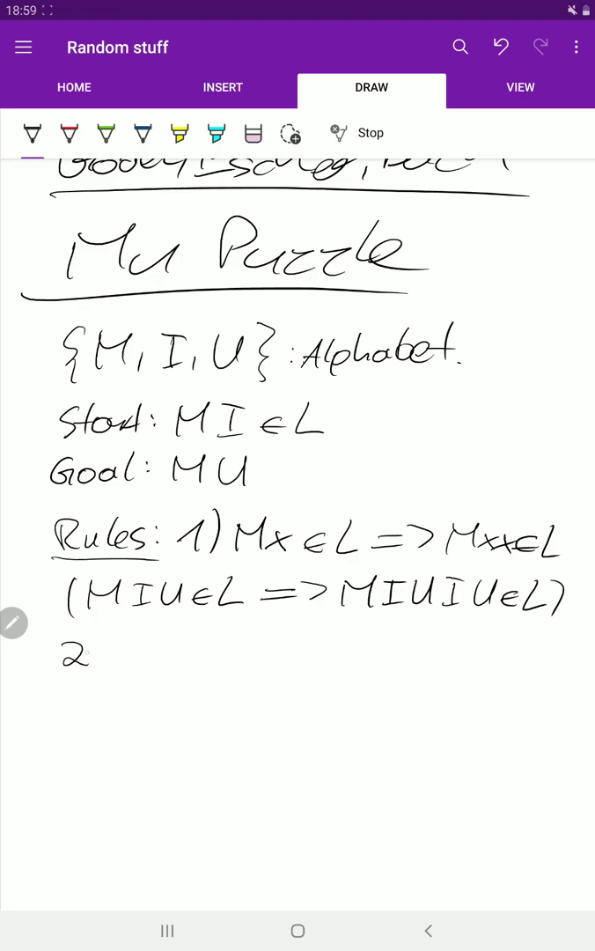
- Write rule 2: if the last letter is I, you may append U
left_click_drag(97, 639, 101, 669)
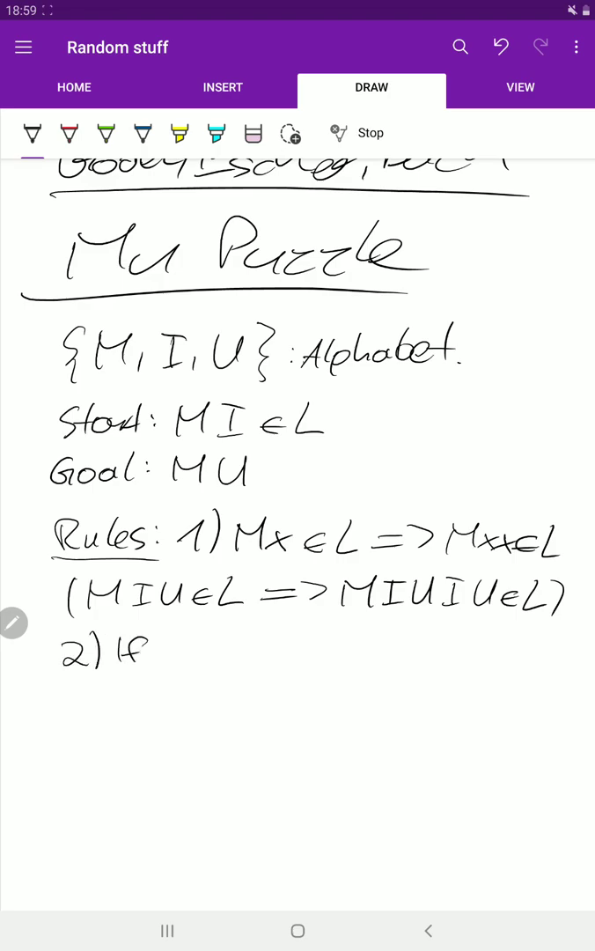
left_click_drag(167, 652, 224, 648)
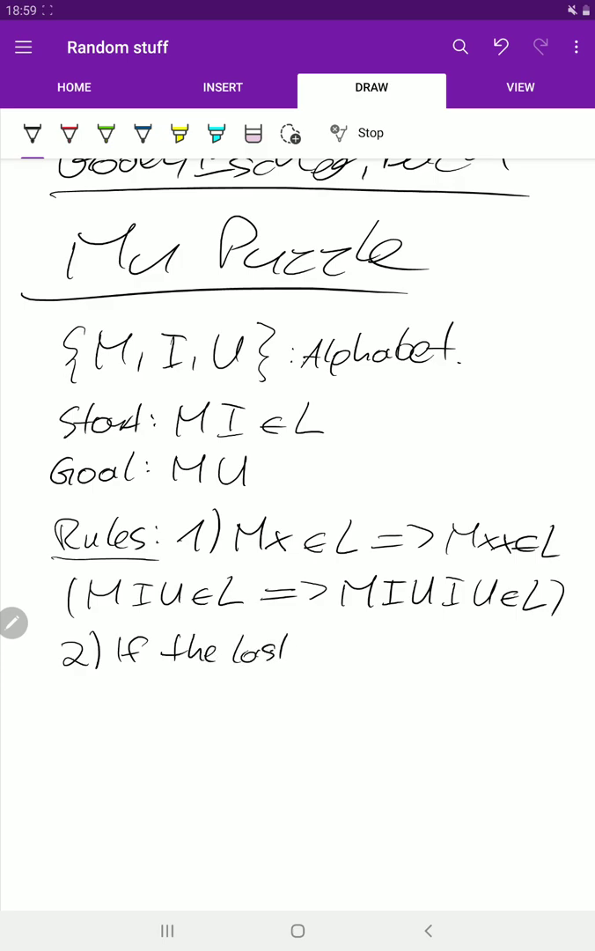
left_click_drag(291, 652, 353, 648)
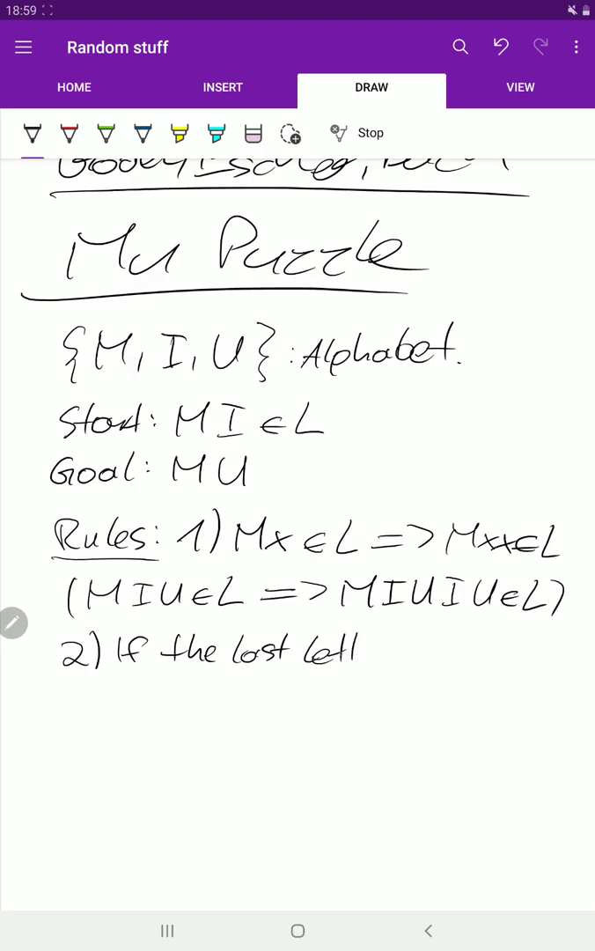
left_click_drag(335, 656, 423, 656)
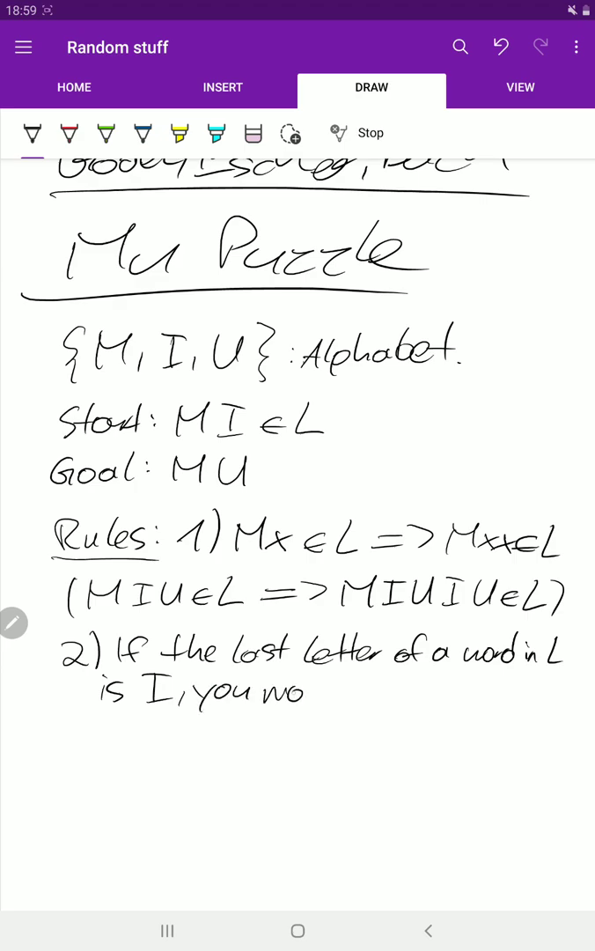
left_click_drag(282, 691, 361, 691)
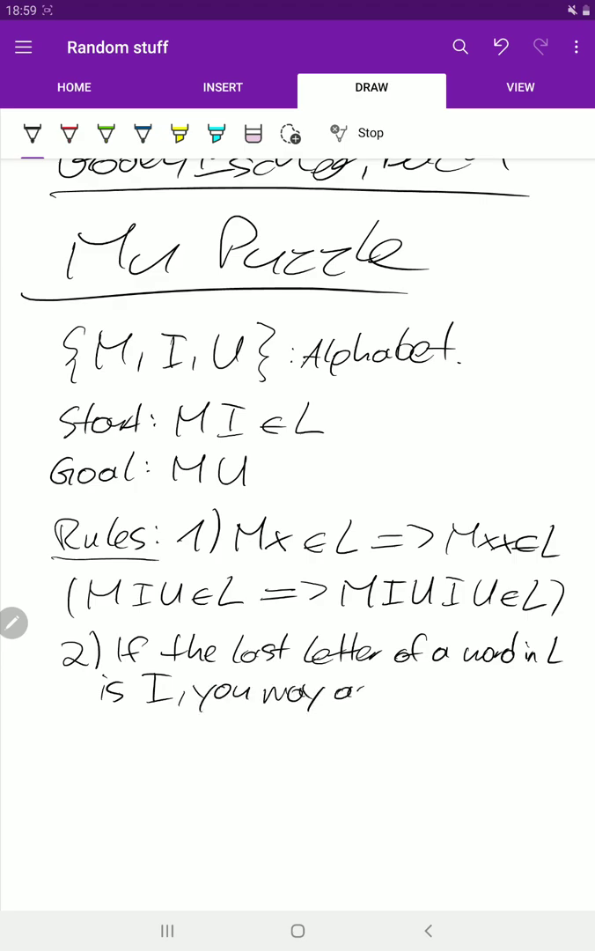
left_click_drag(343, 691, 427, 691)
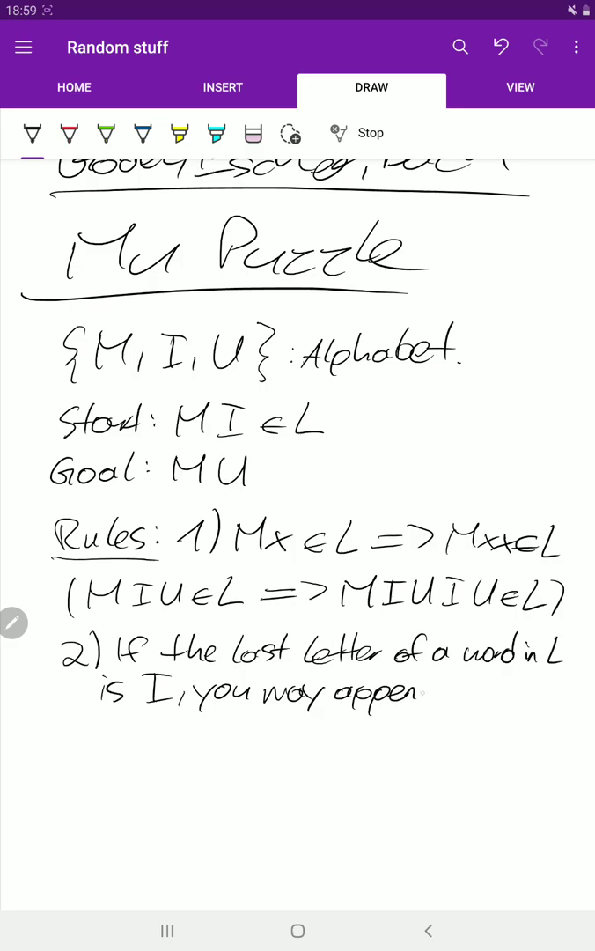
left_click_drag(431, 696, 476, 705)
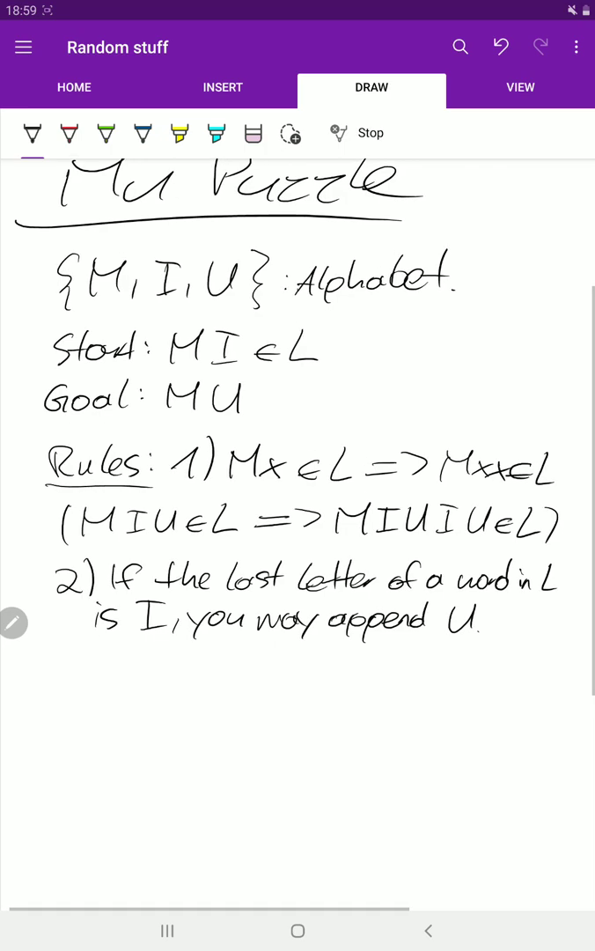
- Add bracketed examples 'MI∈L => MIU∈L' and 'MIU∈L ⇏ MIUU∈L'
left_click_drag(80, 652, 84, 696)
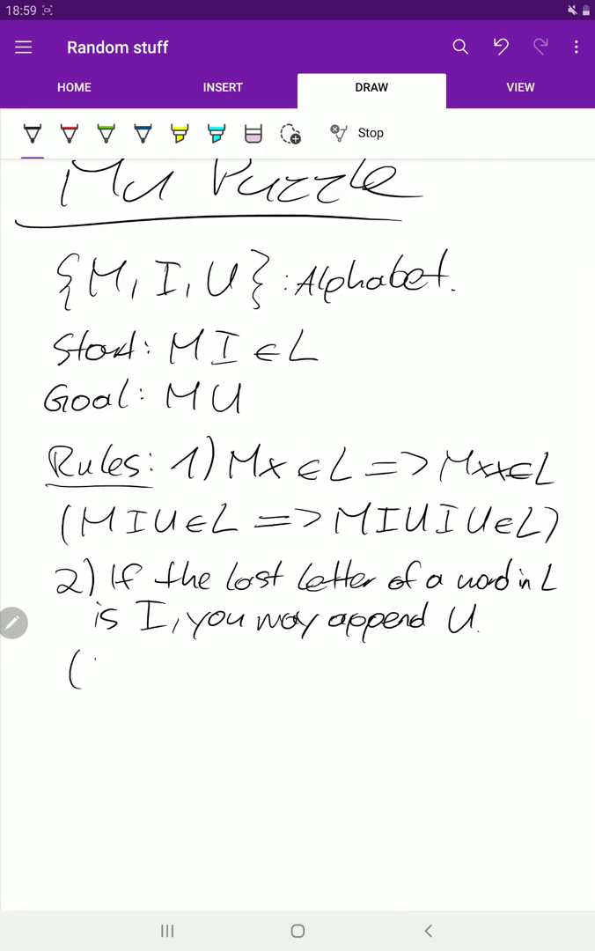
left_click_drag(88, 669, 159, 670)
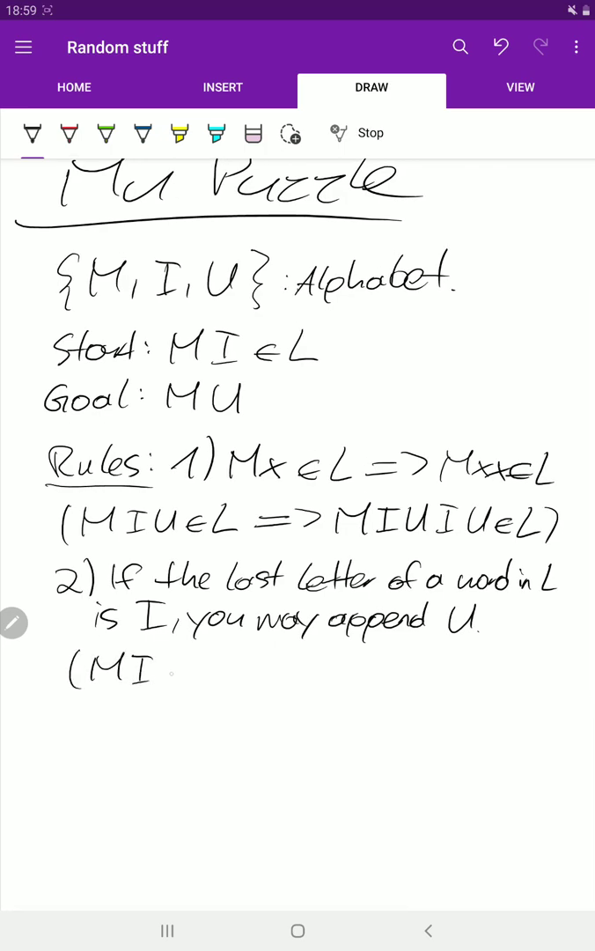
left_click_drag(176, 669, 225, 678)
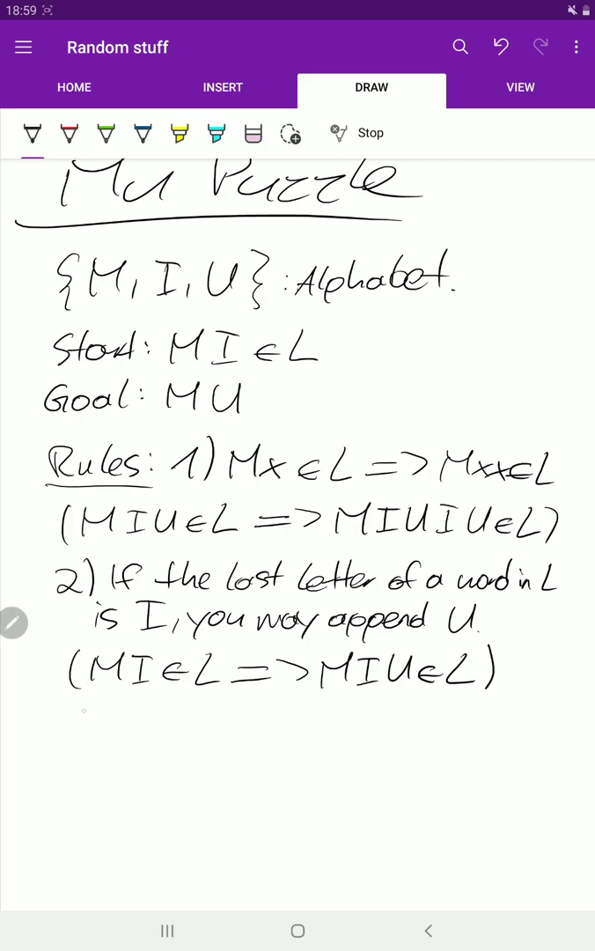
left_click_drag(69, 722, 128, 722)
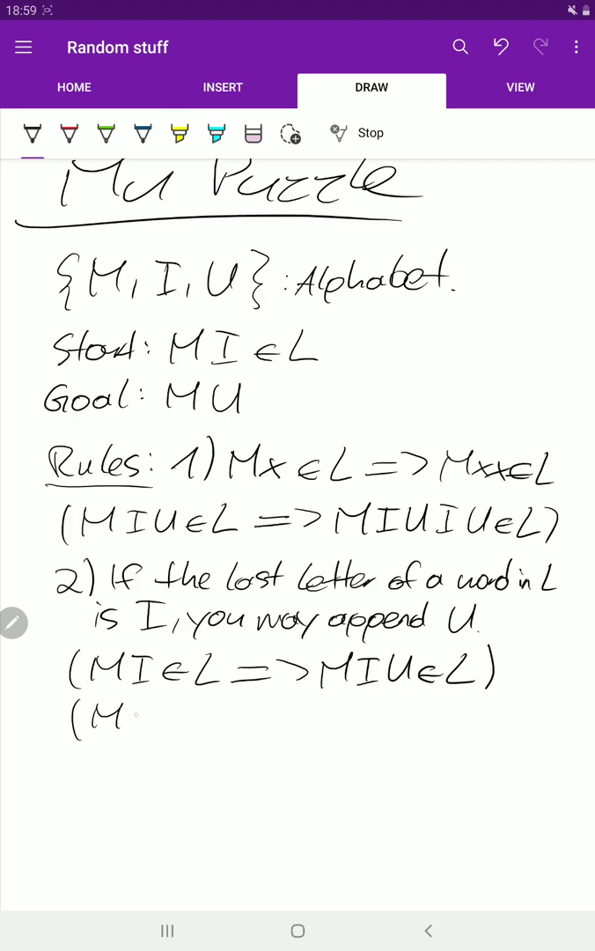
left_click_drag(132, 718, 185, 718)
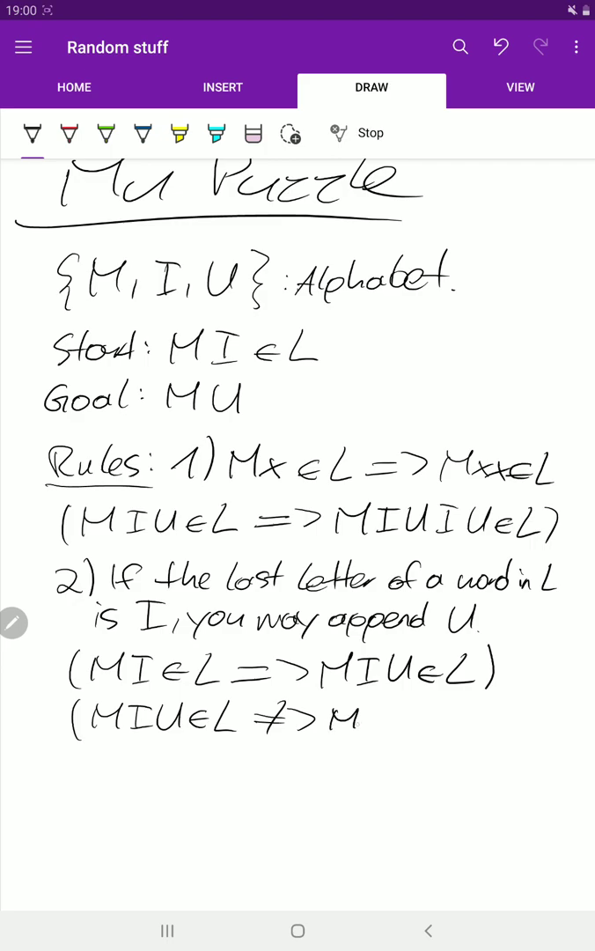
left_click_drag(361, 722, 369, 705)
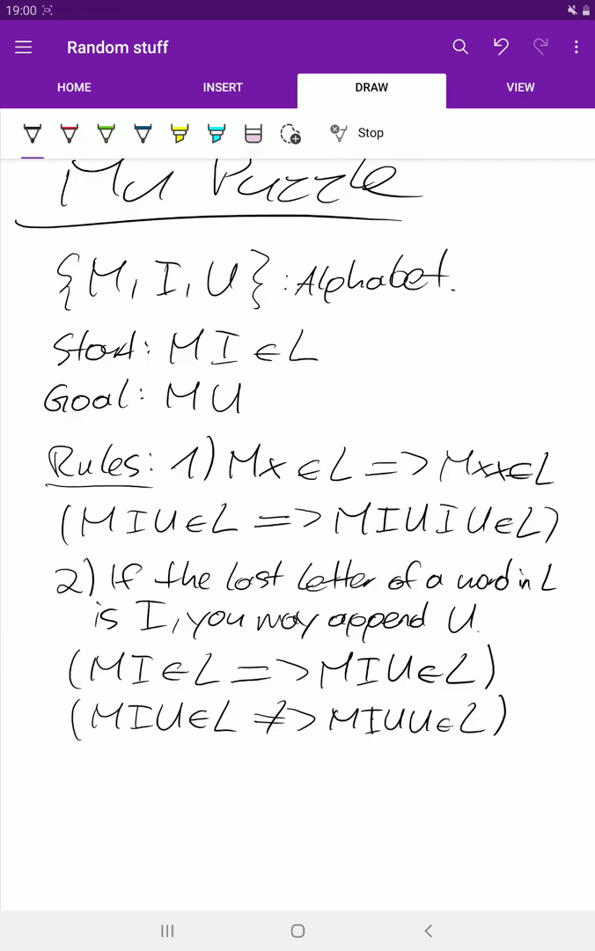
- Write rule 3 'You may cancel UU' below rule 2
scroll("down", 3)
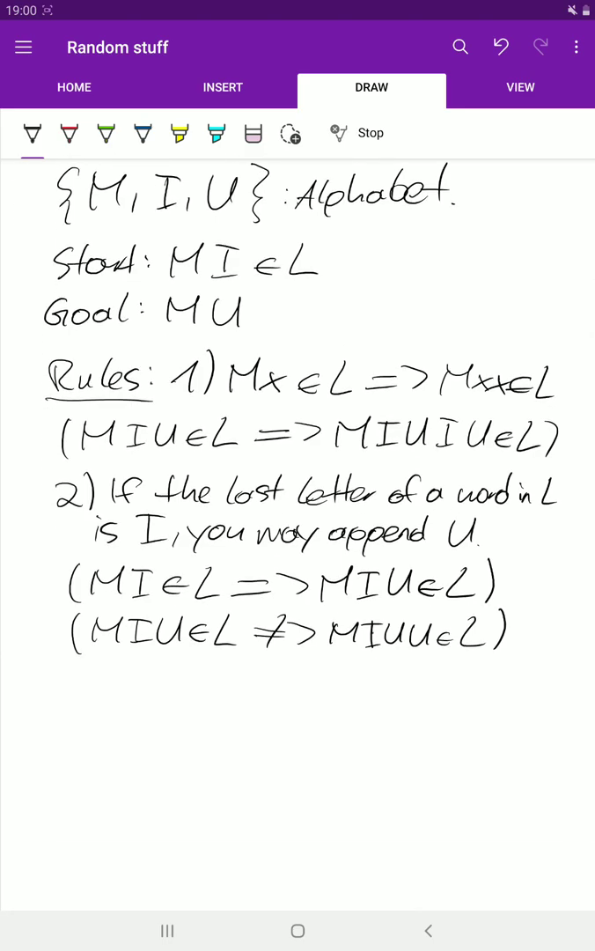
scroll("down", 3)
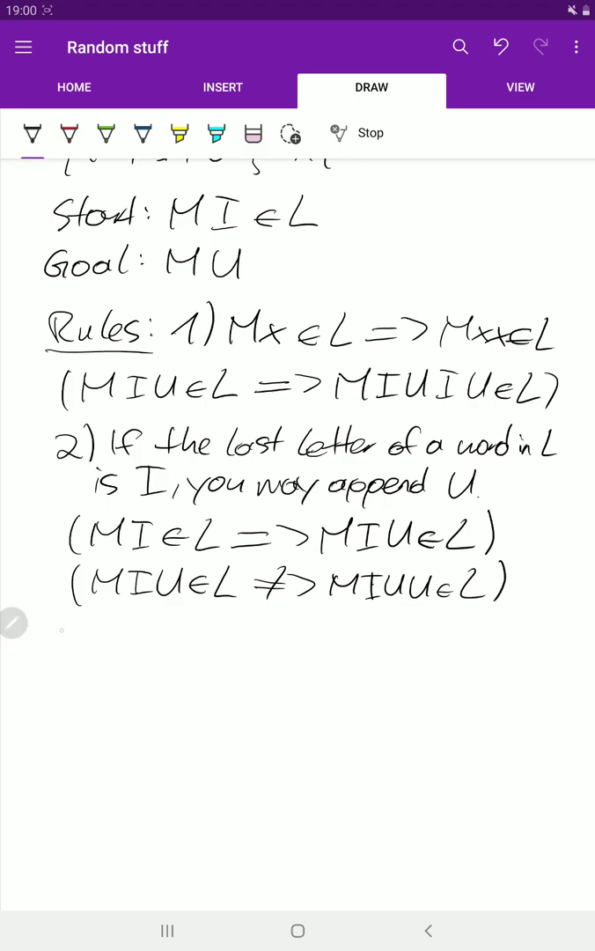
left_click_drag(66, 634, 97, 665)
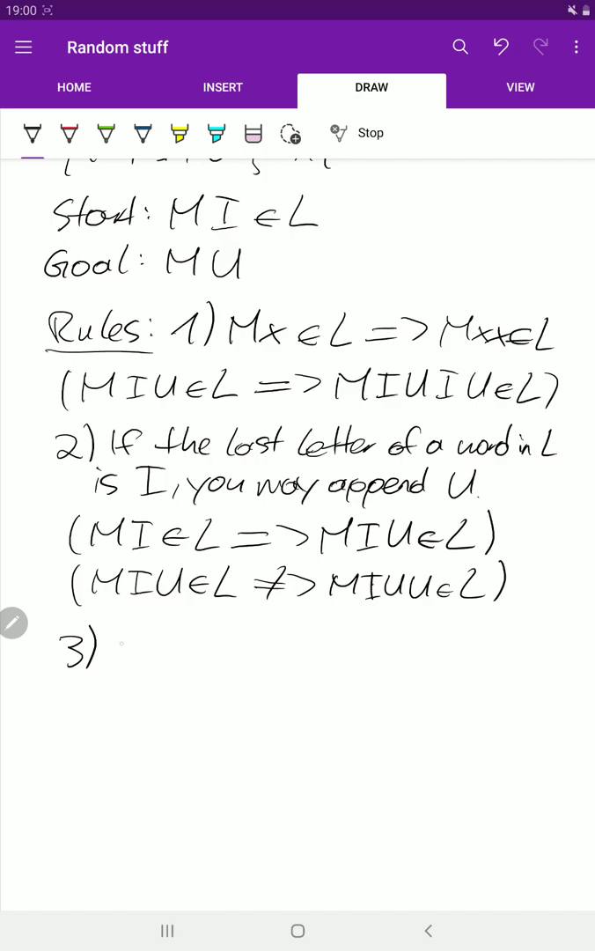
left_click_drag(106, 652, 149, 647)
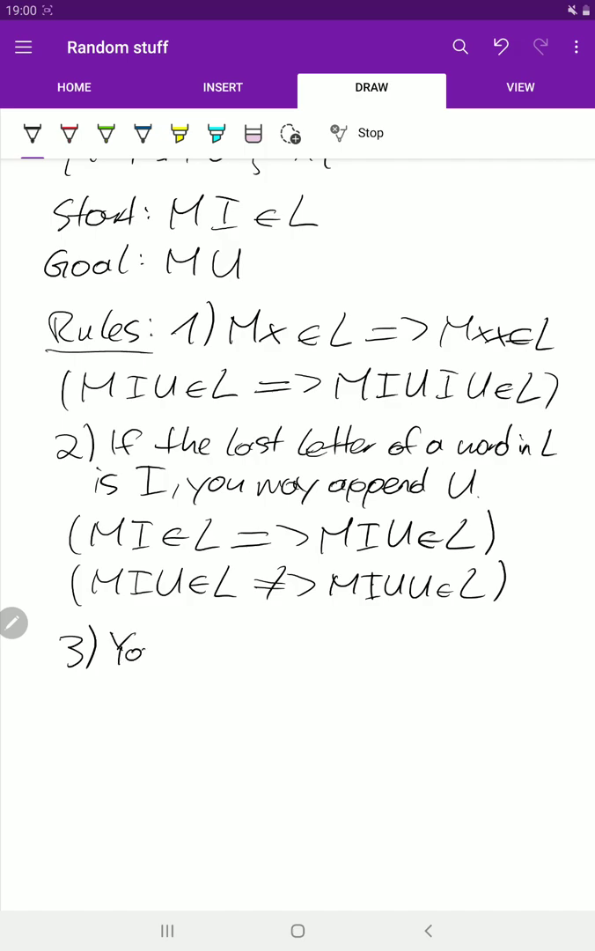
left_click_drag(132, 652, 229, 652)
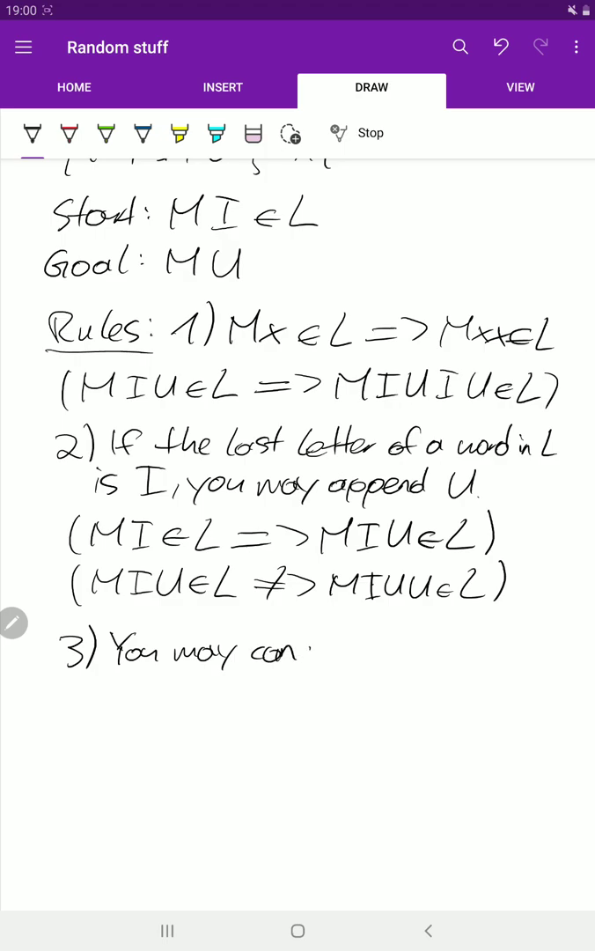
left_click_drag(282, 652, 339, 652)
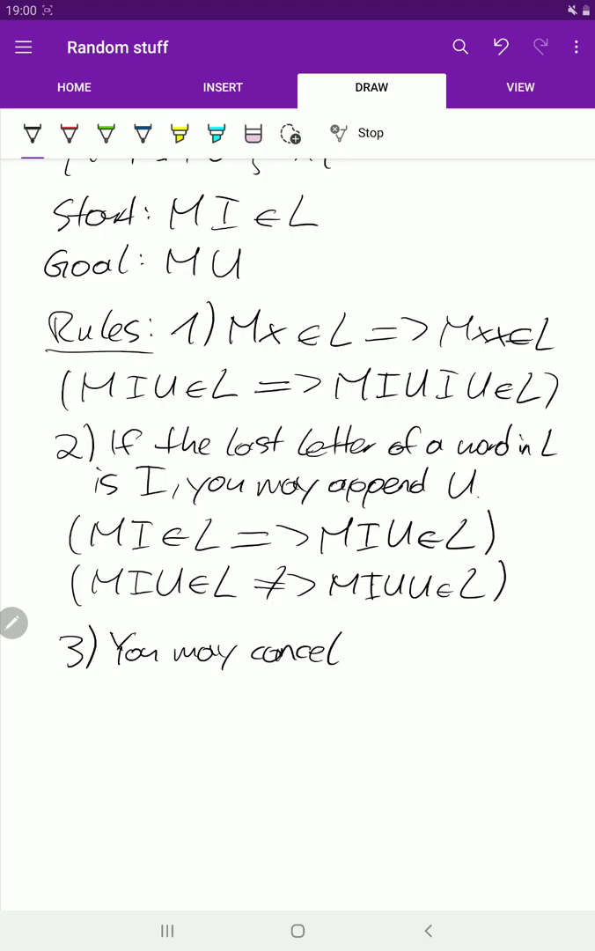
left_click_drag(357, 656, 414, 656)
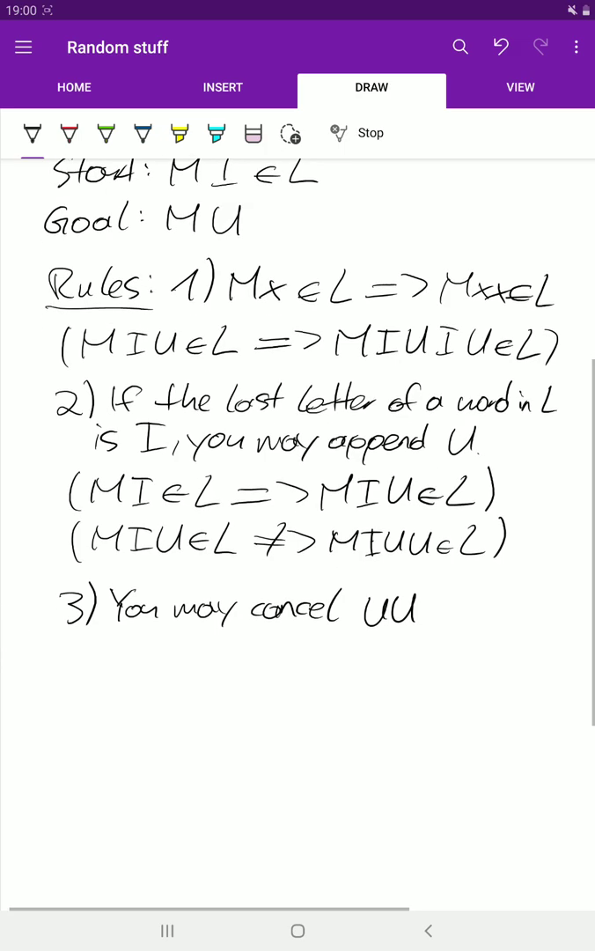
- Add examples 'MUU∈L => M∈L' and 'MUUI∈L => MI∈L', then number rule 4)
left_click_drag(83, 652, 137, 657)
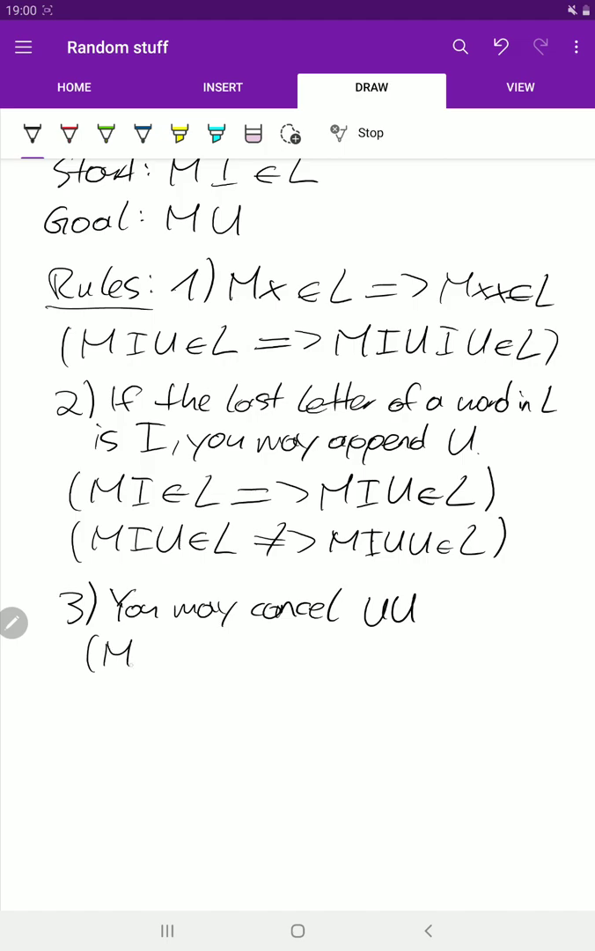
left_click_drag(123, 652, 211, 657)
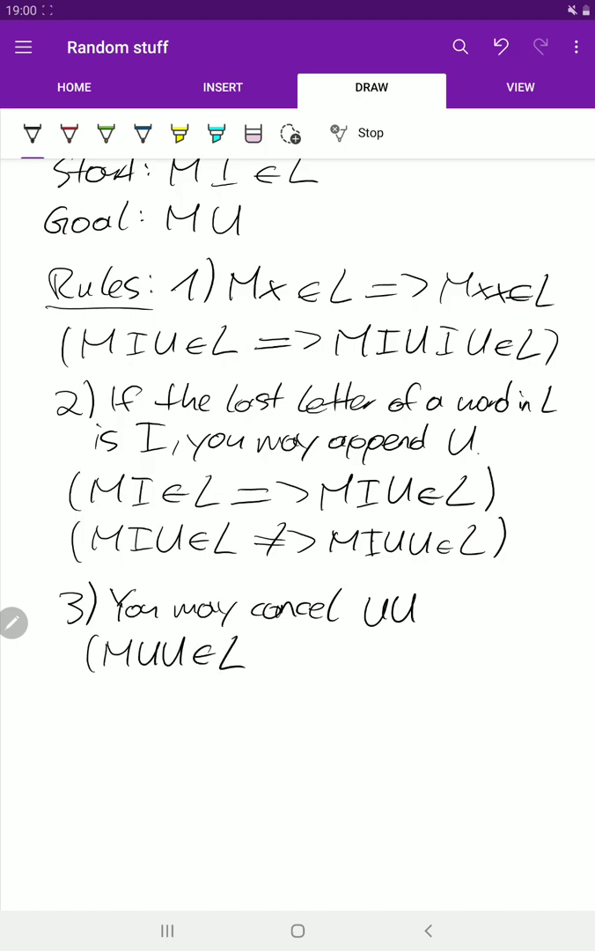
left_click_drag(260, 652, 326, 652)
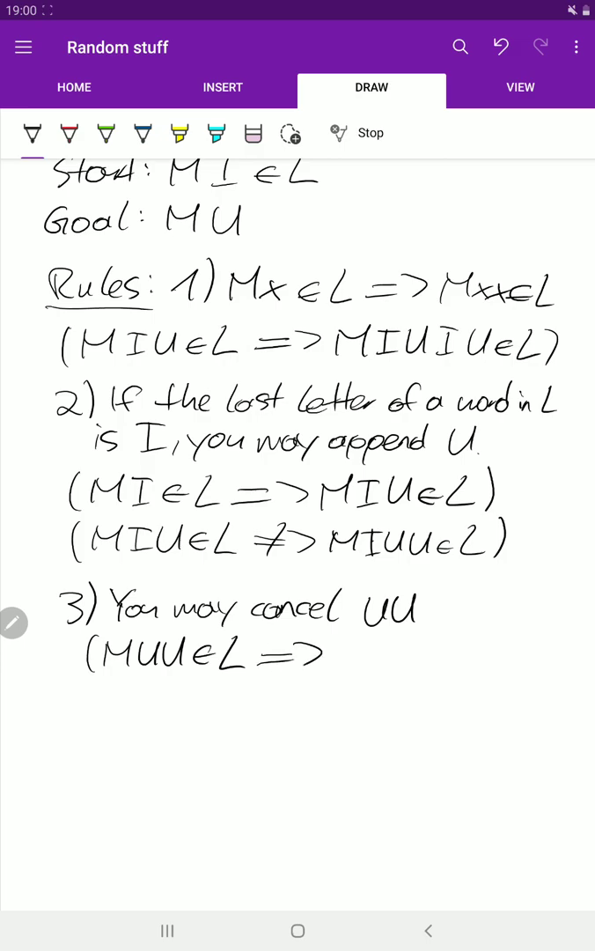
left_click_drag(346, 670, 344, 643)
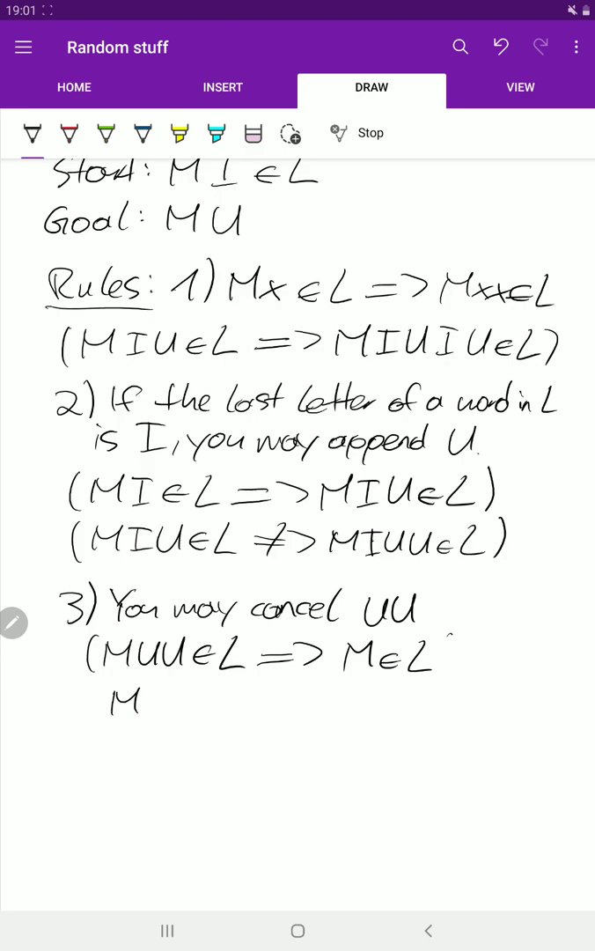
left_click_drag(88, 696, 155, 714)
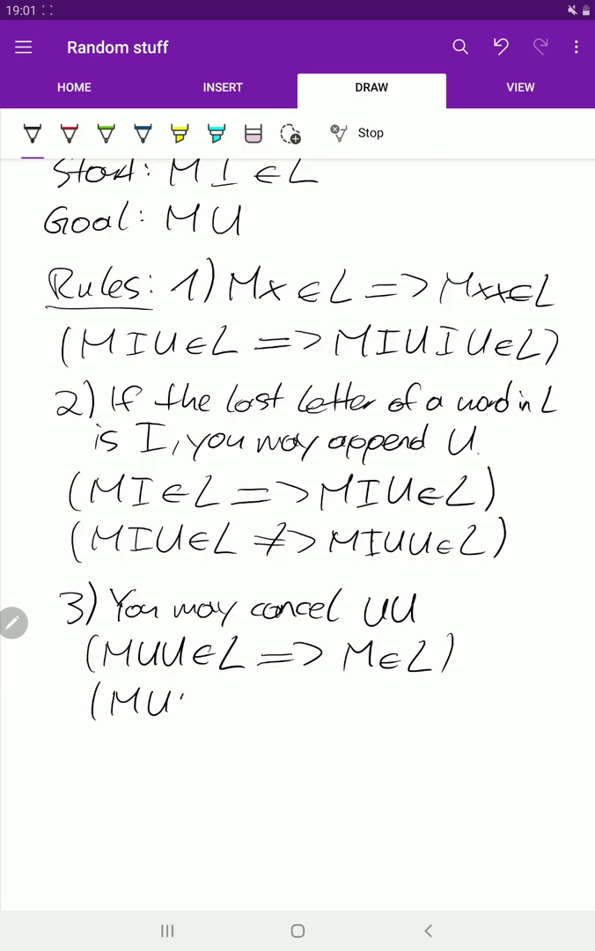
left_click_drag(163, 700, 264, 705)
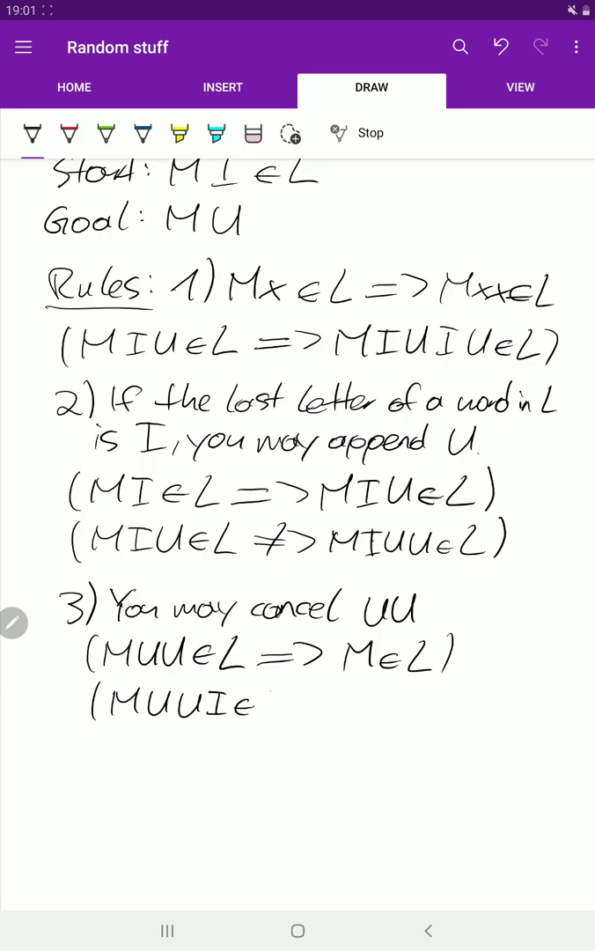
left_click_drag(255, 713, 353, 705)
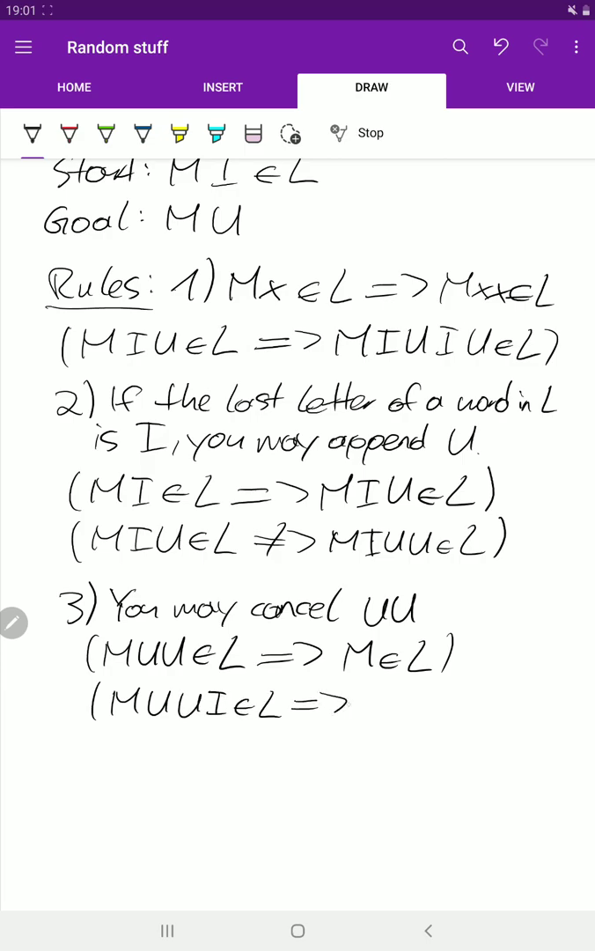
left_click_drag(370, 703, 414, 705)
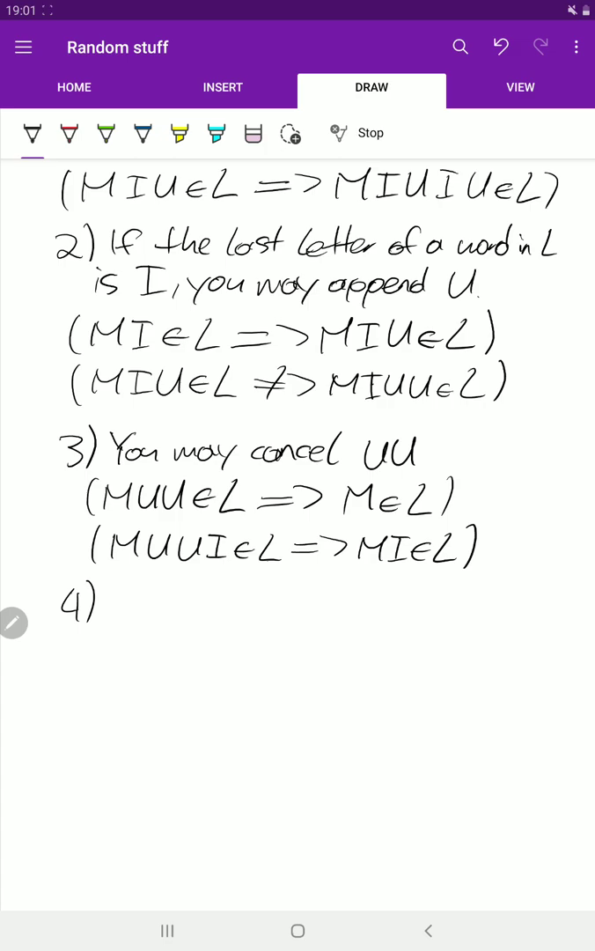
- Write rule 4: you can substitute three I's with a U
left_click_drag(113, 616, 132, 590)
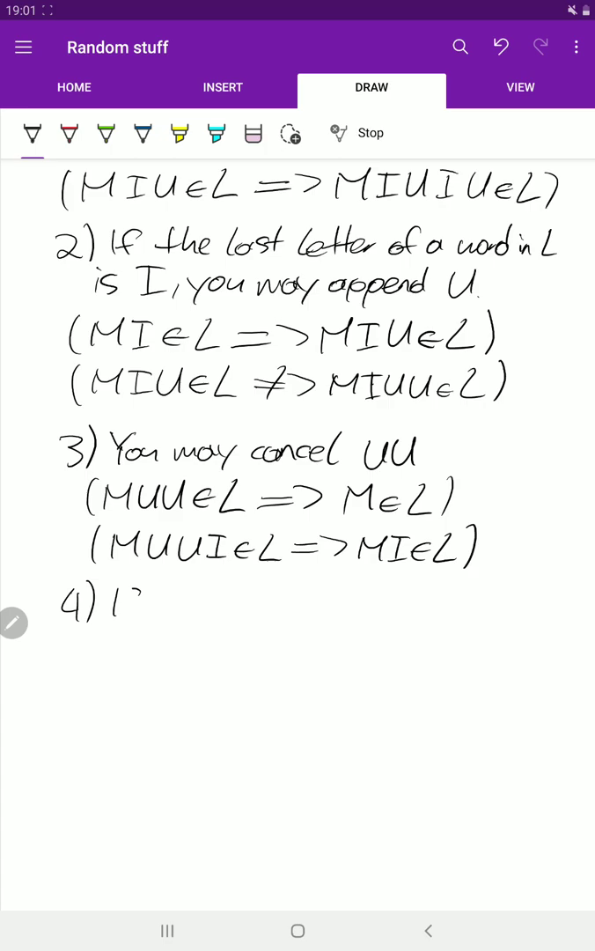
left_click_drag(115, 616, 137, 594)
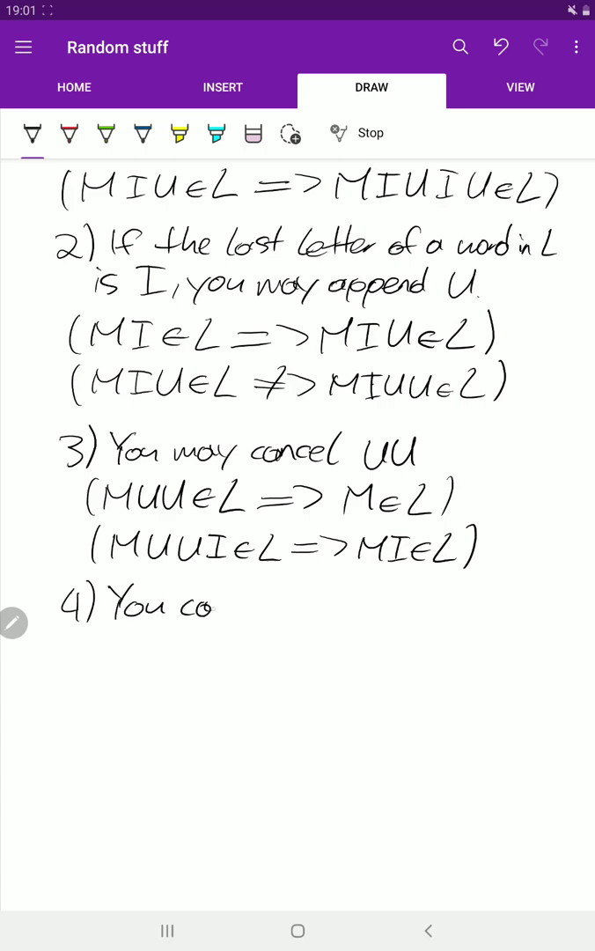
left_click_drag(185, 608, 282, 608)
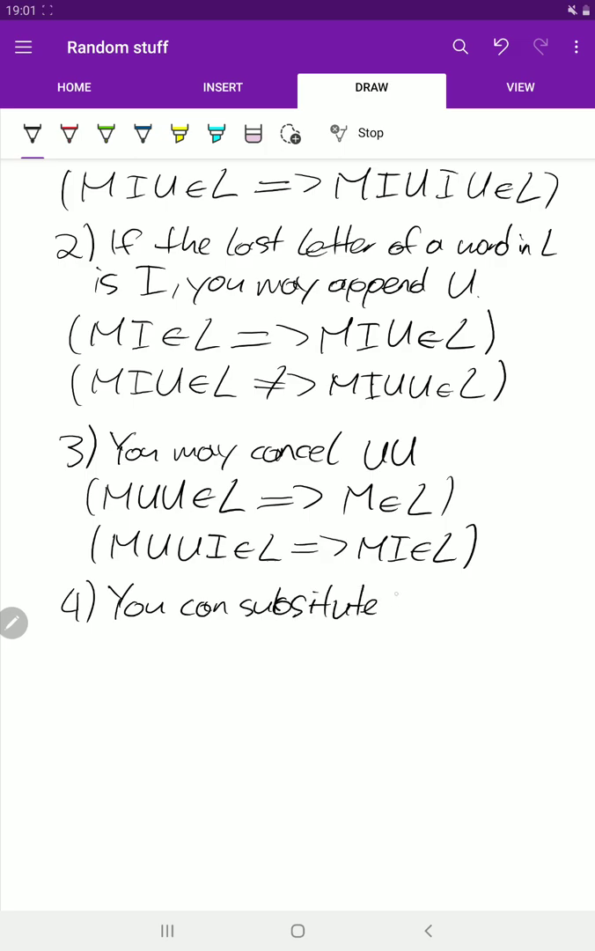
left_click_drag(392, 604, 454, 604)
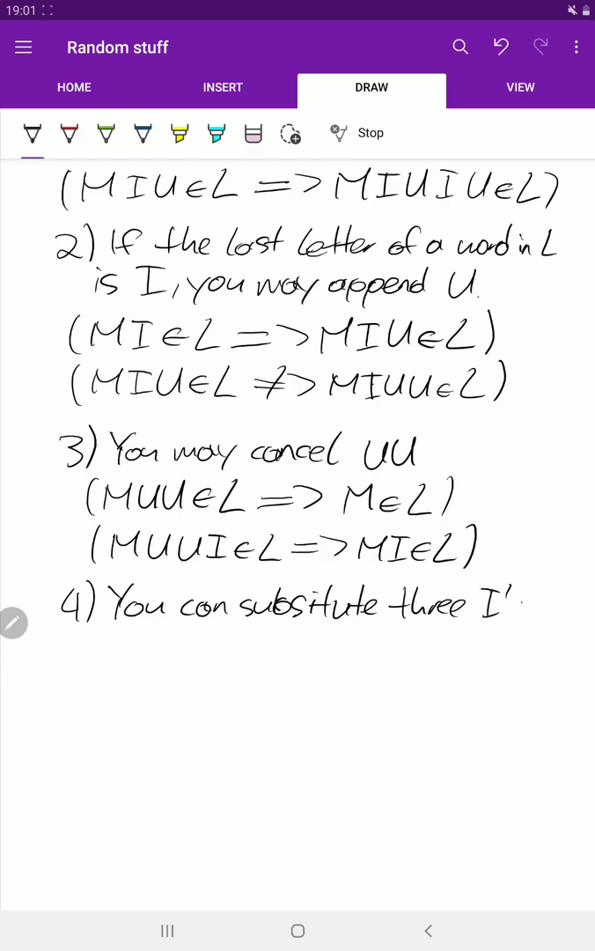
left_click_drag(89, 643, 154, 643)
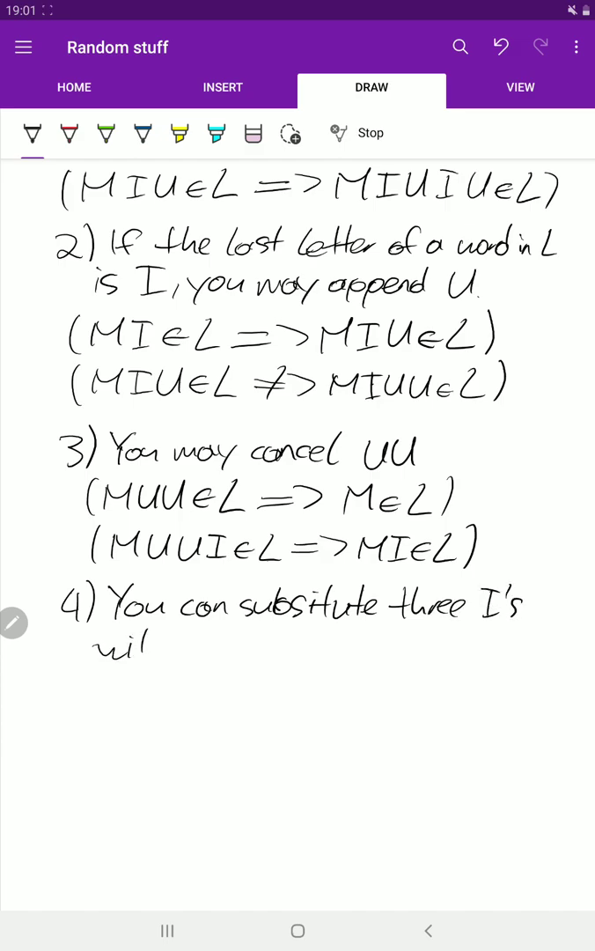
left_click_drag(115, 643, 246, 643)
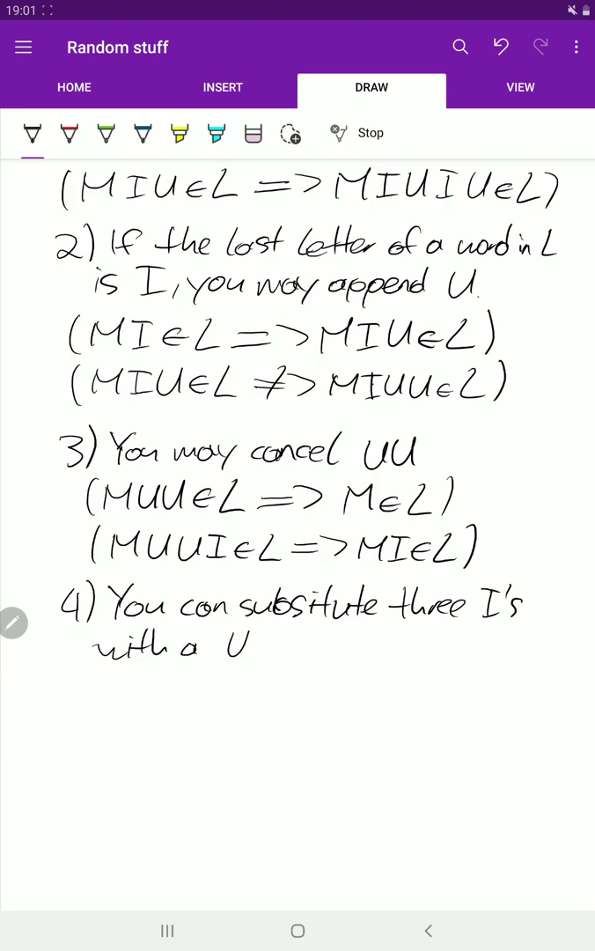
- Add examples 'MIIII => MUI' and 'MIIII => MIU' below rule 4
scroll("down", 3)
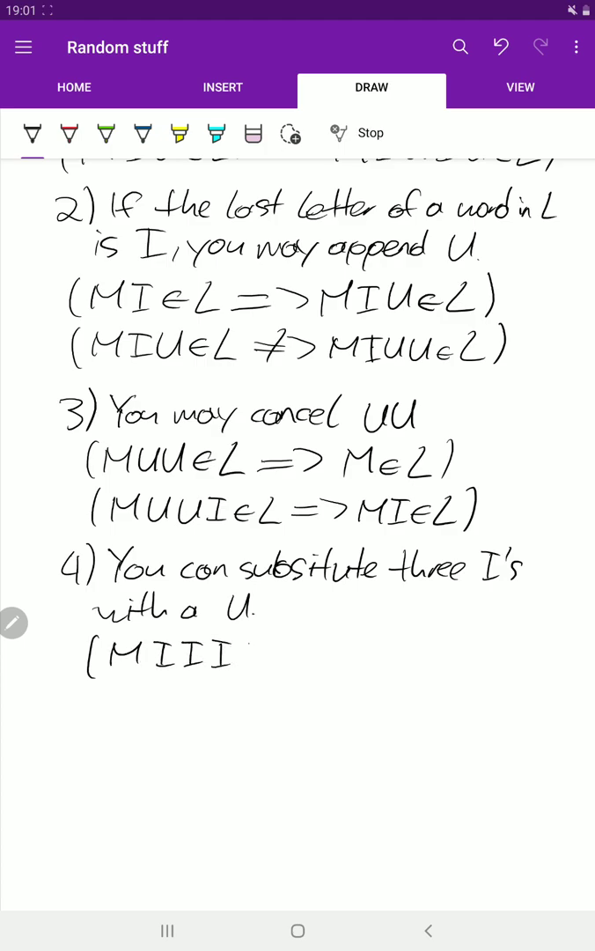
left_click_drag(247, 678, 247, 630)
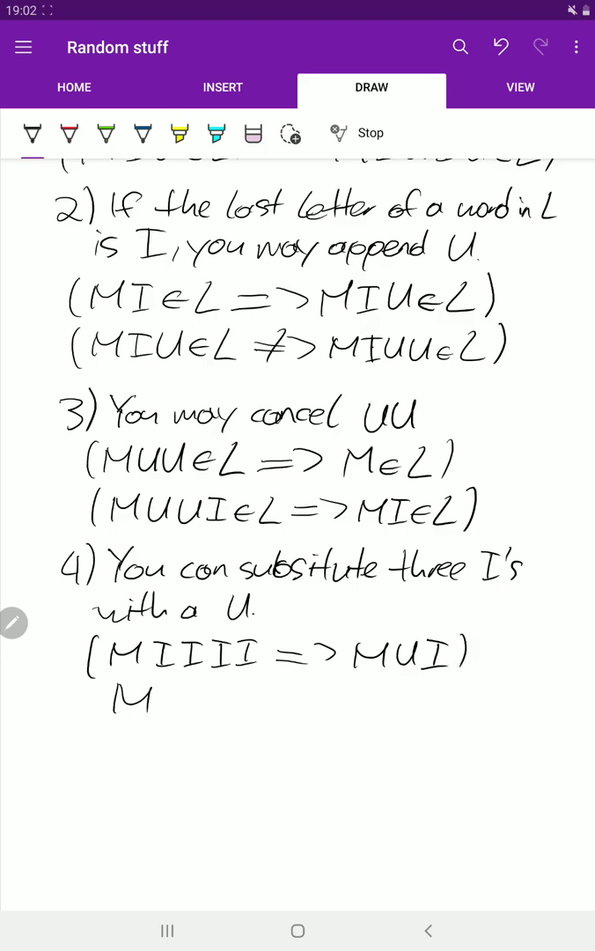
left_click_drag(96, 701, 194, 700)
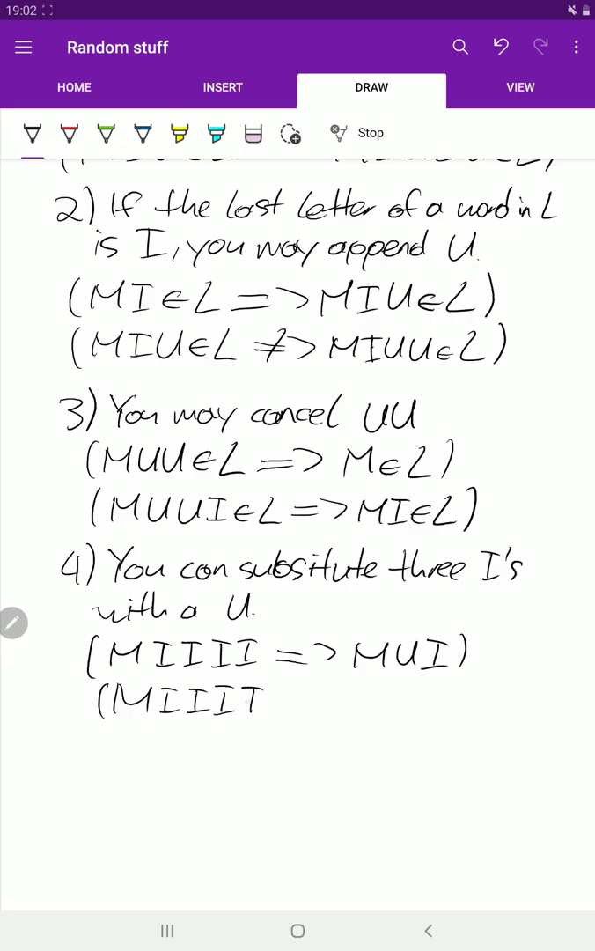
left_click_drag(247, 705, 365, 701)
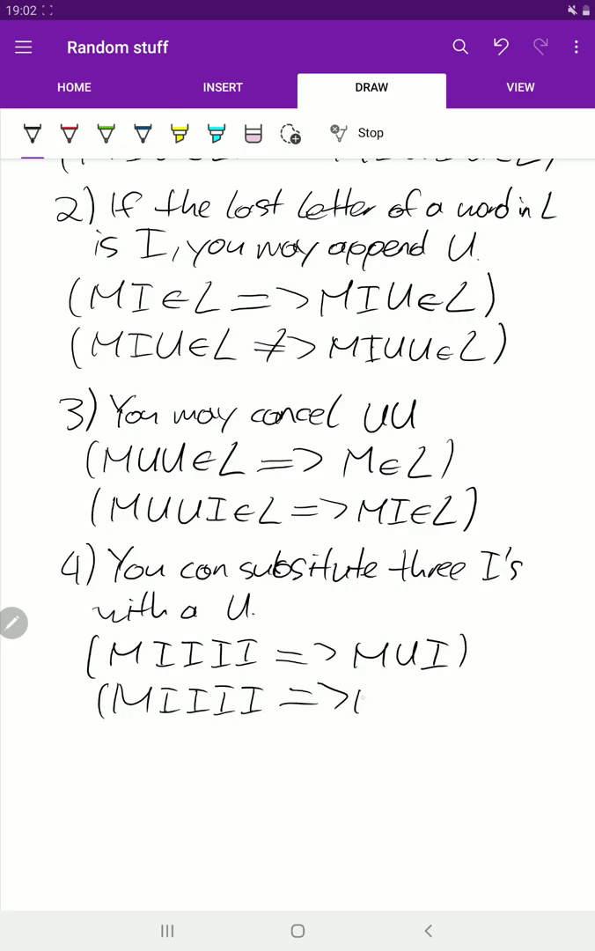
left_click_drag(370, 700, 453, 700)
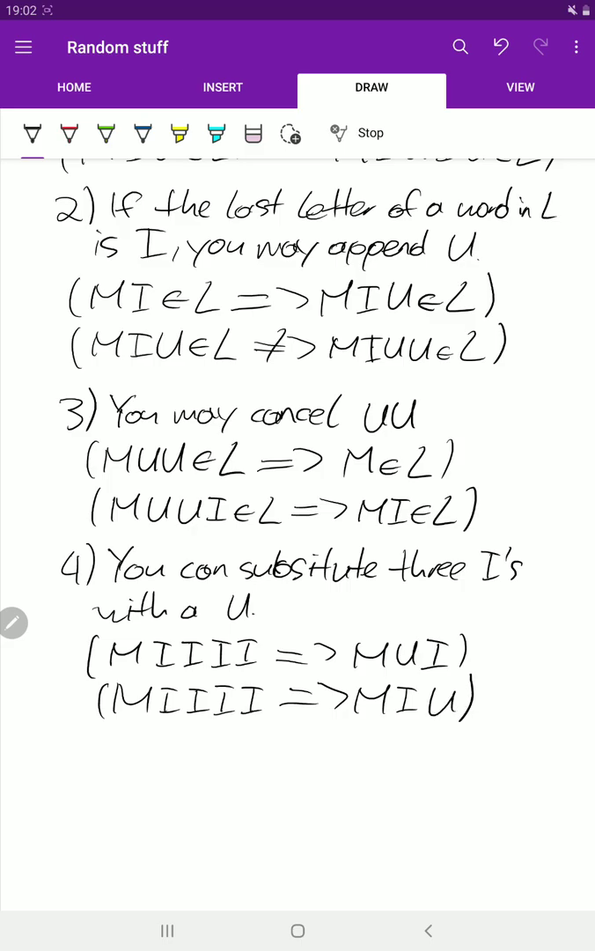
- Add ∈L to rule 4's examples and write a third, 'MIIIU∈L => MUU∈L'
scroll("down", 3)
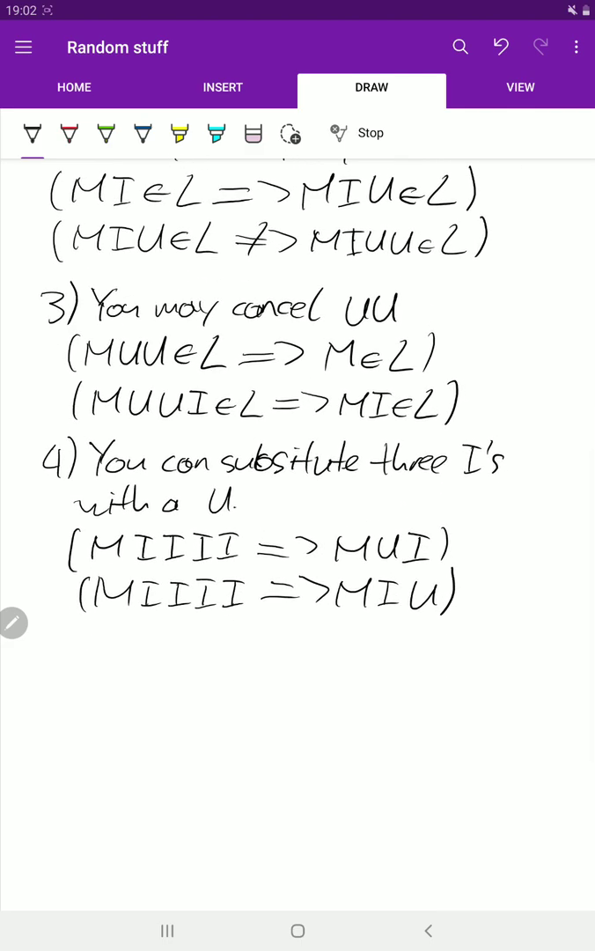
left_click_drag(75, 652, 132, 647)
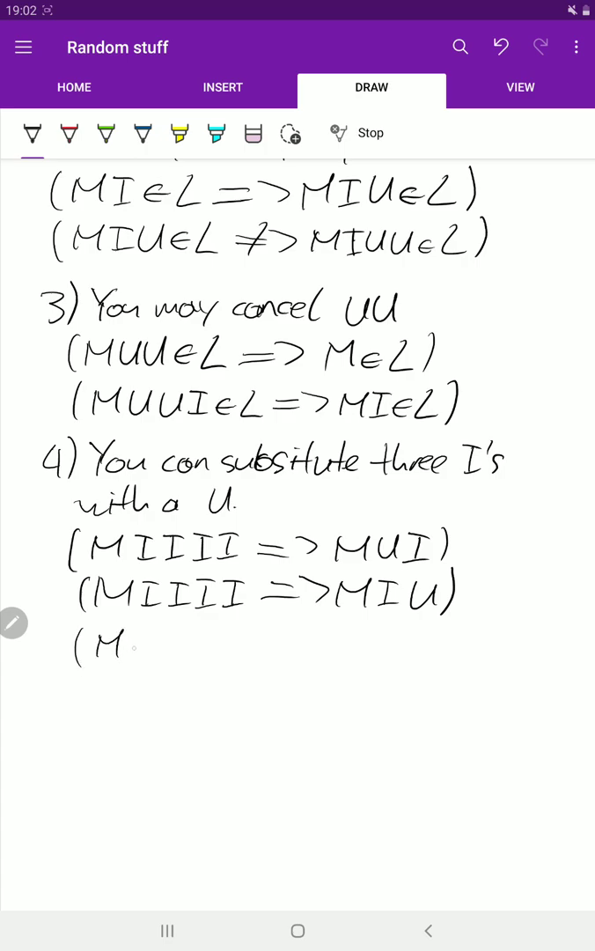
left_click_drag(128, 643, 163, 635)
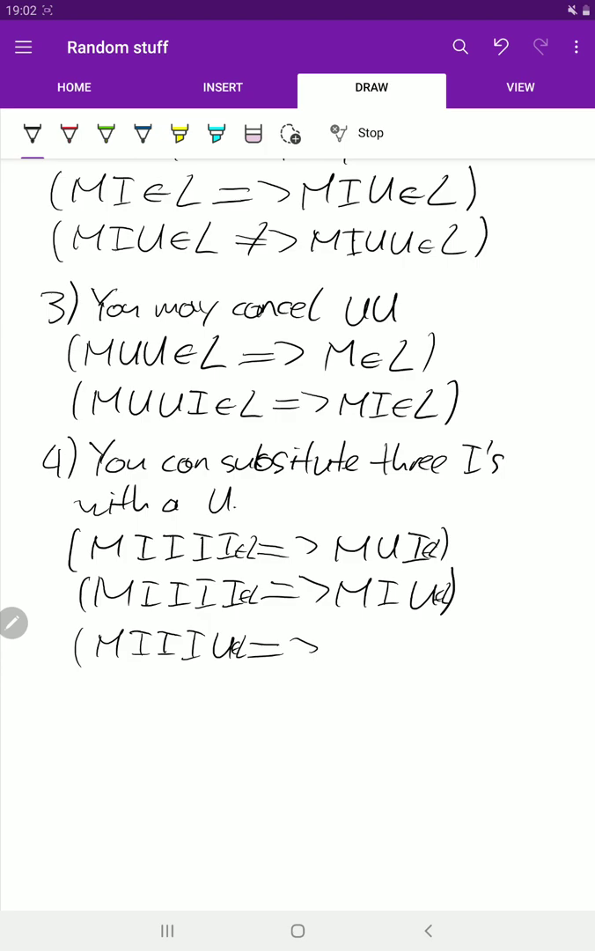
left_click_drag(335, 648, 396, 647)
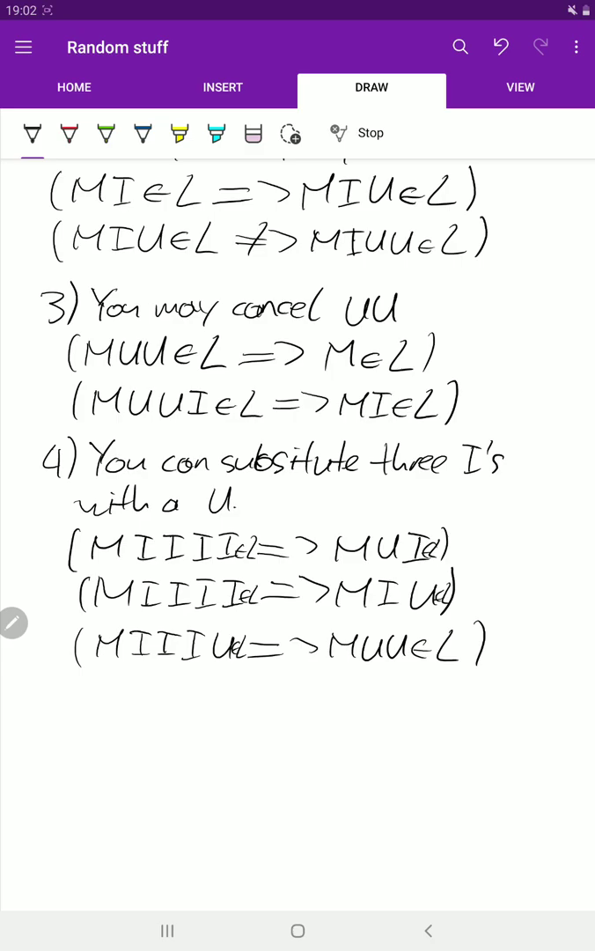
- Underline the first rule 4 example
scroll("down", 3)
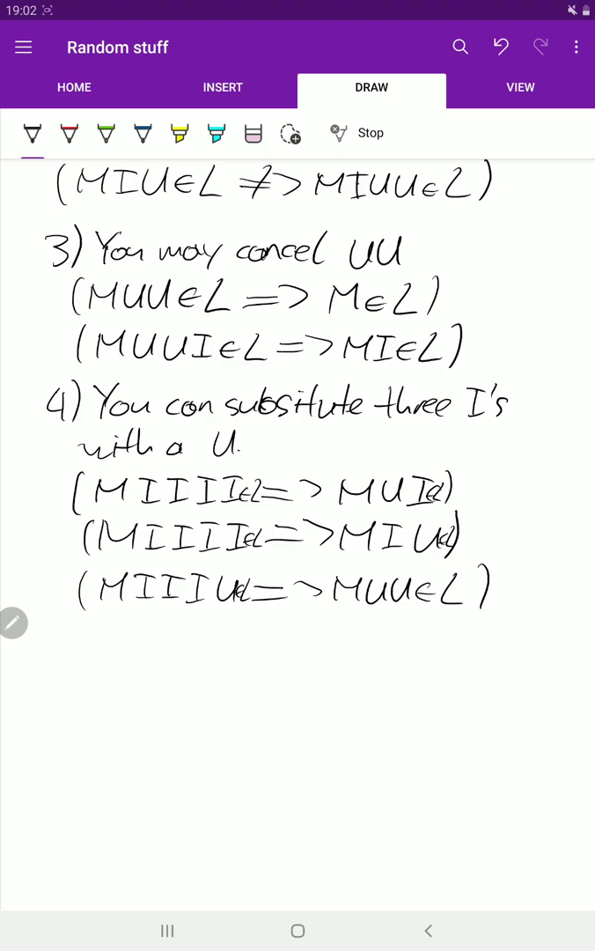
left_click_drag(97, 511, 440, 509)
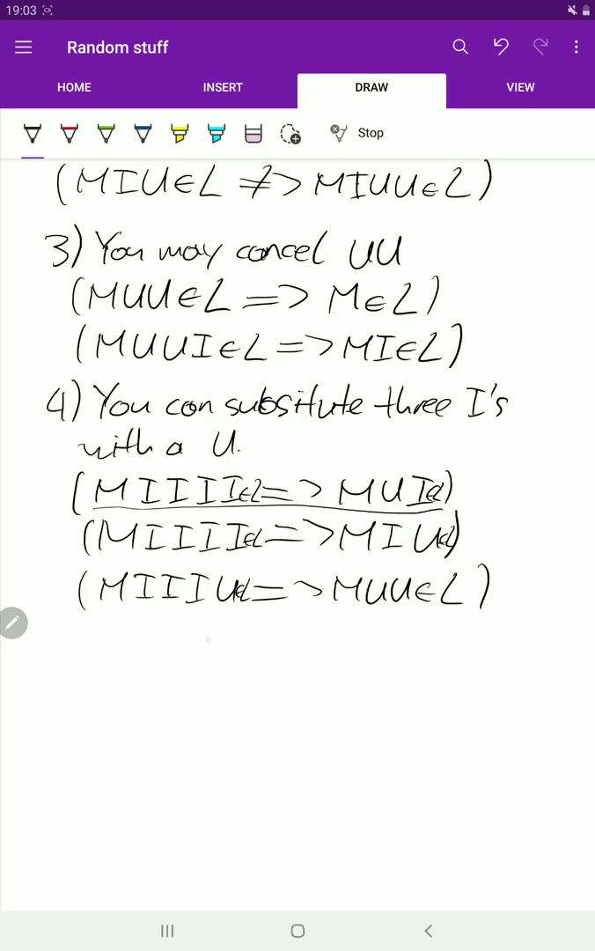
left_click_drag(196, 643, 260, 647)
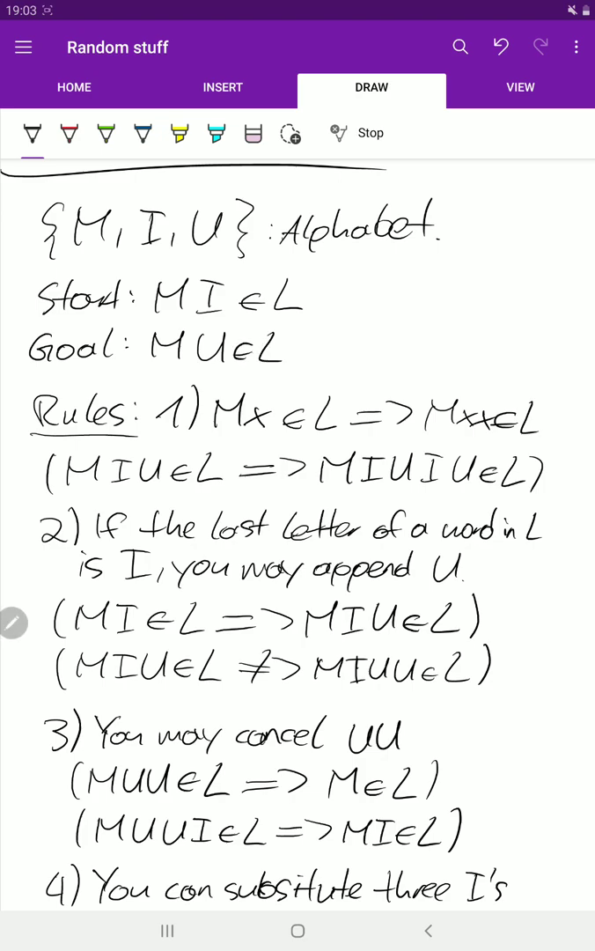
- Underline the goal word MU and the start word MI
left_click_drag(149, 368, 236, 365)
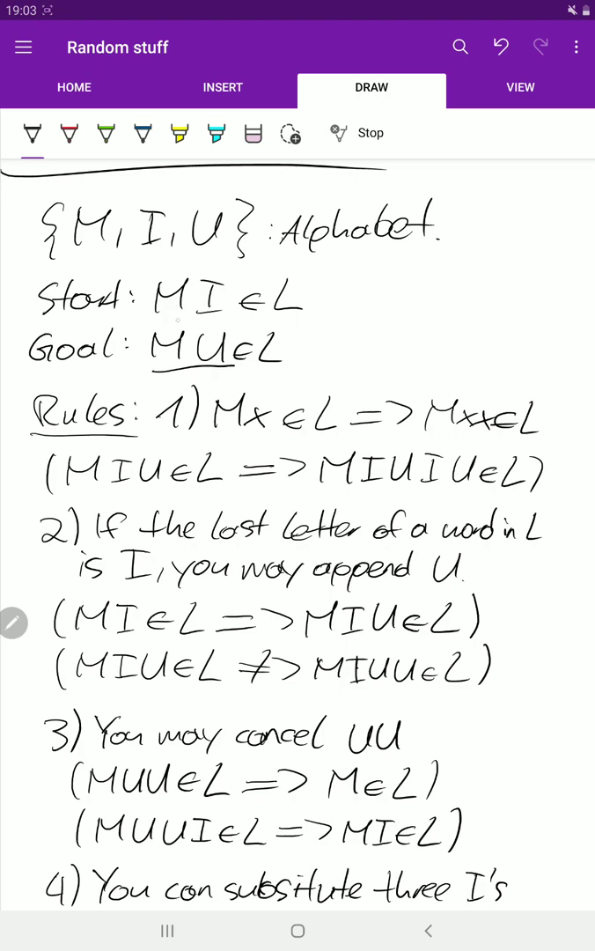
left_click_drag(153, 318, 227, 317)
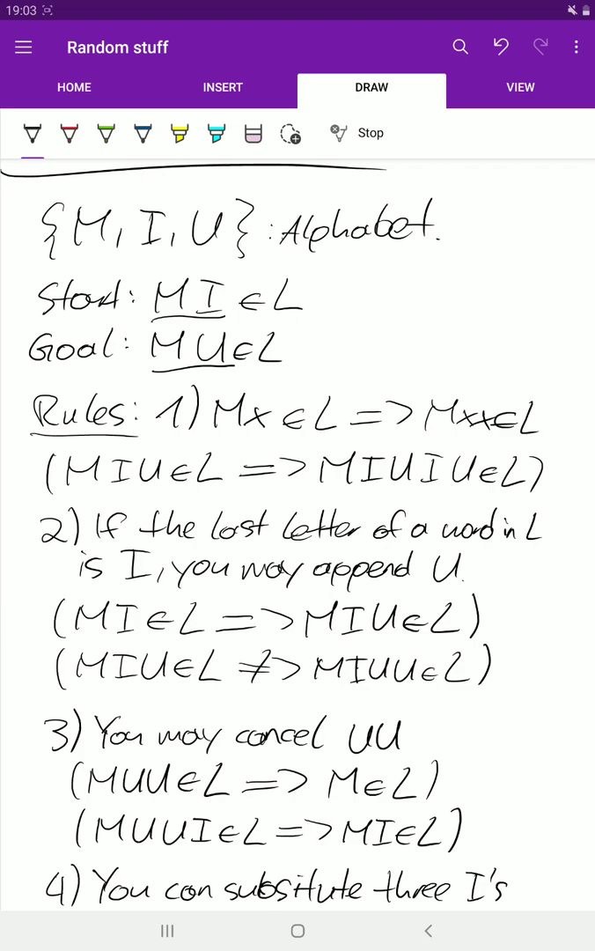
scroll("down", 3)
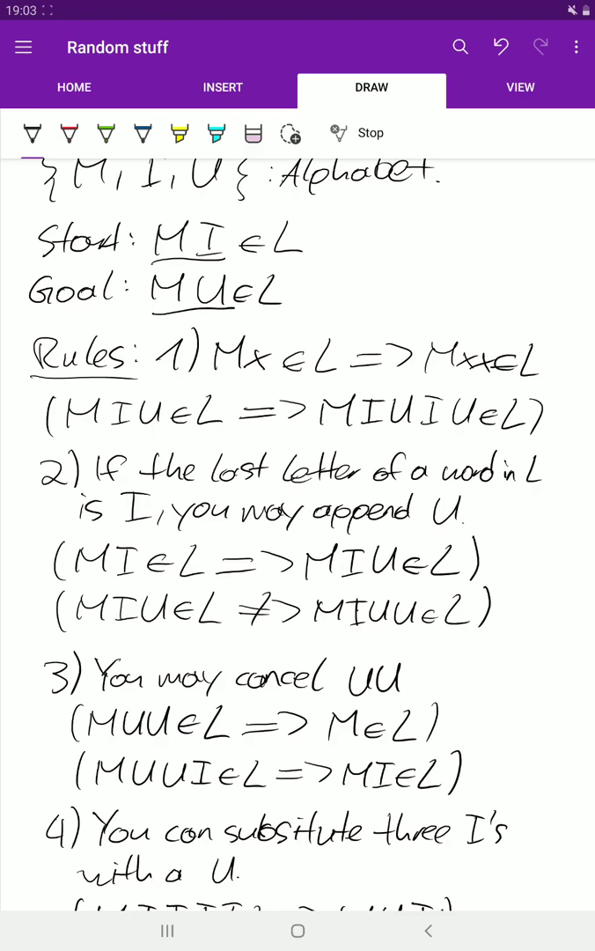
- Draw MUU with one arrow to M and another arrow to MUUUU
scroll("down", 3)
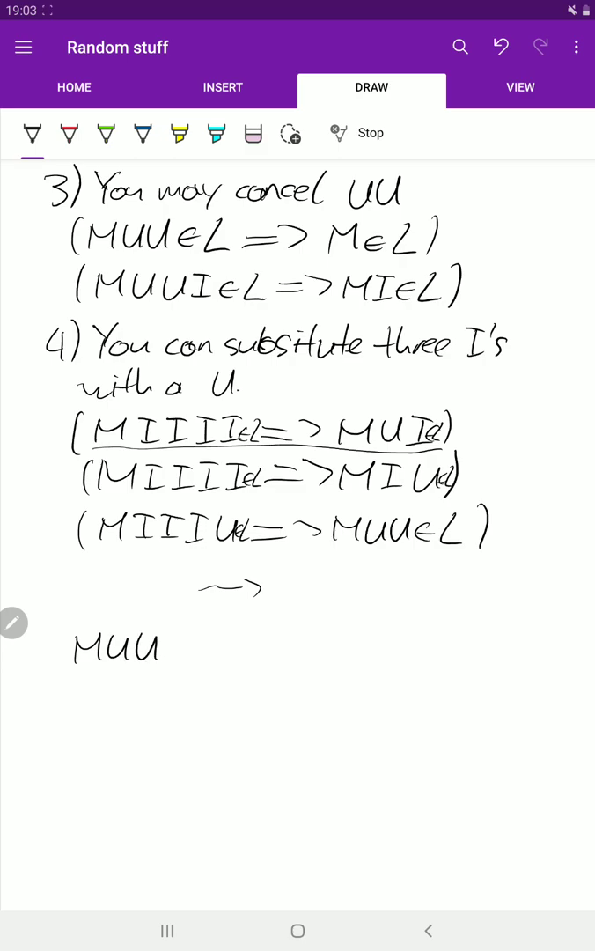
left_click_drag(176, 643, 229, 639)
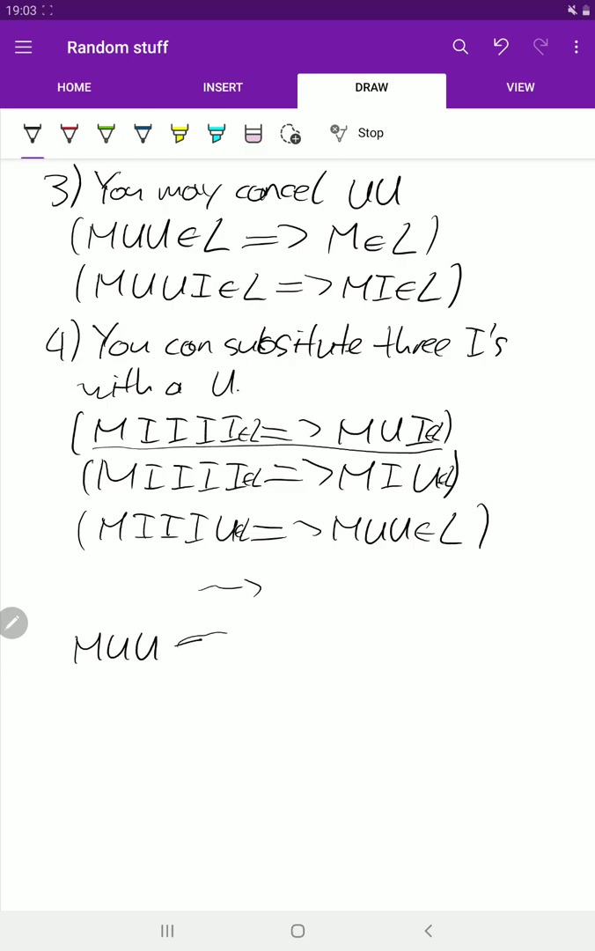
left_click_drag(185, 643, 246, 635)
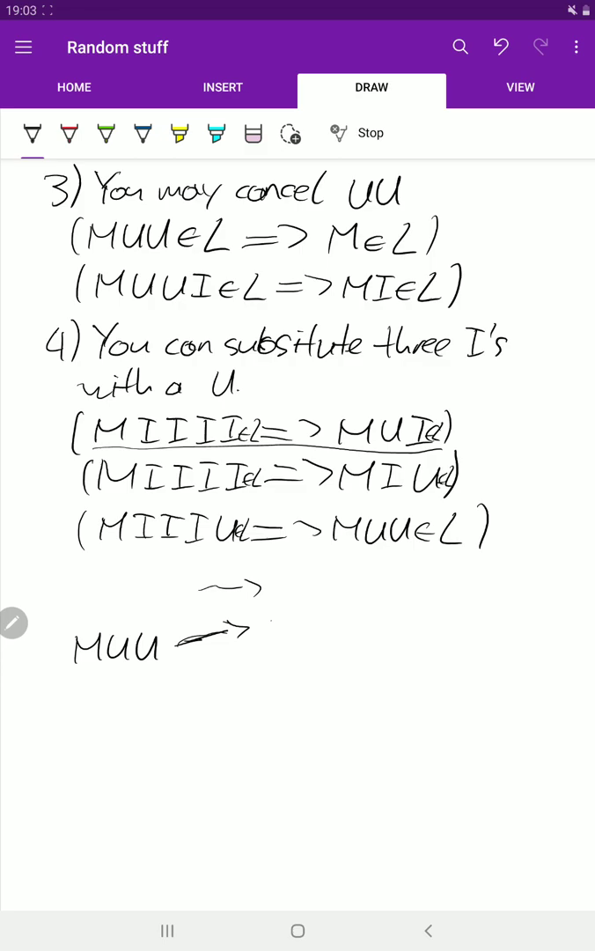
left_click_drag(185, 665, 282, 617)
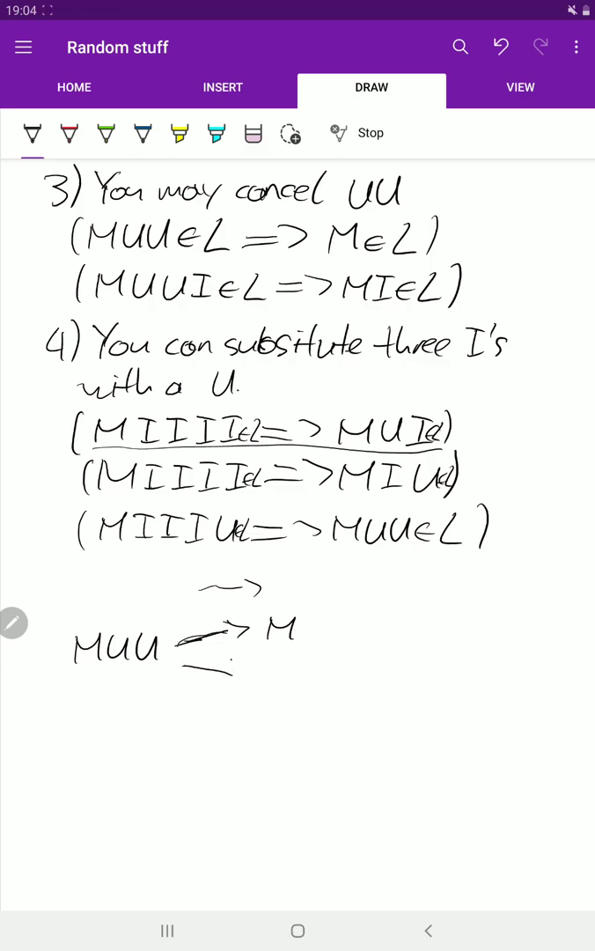
left_click_drag(185, 669, 331, 678)
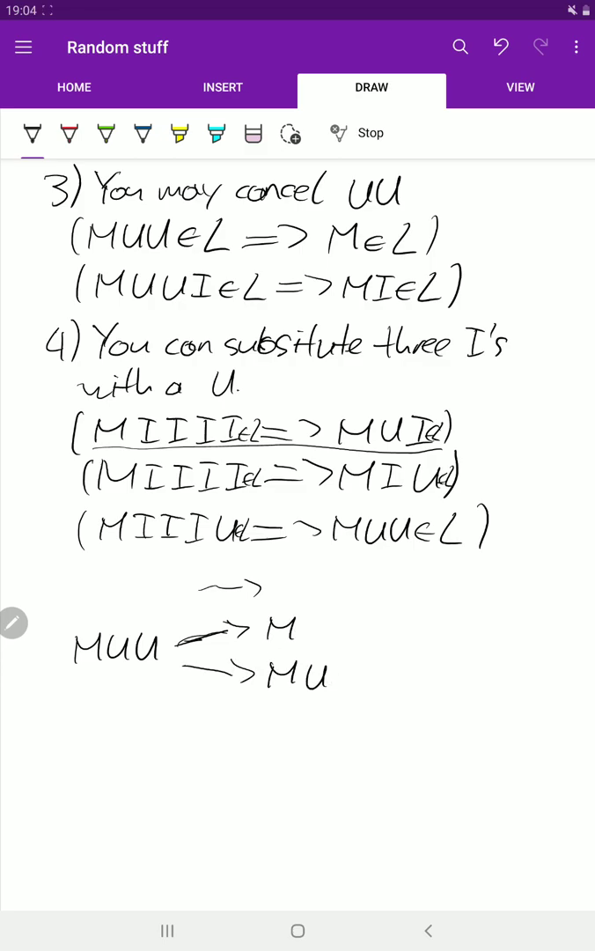
left_click_drag(327, 673, 405, 674)
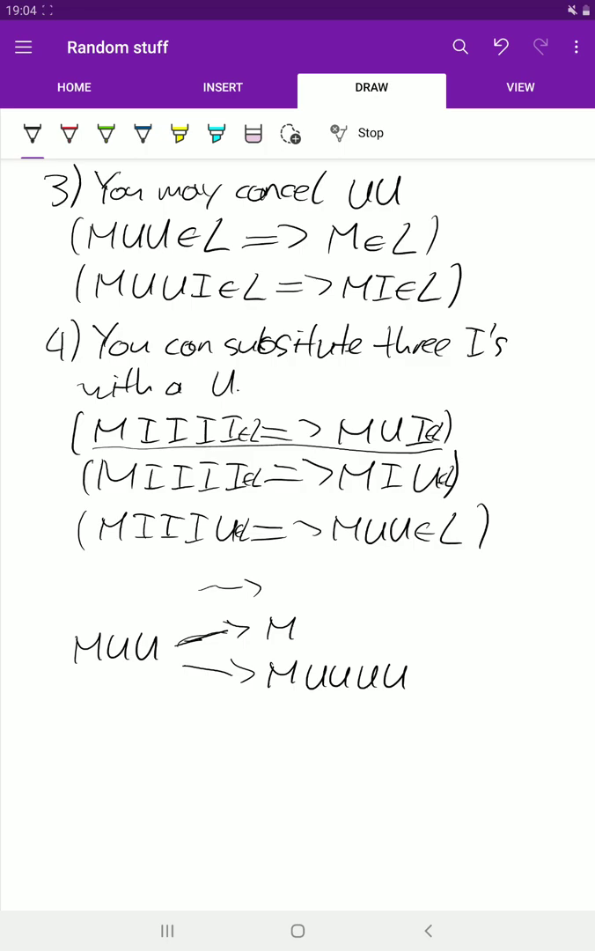
scroll("down", 3)
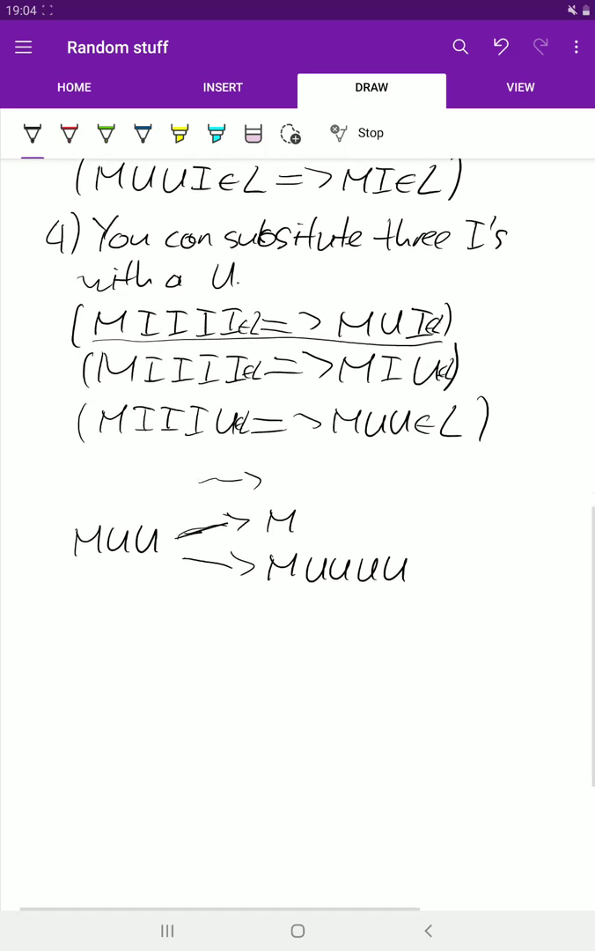
scroll("down", 3)
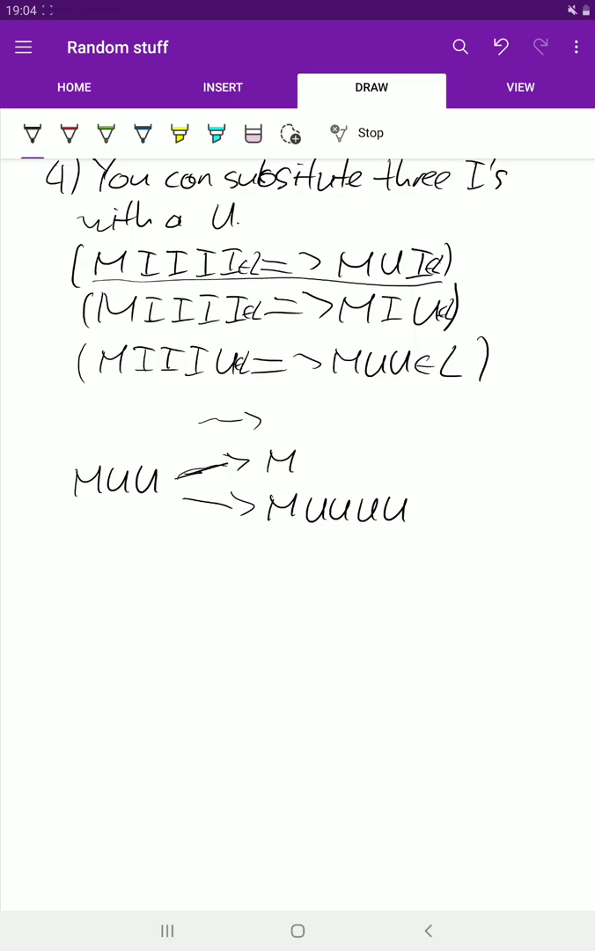
scroll("down", 3)
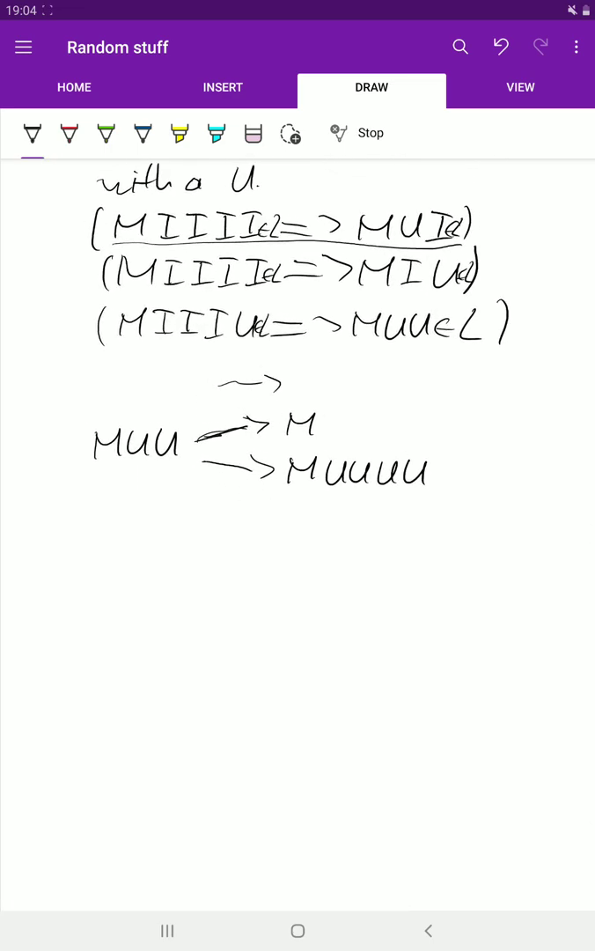
scroll("down", 3)
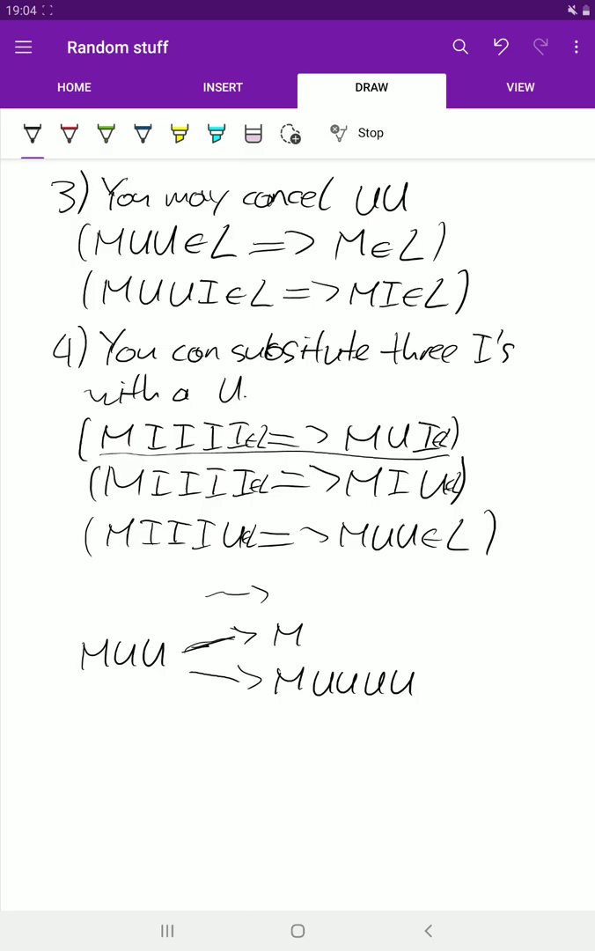
scroll("down", 3)
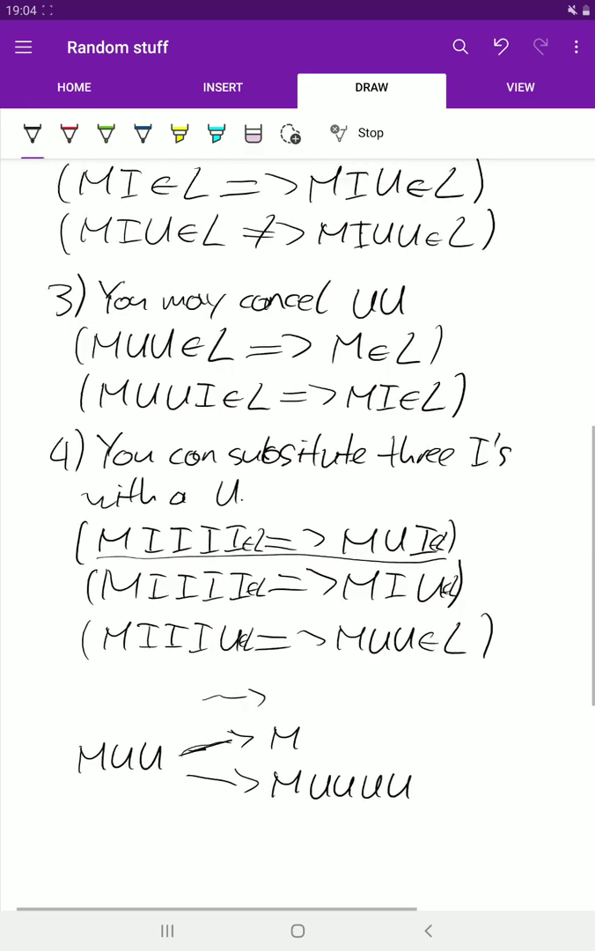
scroll("down", 3)
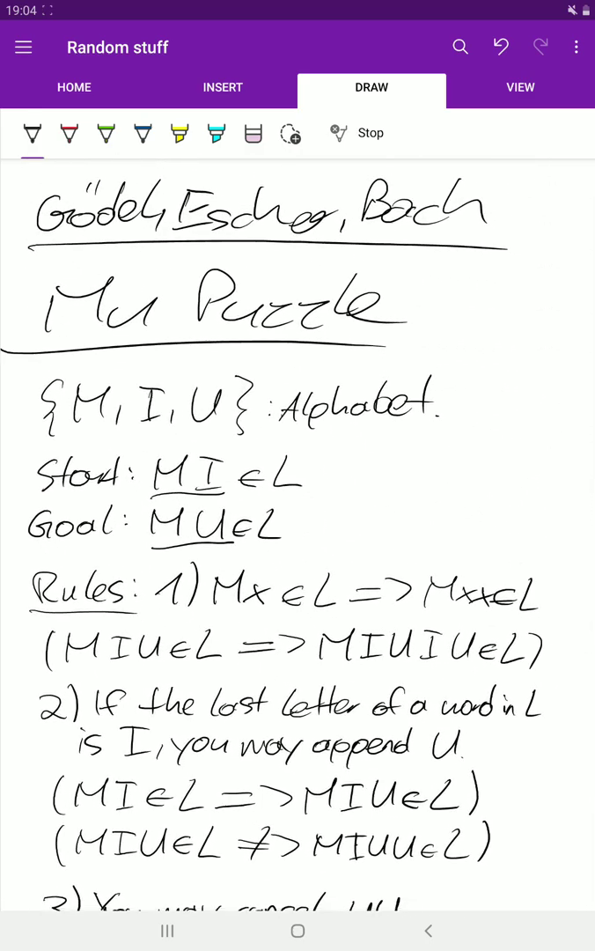
scroll("down", 3)
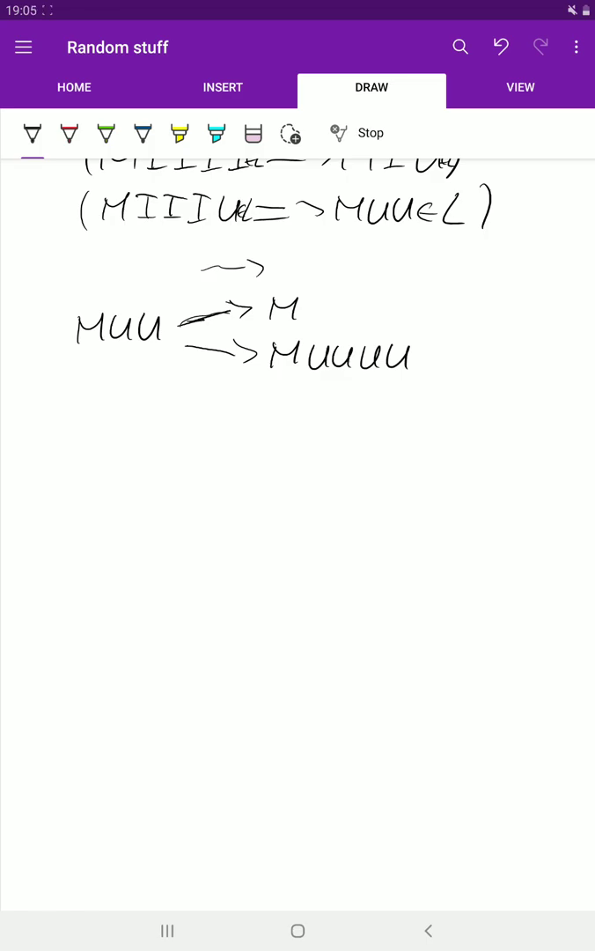
- Handwrite and underline 'Solution:' below the MUU branches
left_click_drag(75, 431, 106, 419)
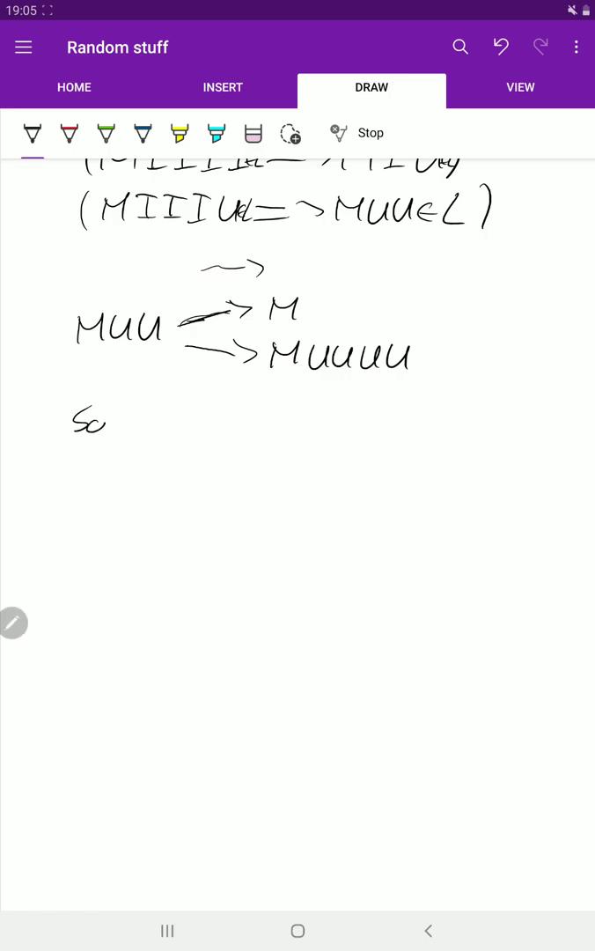
left_click_drag(97, 423, 181, 423)
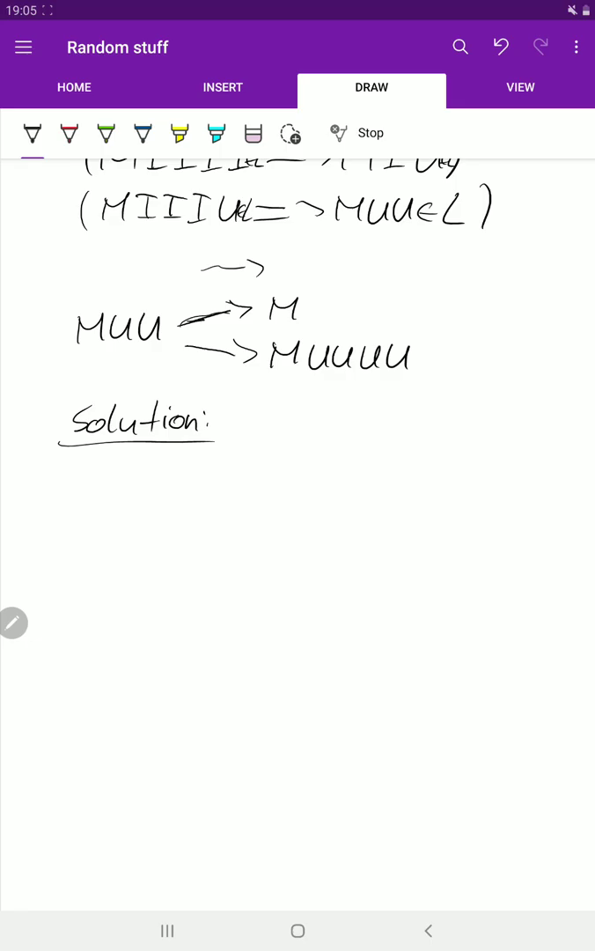
scroll("down", 3)
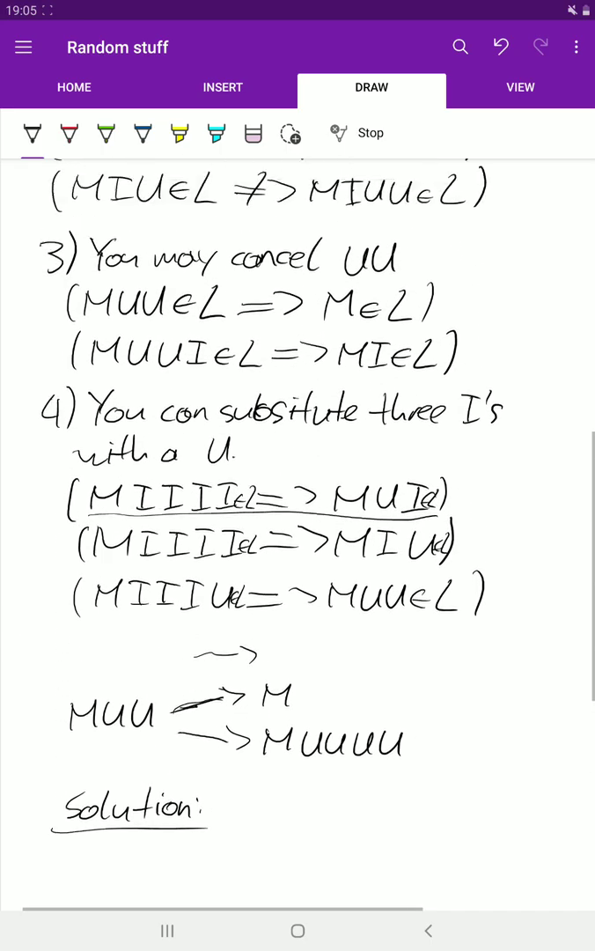
scroll("down", 3)
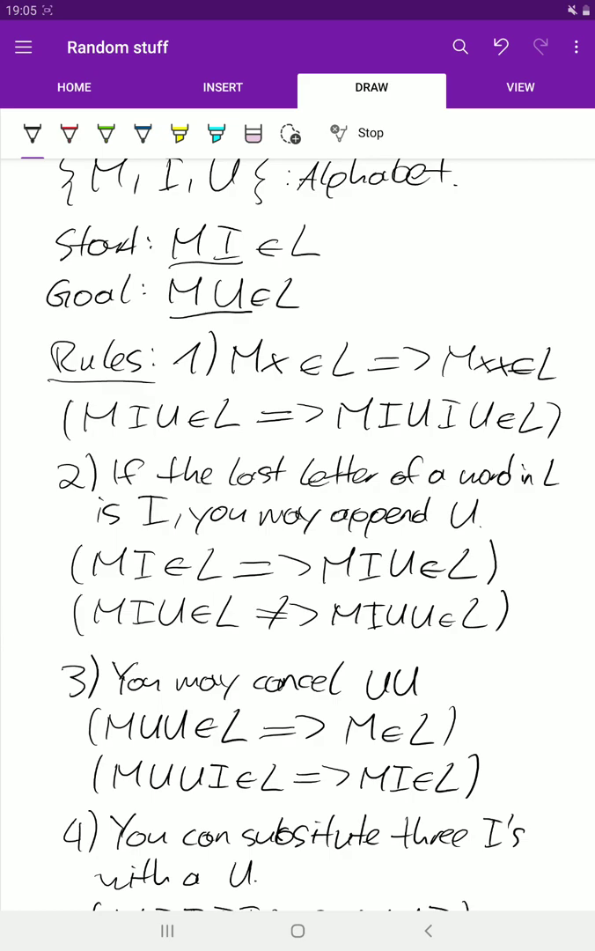
scroll("down", 3)
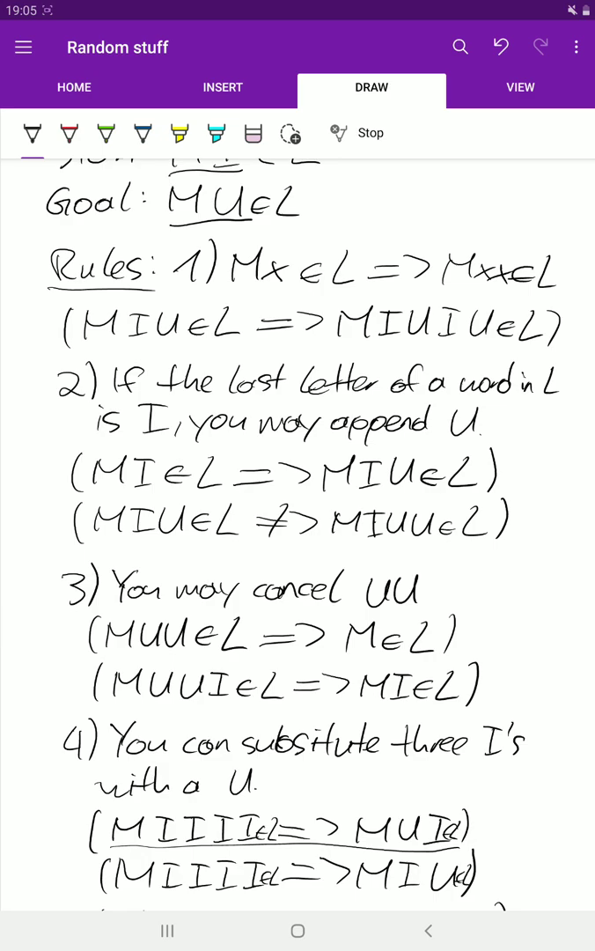
scroll("down", 3)
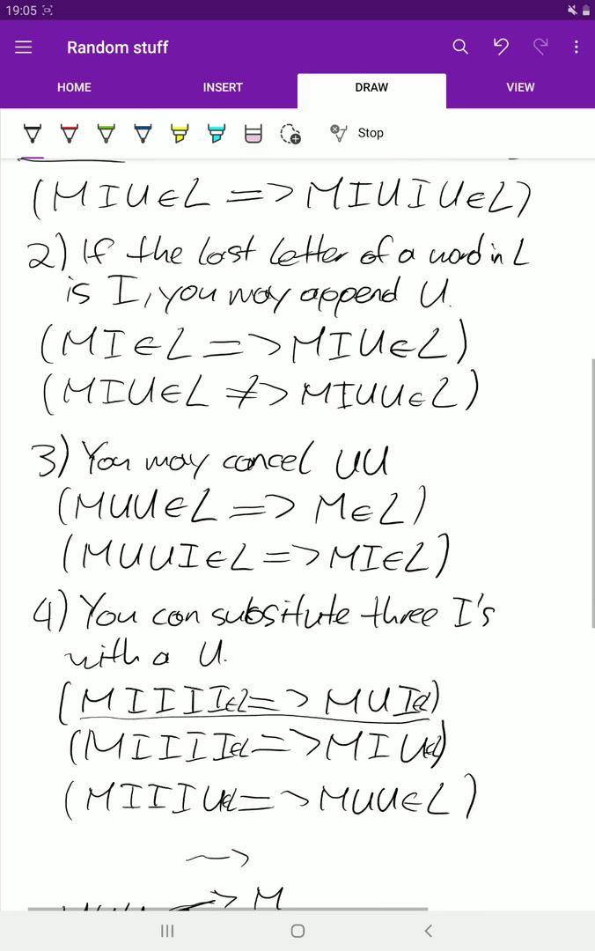
scroll("down", 3)
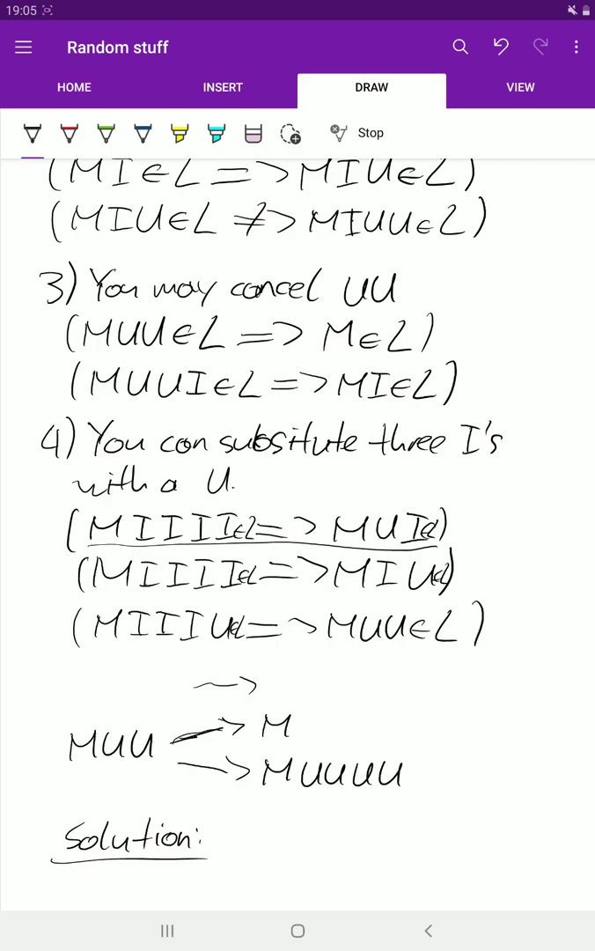
scroll("down", 3)
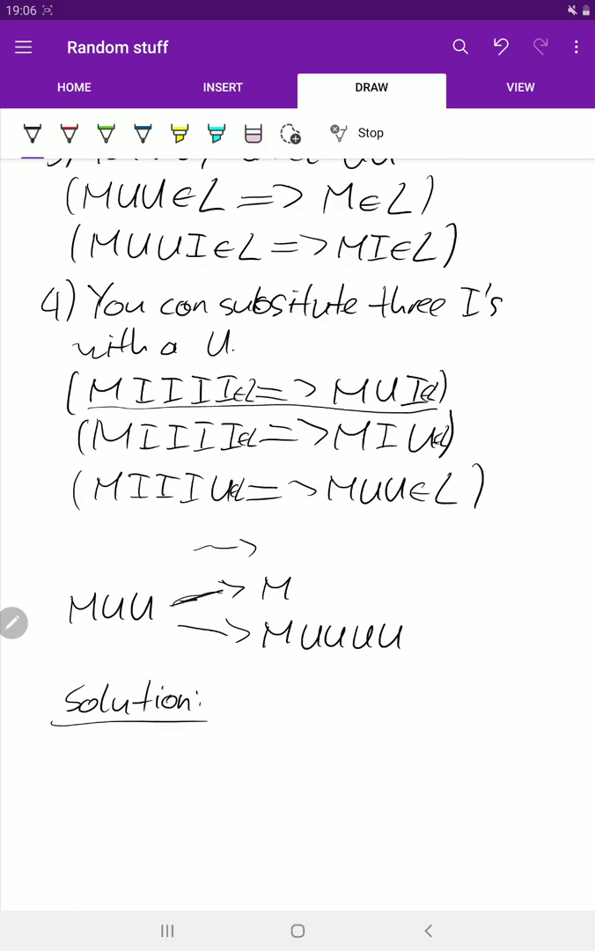
scroll("down", 3)
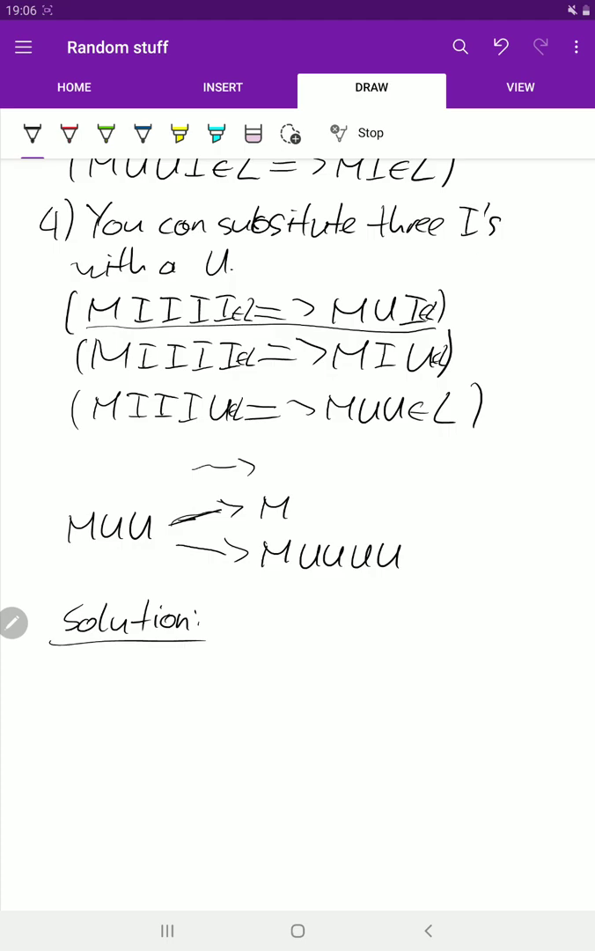
- Handwrite the first line 'At some point we wanna have'
left_click_drag(60, 657, 60, 687)
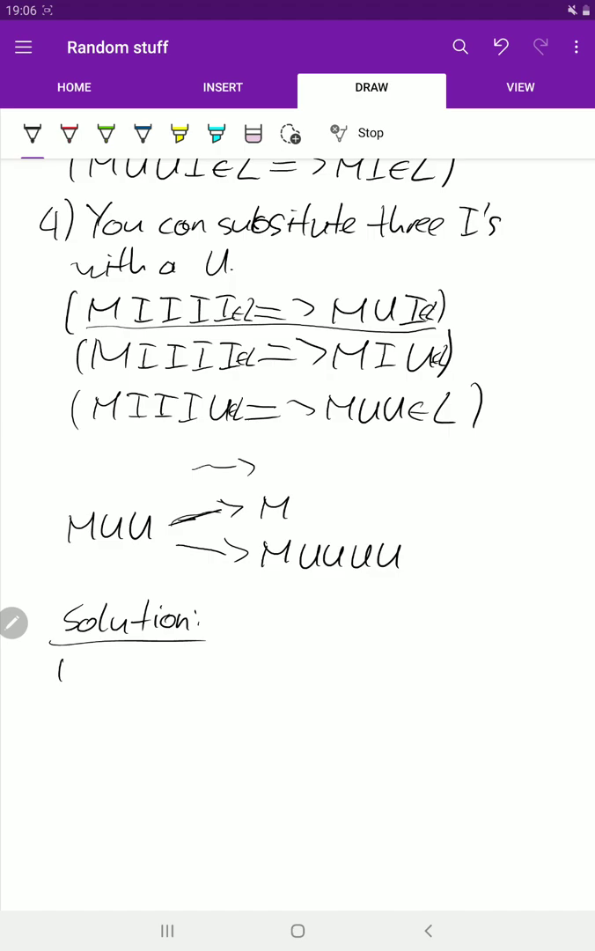
left_click_drag(60, 679, 68, 669)
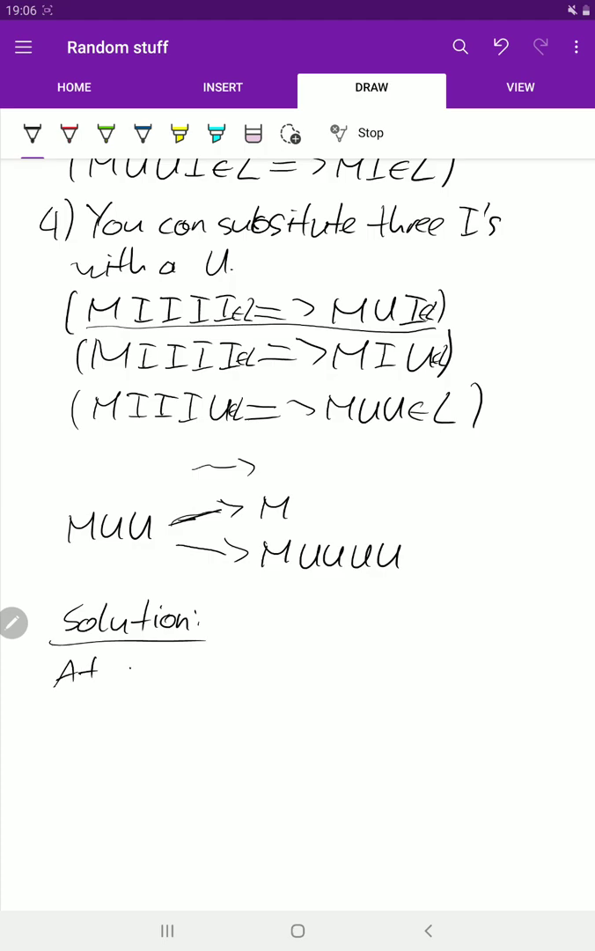
left_click_drag(119, 674, 211, 674)
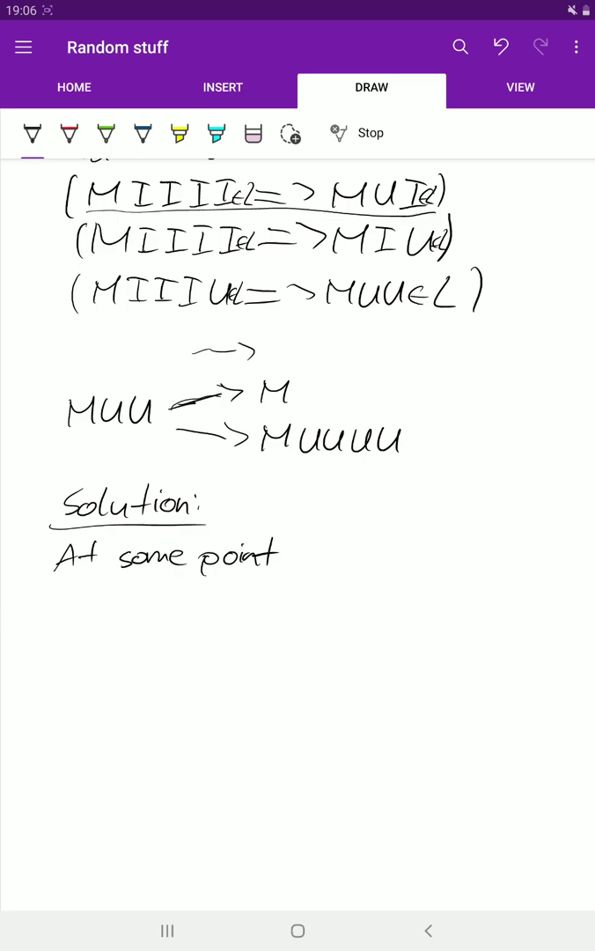
left_click_drag(282, 559, 339, 560)
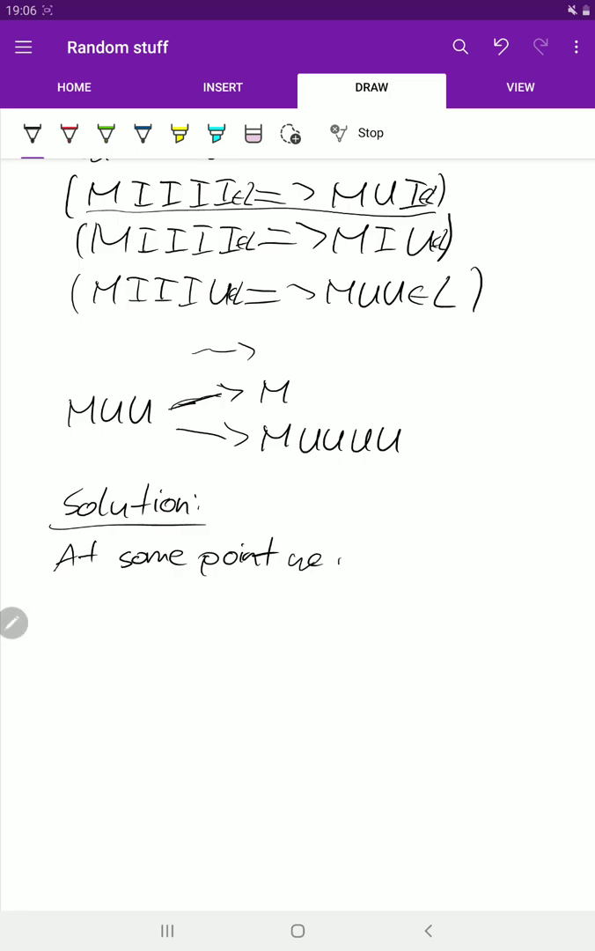
left_click_drag(333, 564, 405, 563)
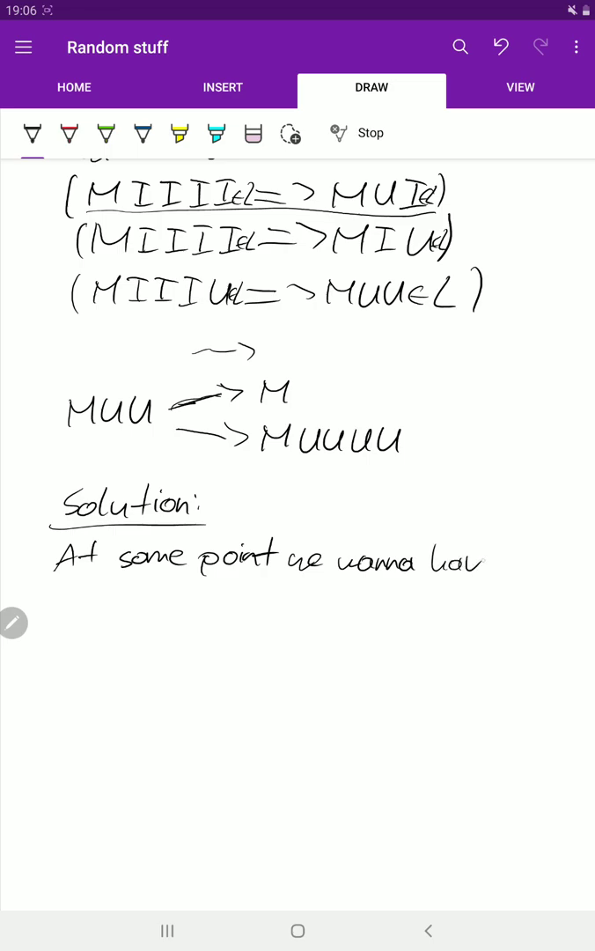
left_click_drag(471, 555, 497, 569)
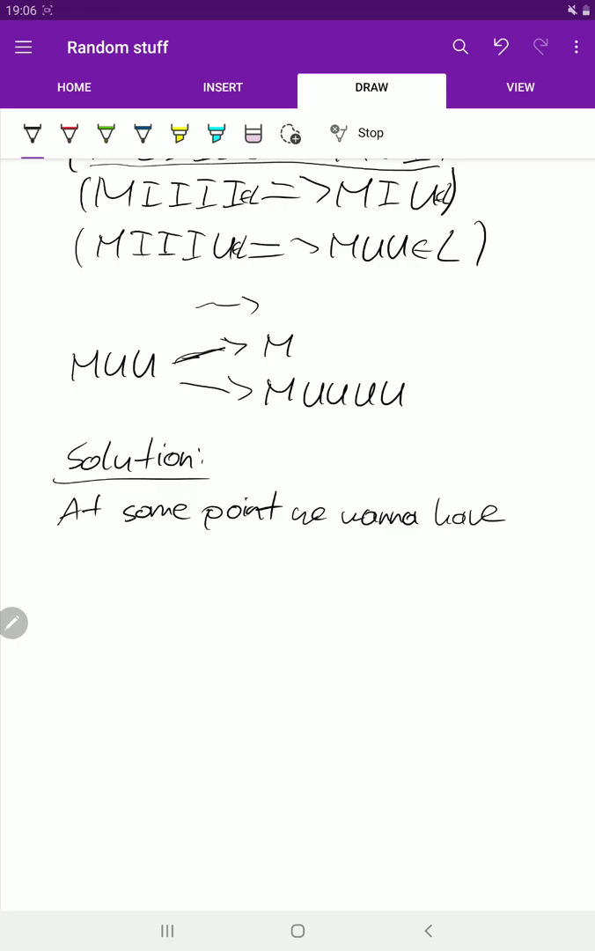
- Finish the sentence with 'that 3 divides the #I.' on the second line
left_click_drag(60, 563, 60, 541)
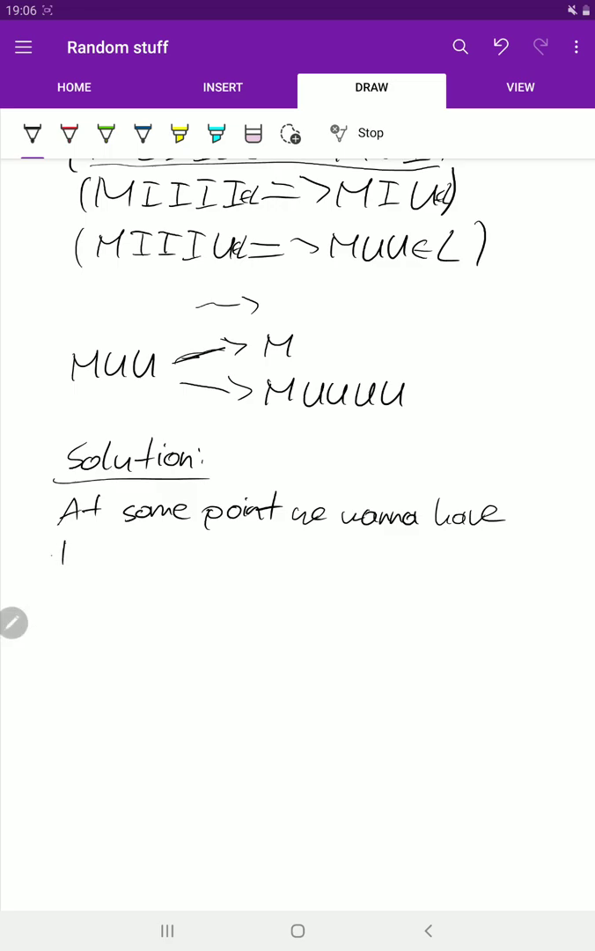
left_click_drag(58, 550, 132, 555)
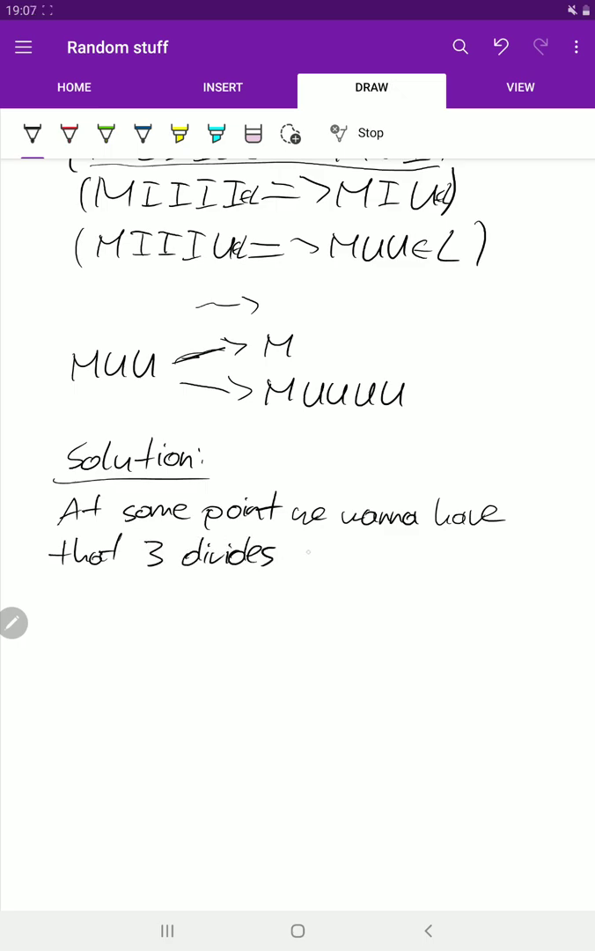
left_click_drag(291, 551, 370, 551)
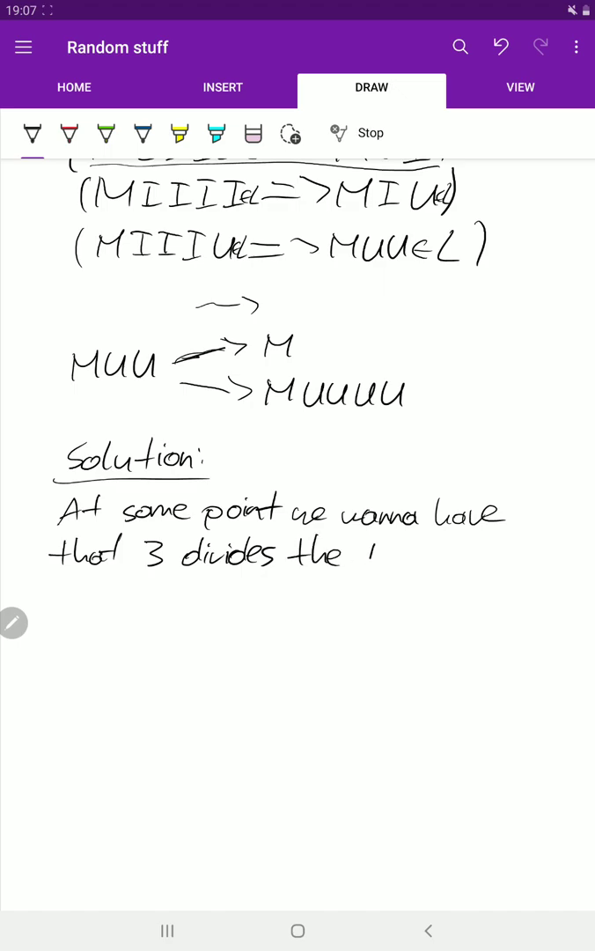
left_click_drag(361, 564, 423, 551)
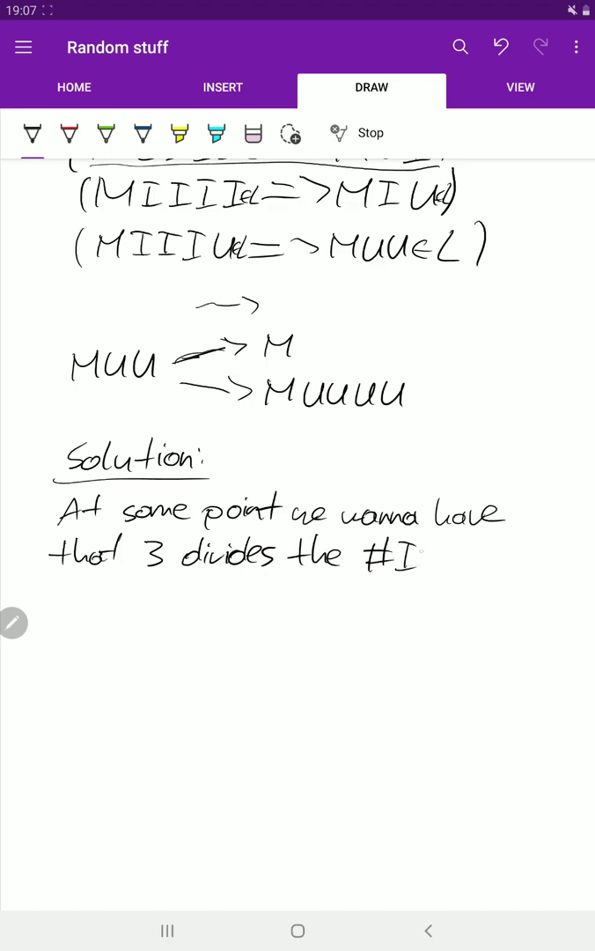
left_click_drag(423, 551, 454, 563)
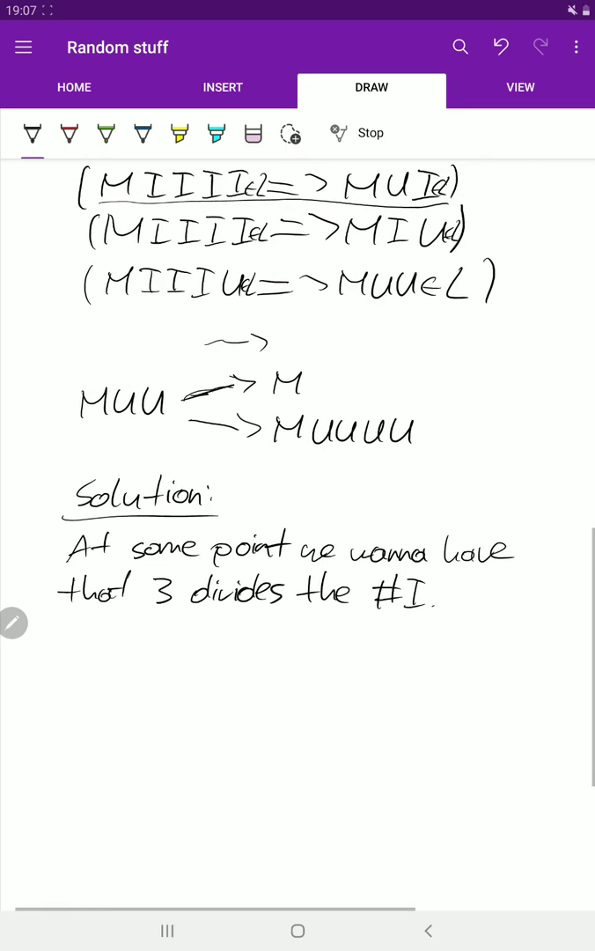
scroll("down", 3)
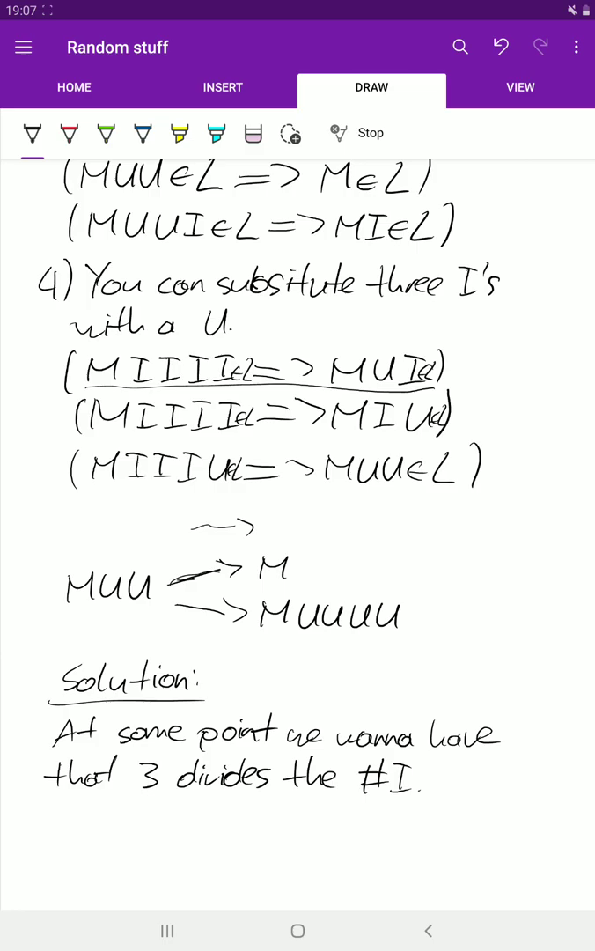
scroll("down", 3)
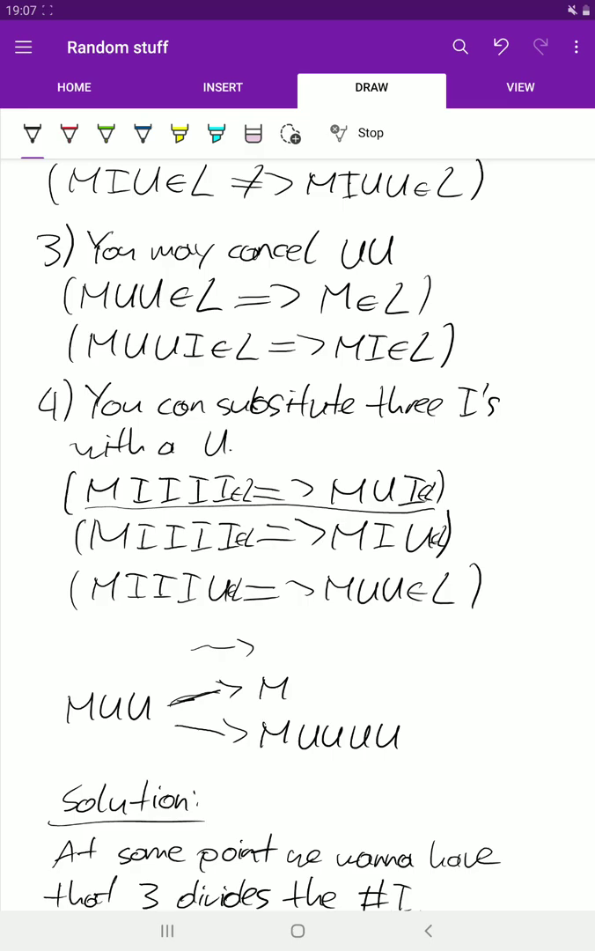
scroll("down", 3)
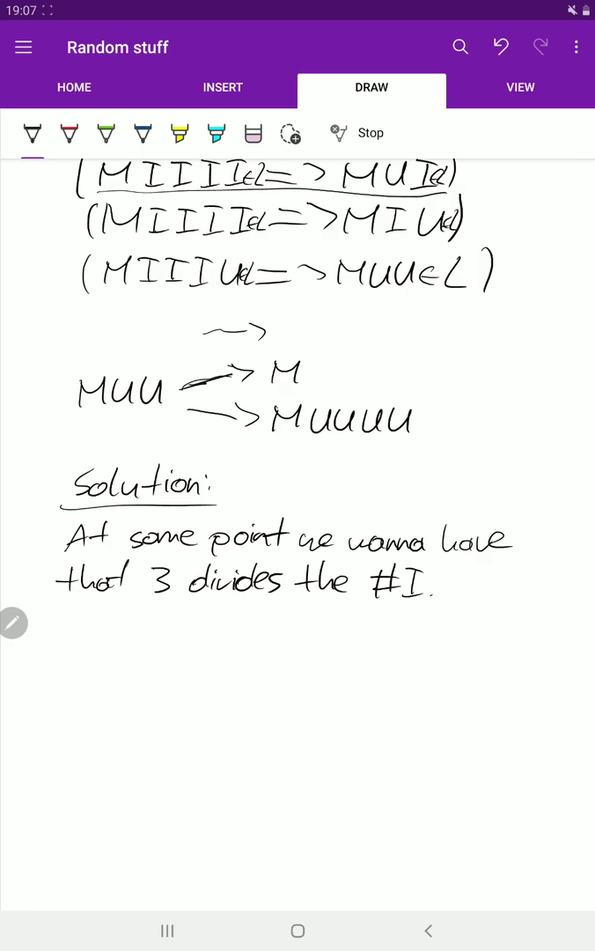
scroll("down", 3)
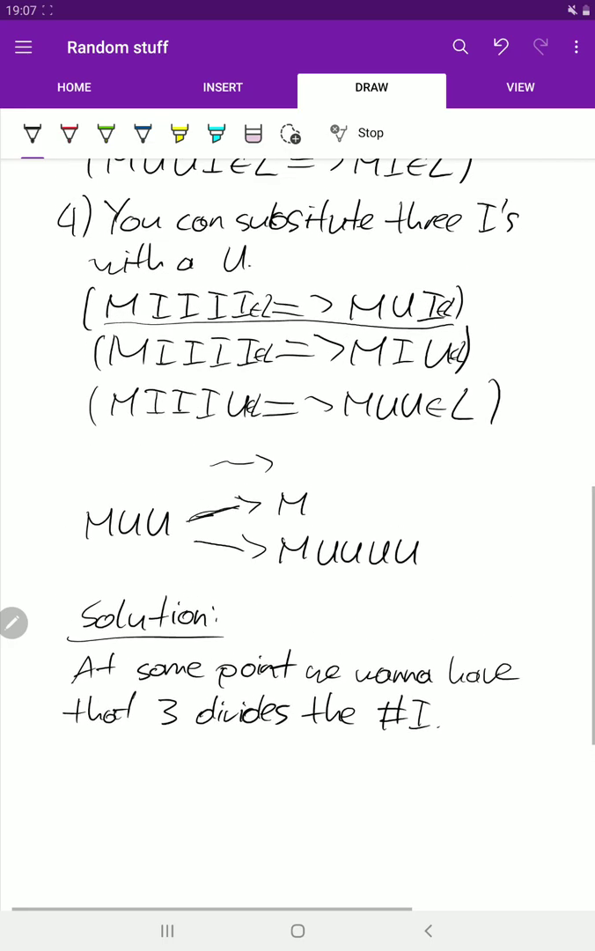
scroll("down", 3)
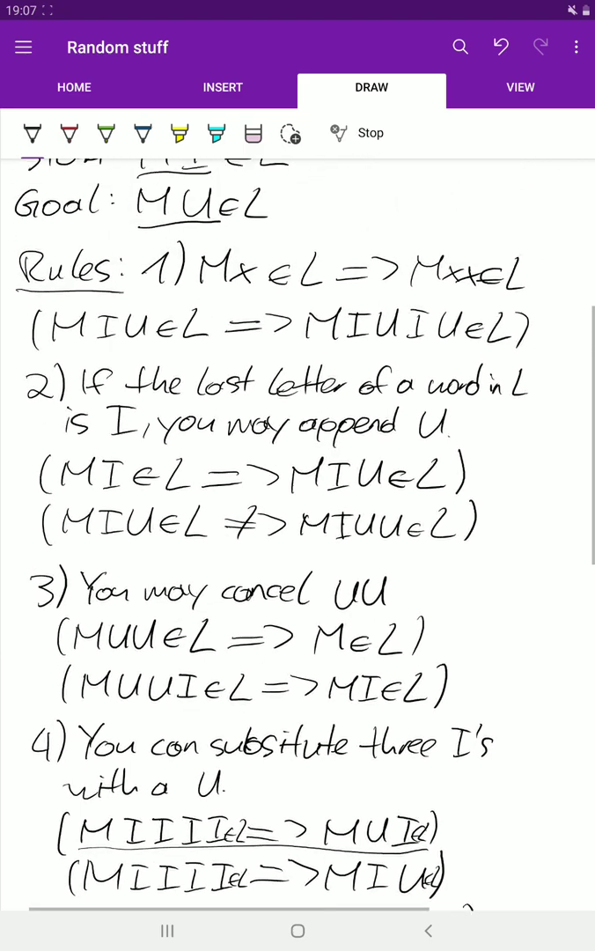
scroll("down", 3)
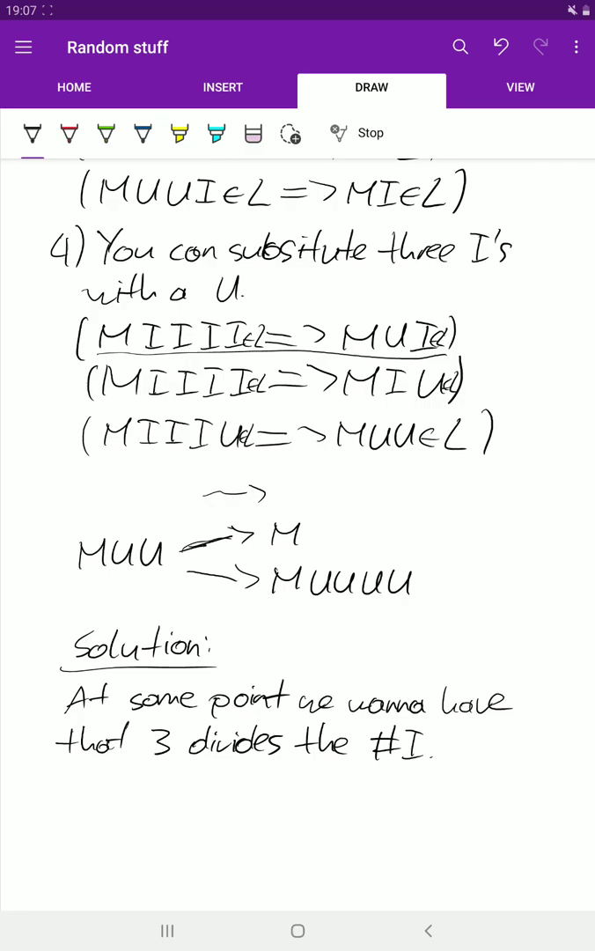
scroll("down", 3)
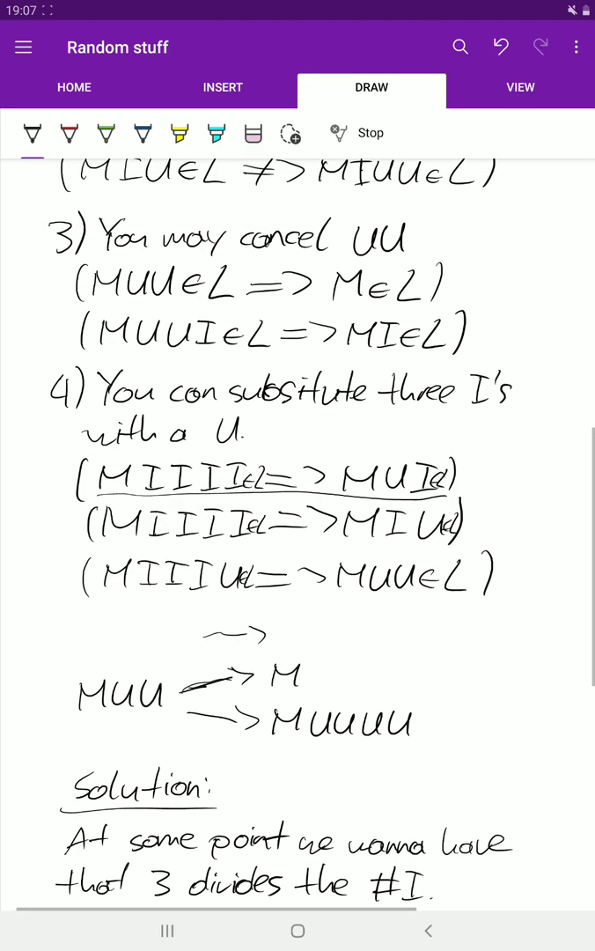
scroll("down", 3)
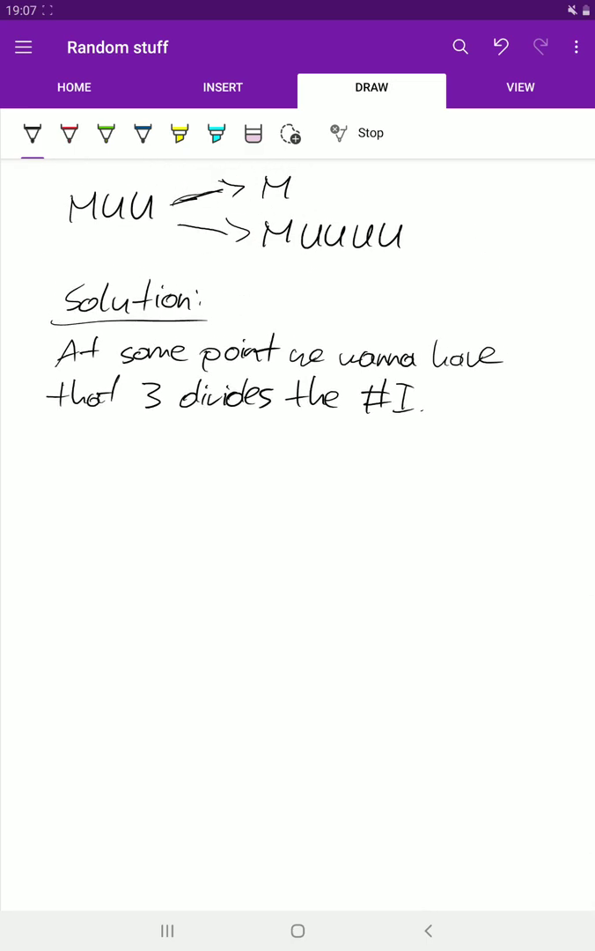
- Handwrite 'Start with MI: 1 I' below the solution sentence
left_click_drag(60, 476, 102, 458)
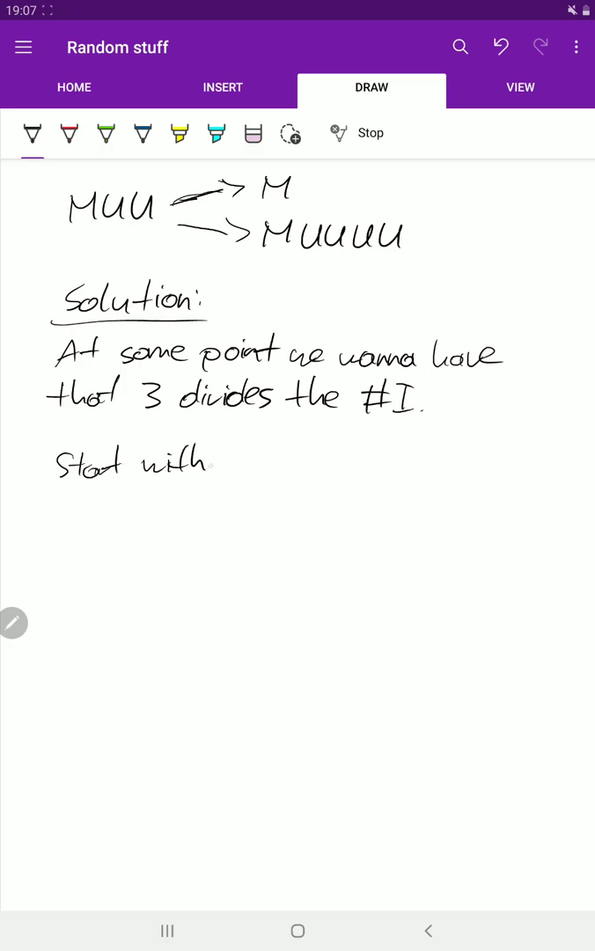
left_click_drag(221, 458, 281, 458)
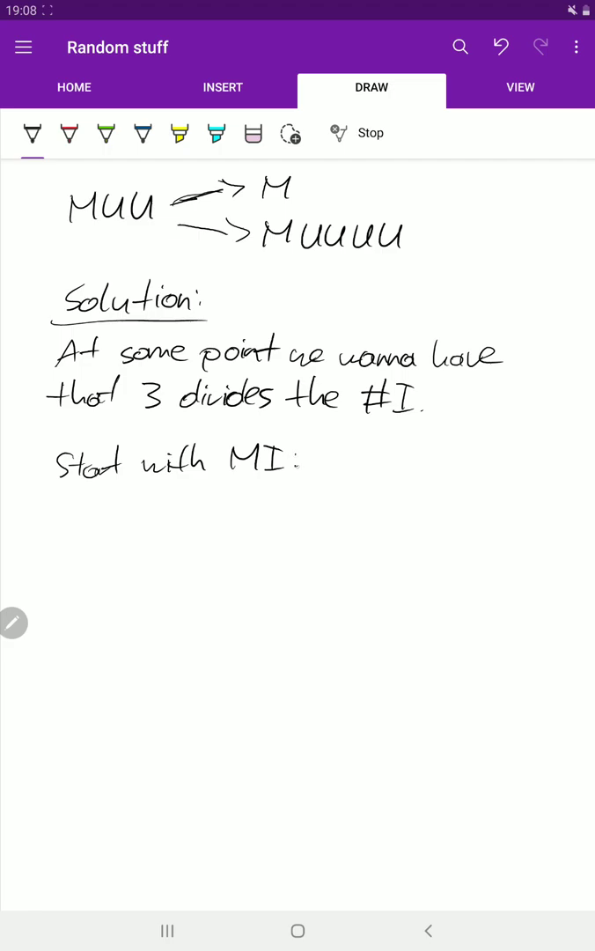
left_click_drag(326, 467, 344, 448)
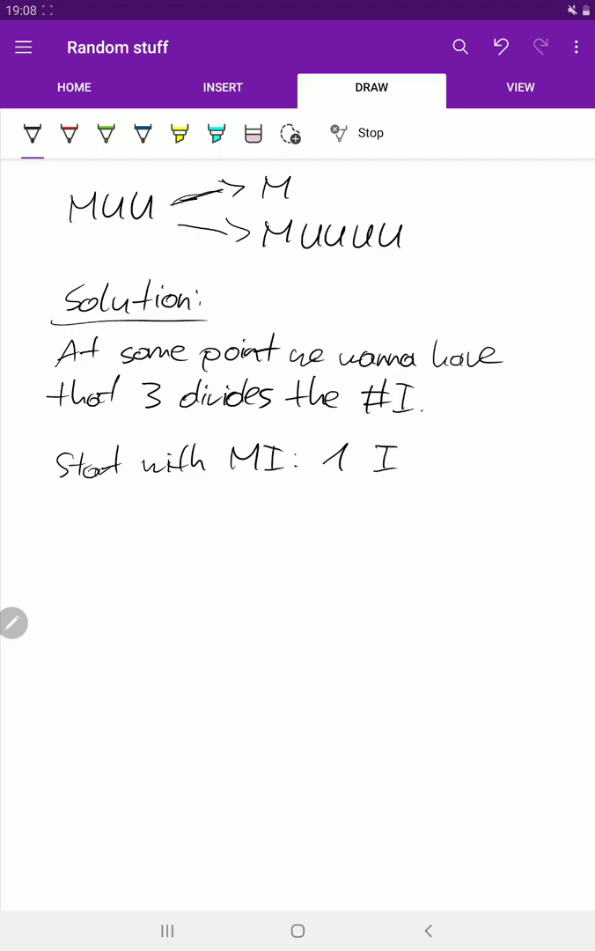
- Write '1 ≡ 1 mod 3' and underline '3 divides the #I'
left_click_drag(247, 511, 299, 502)
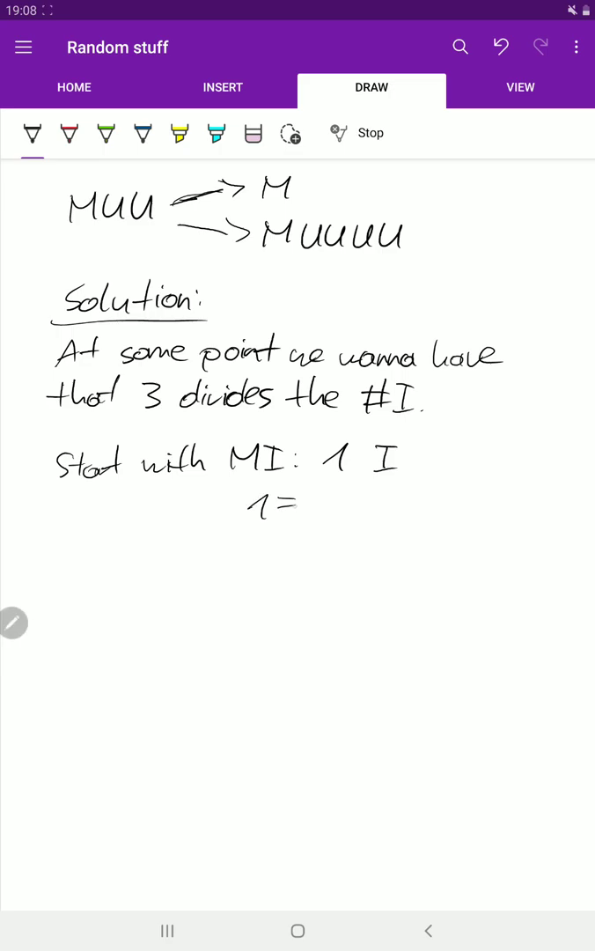
left_click_drag(282, 506, 396, 507)
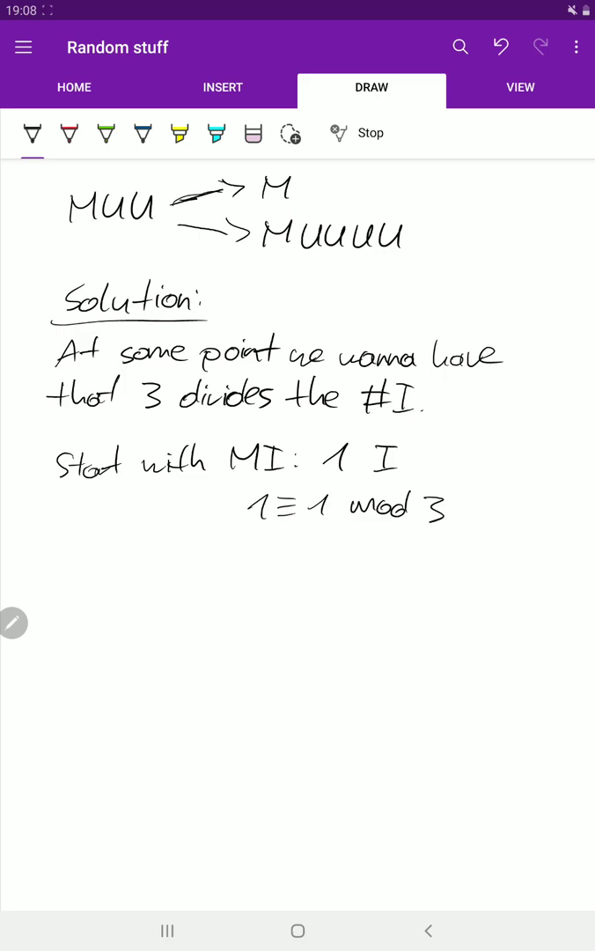
left_click_drag(155, 416, 427, 413)
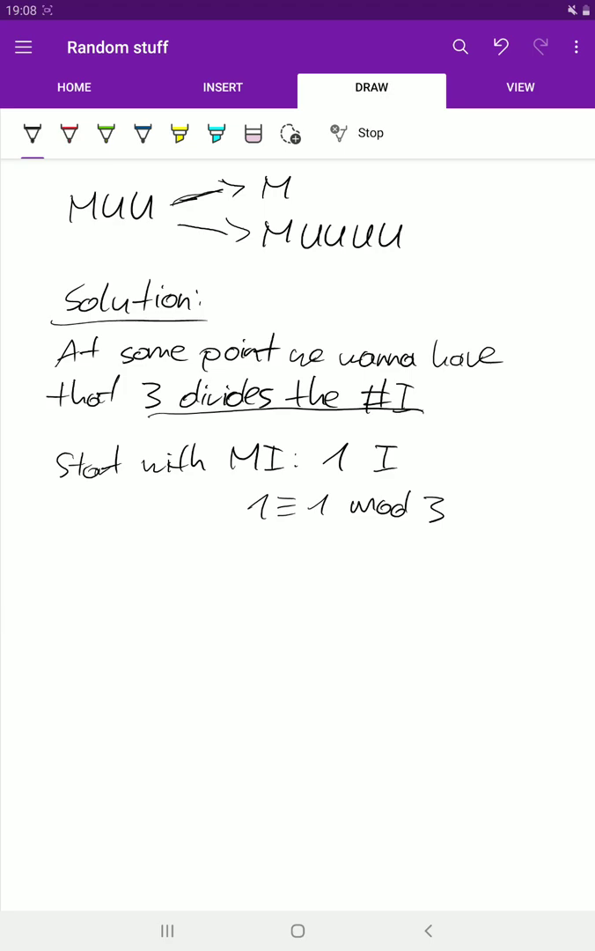
scroll("down", 3)
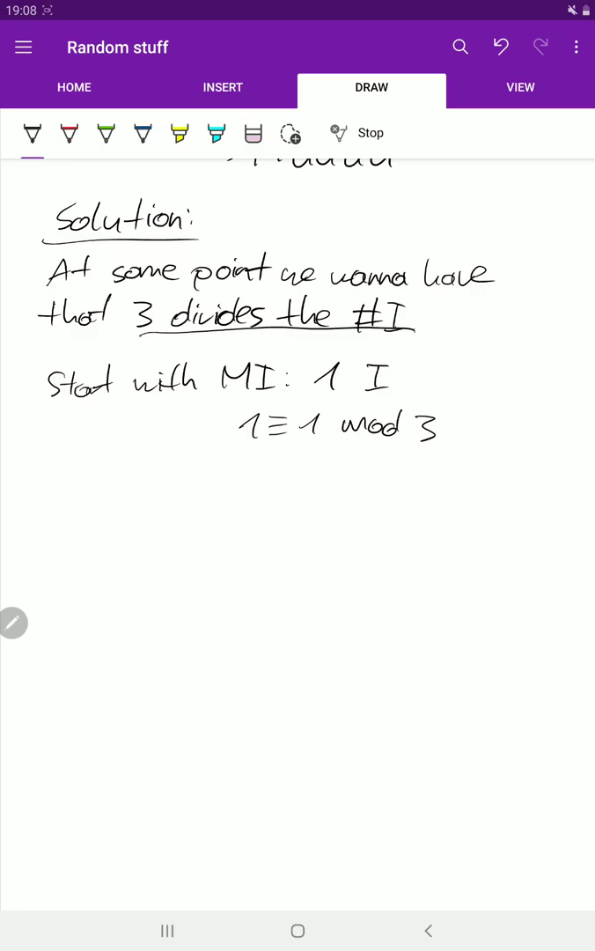
- Write '1)' beneath the 1 ≡ 1 mod 3 line to start the first case
left_click_drag(55, 493, 72, 471)
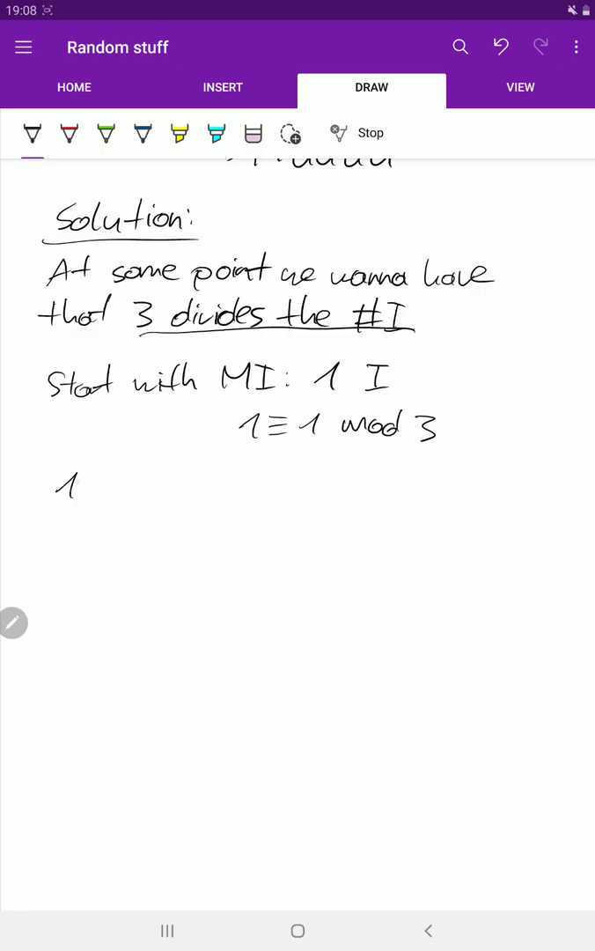
scroll("down", 3)
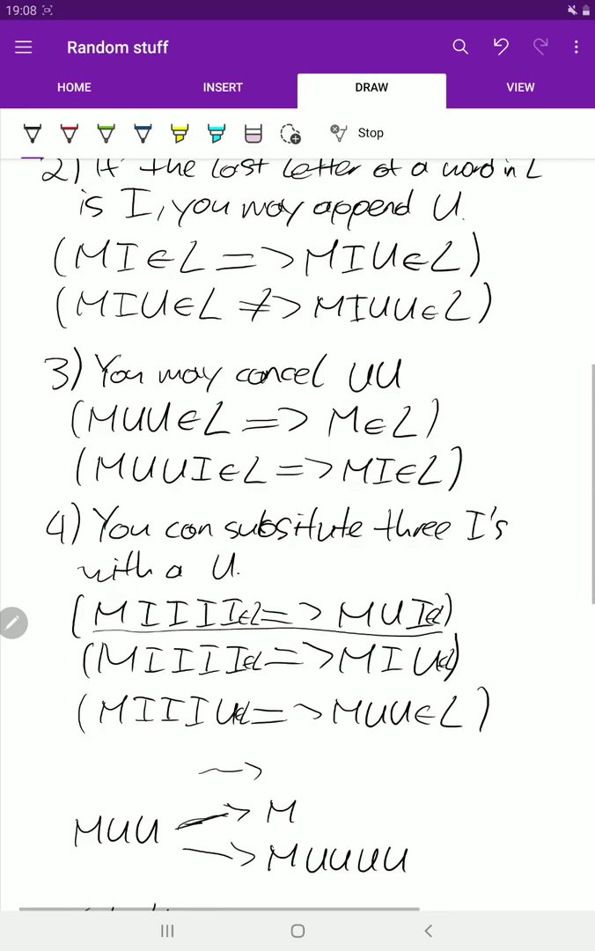
scroll("down", 3)
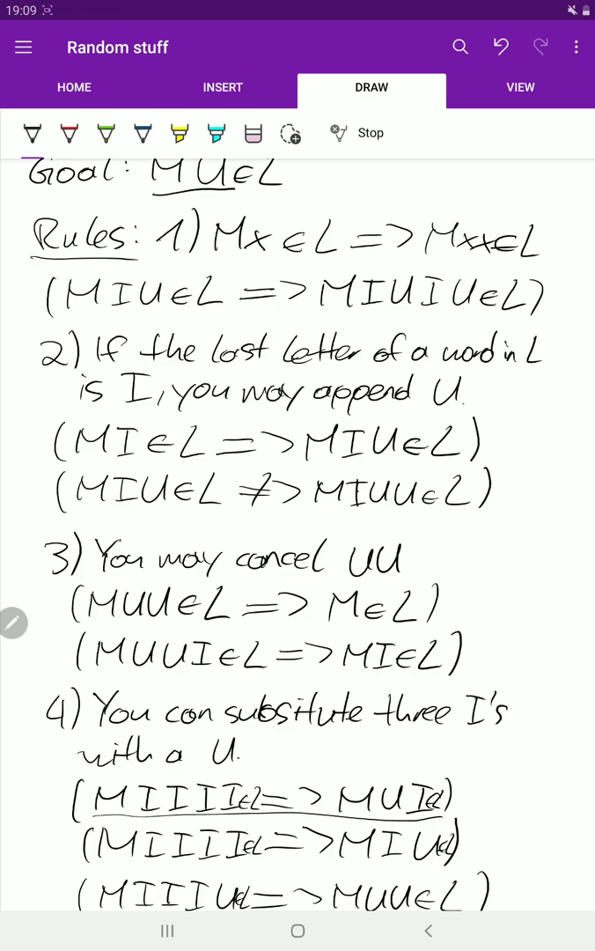
scroll("down", 3)
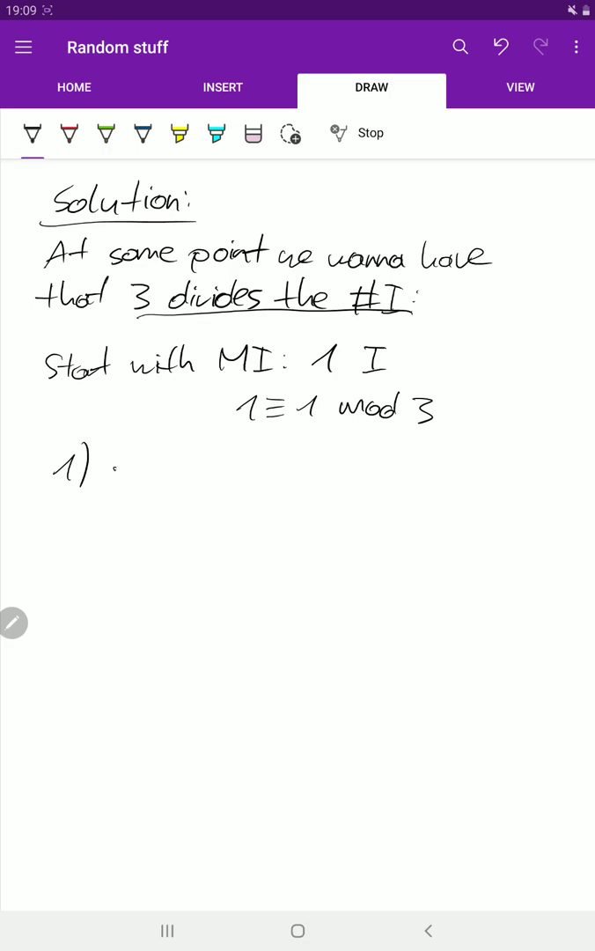
- Handwrite '#I is multiplied by 2.' after case 1)
left_click(115, 465)
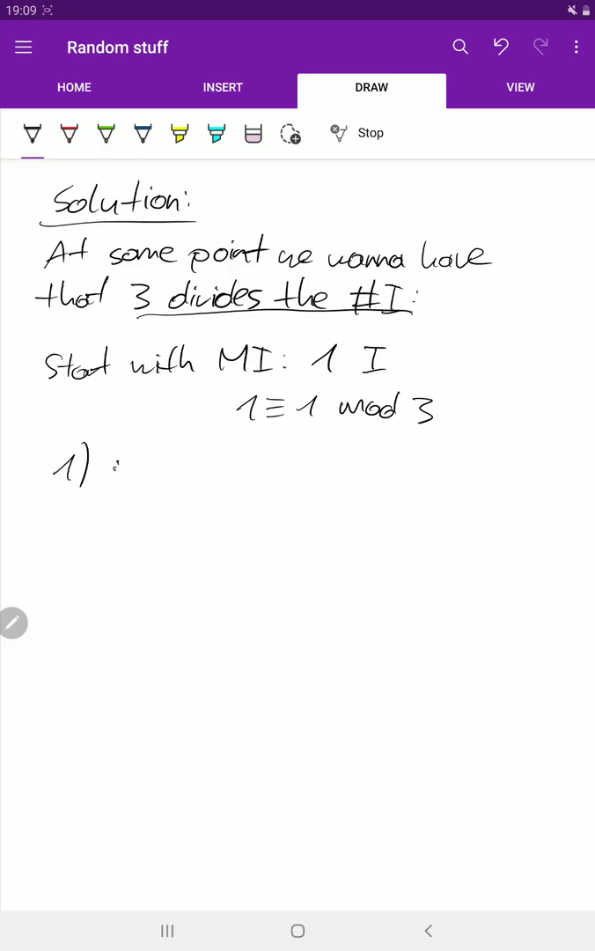
left_click_drag(115, 476, 136, 467)
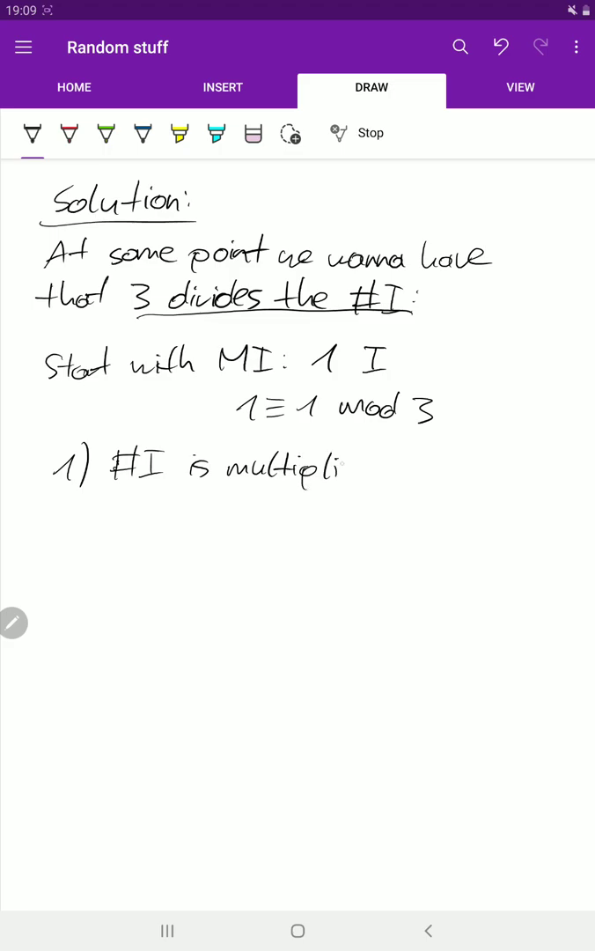
left_click_drag(335, 467, 405, 467)
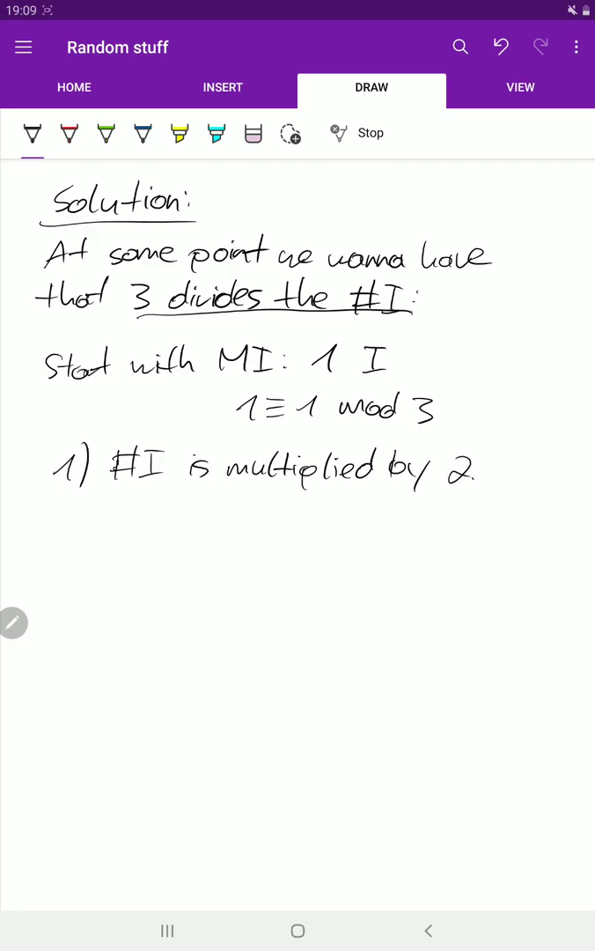
scroll("down", 3)
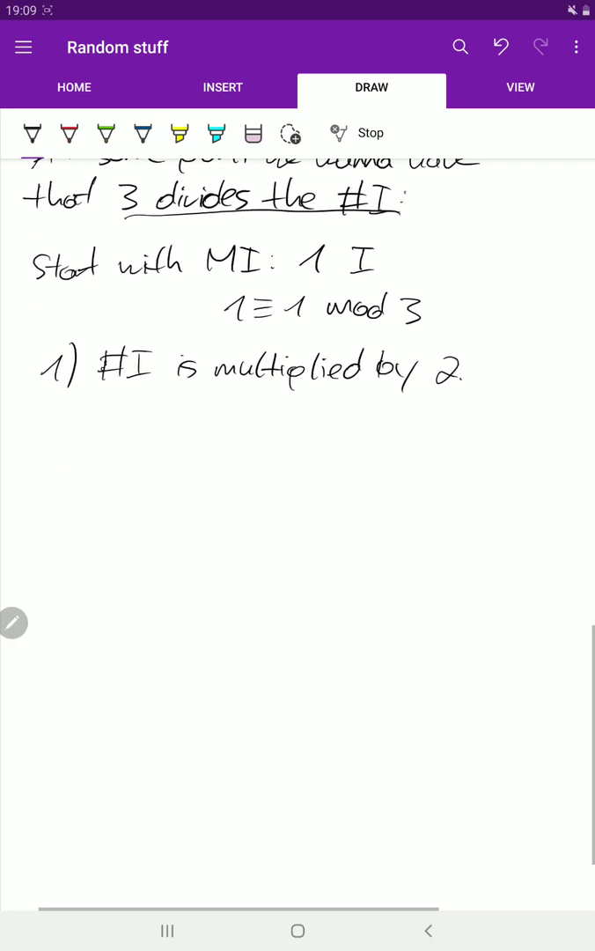
scroll("down", 3)
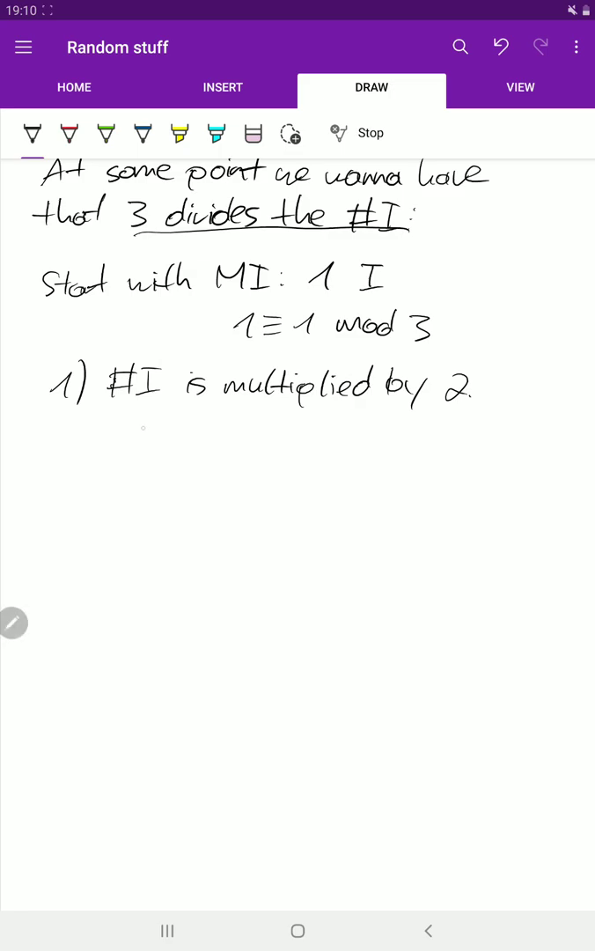
- Write 1·2≡2, 2·2≡1 and 0·2≡0 mod 3 beneath, underlining the last line
left_click_drag(133, 431, 198, 432)
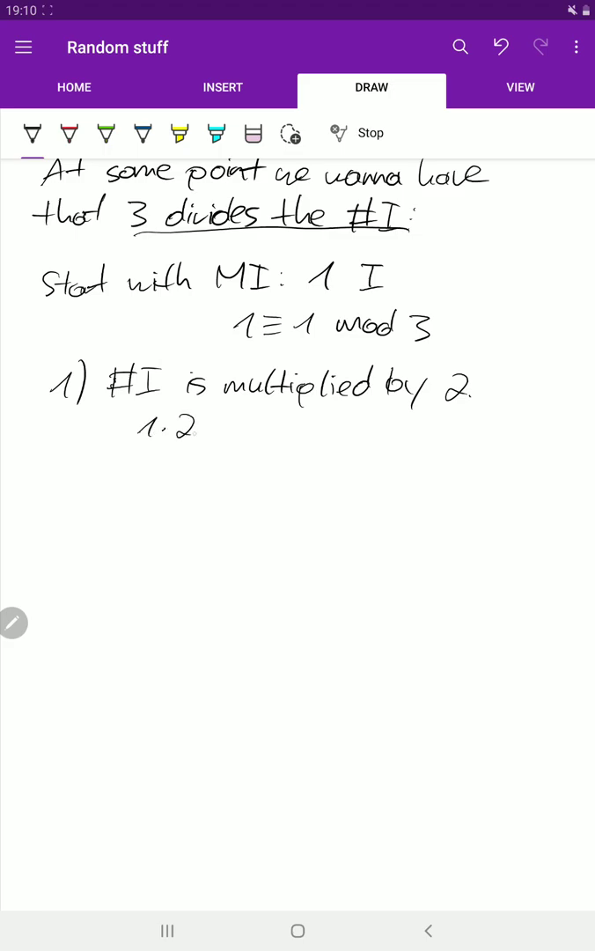
left_click_drag(212, 432, 273, 432)
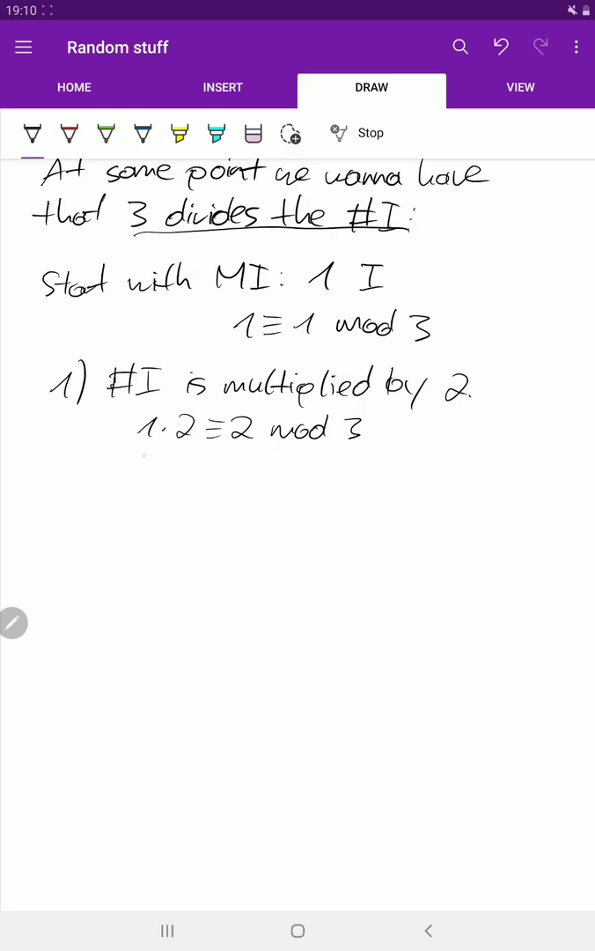
left_click_drag(136, 454, 145, 466)
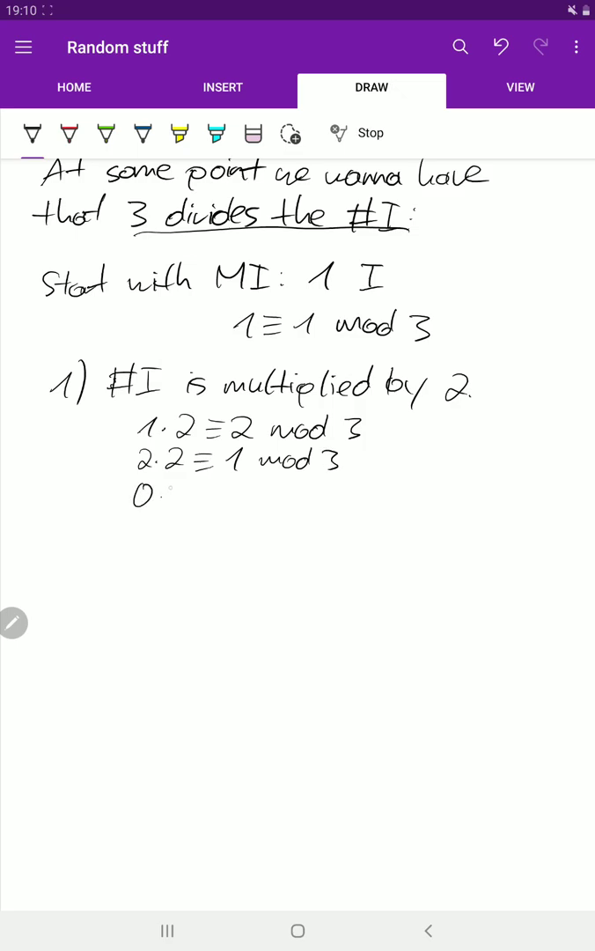
left_click_drag(168, 494, 255, 494)
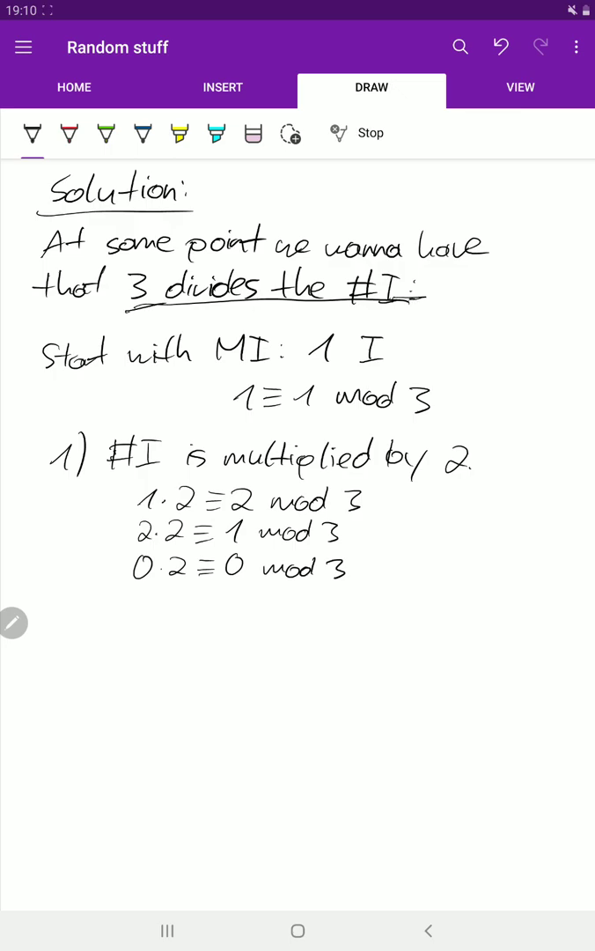
scroll("down", 3)
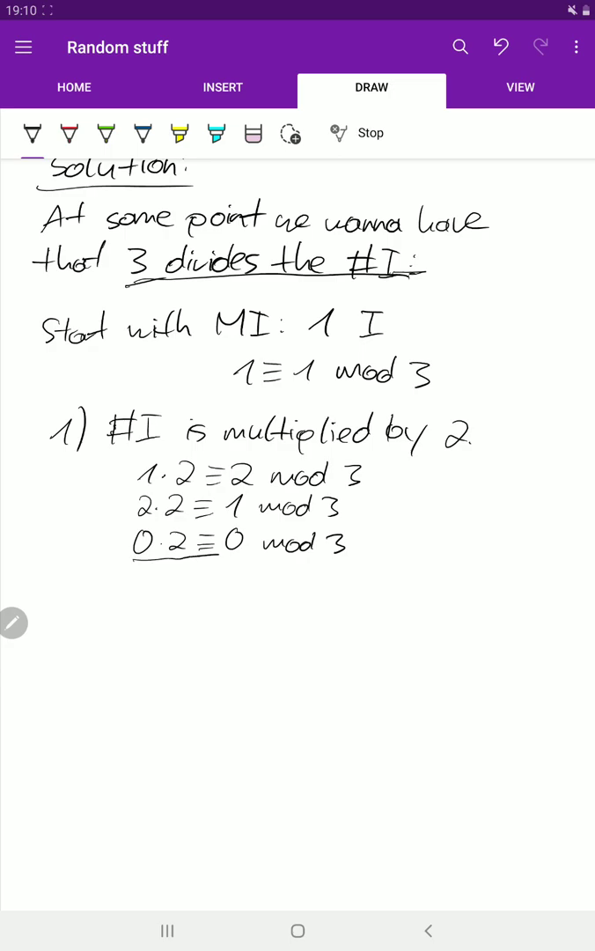
left_click_drag(133, 562, 383, 558)
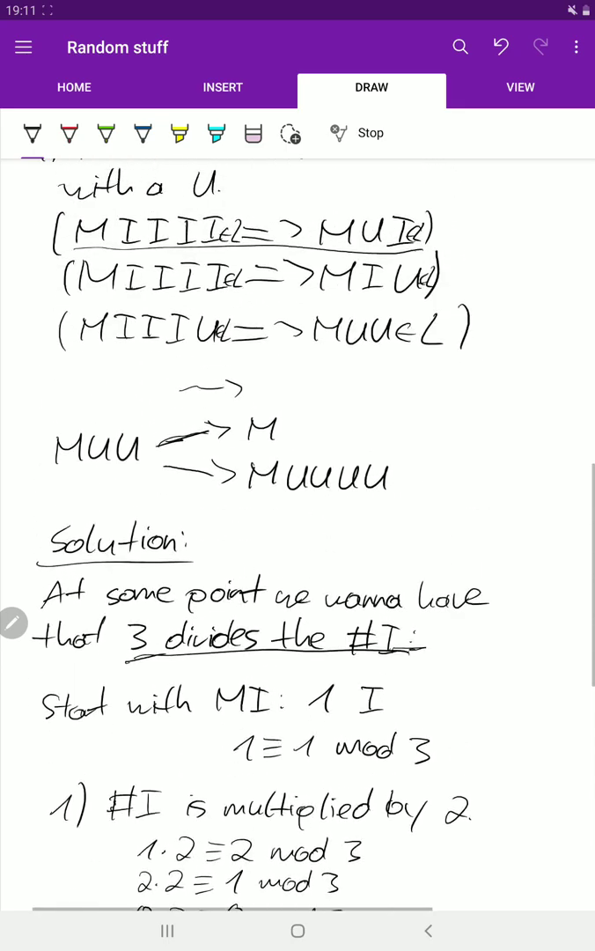
- Handwrite '2) #I is unchanged.' below the rule 1 calculations
scroll("down", 3)
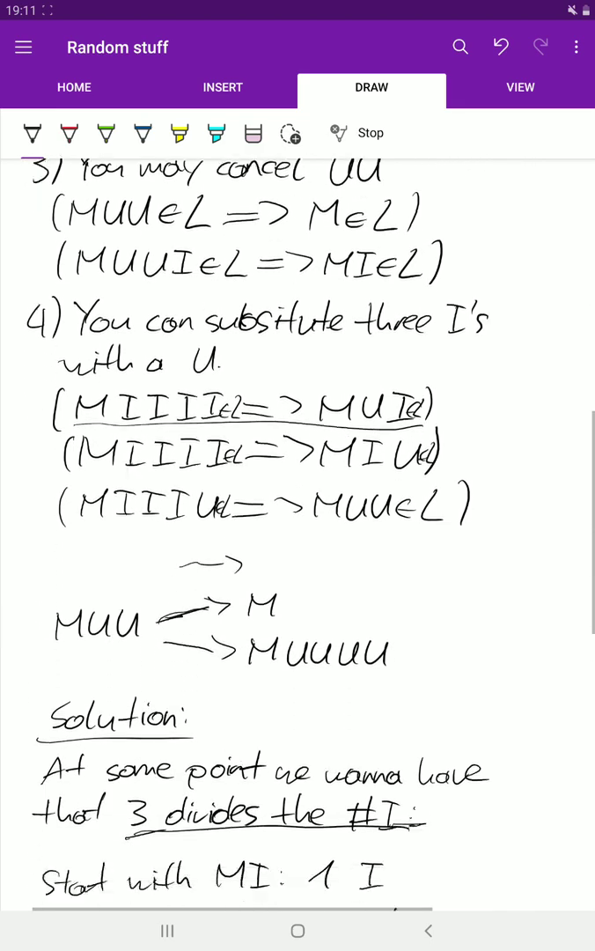
scroll("down", 3)
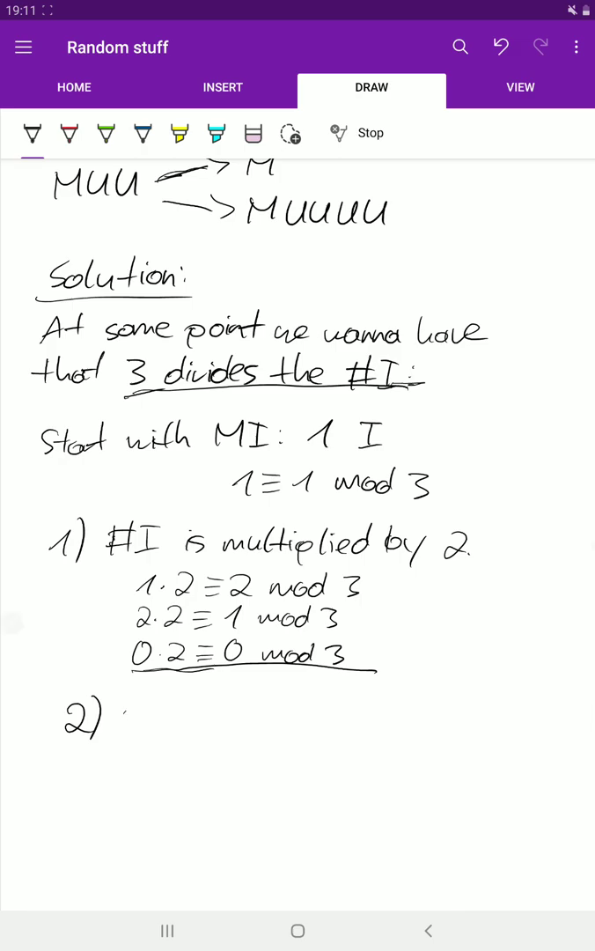
left_click_drag(119, 718, 185, 718)
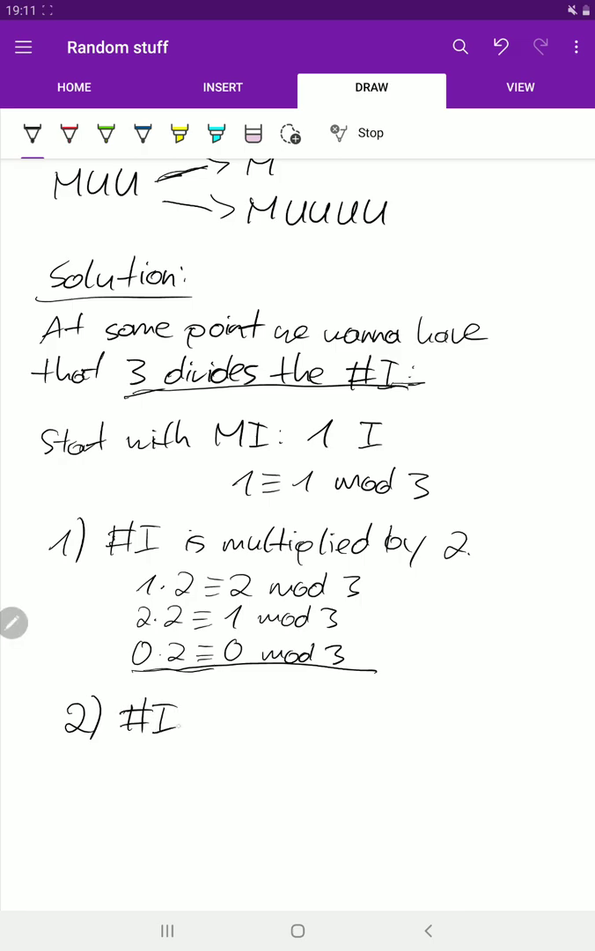
left_click_drag(194, 718, 264, 714)
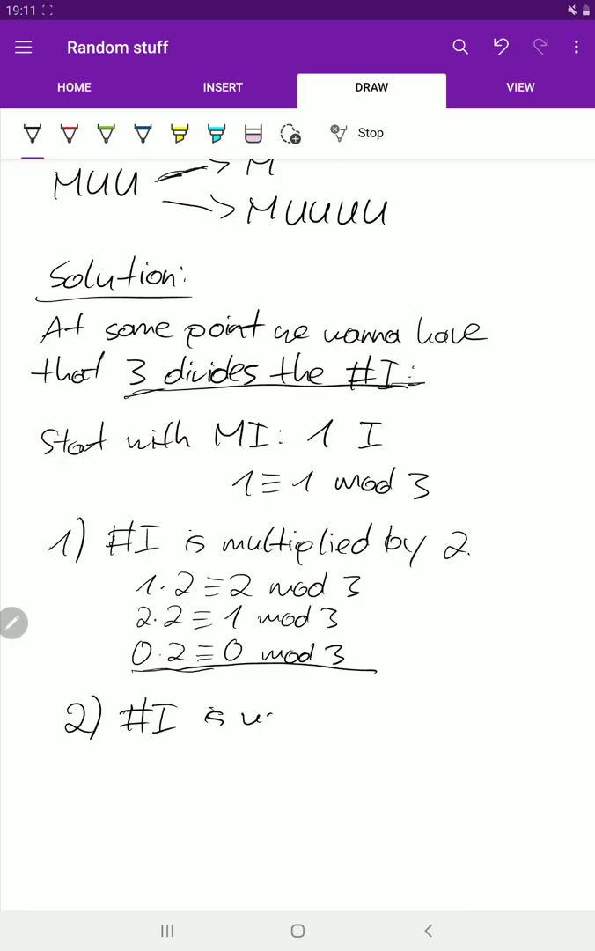
left_click_drag(247, 715, 335, 715)
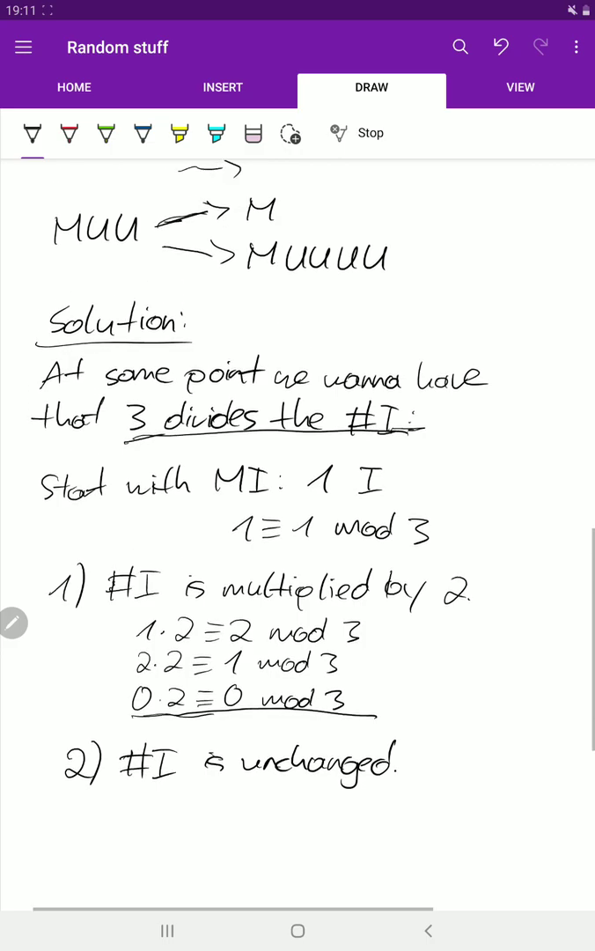
- Handwrite '3) #I is unchanged' beneath case 2)
scroll("down", 3)
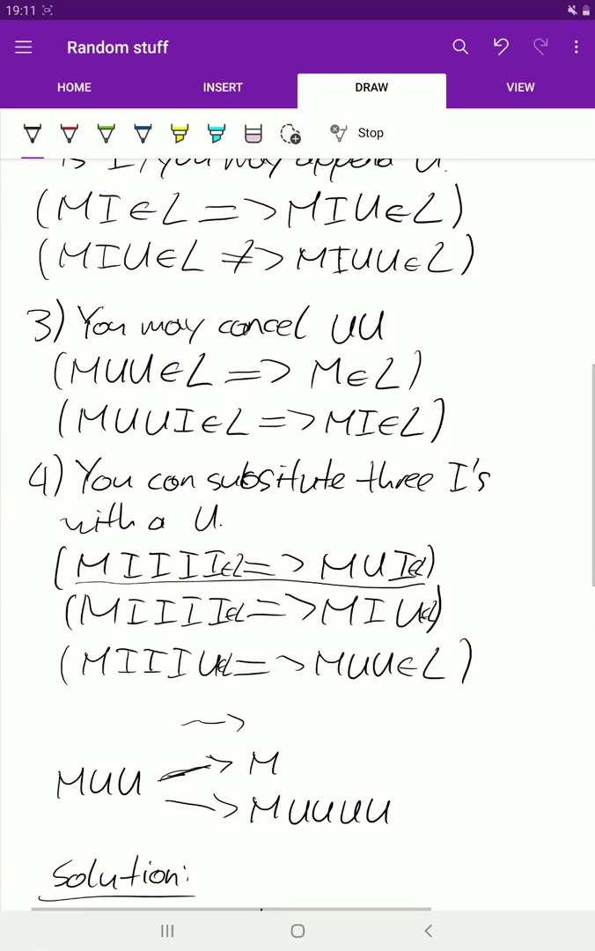
scroll("down", 3)
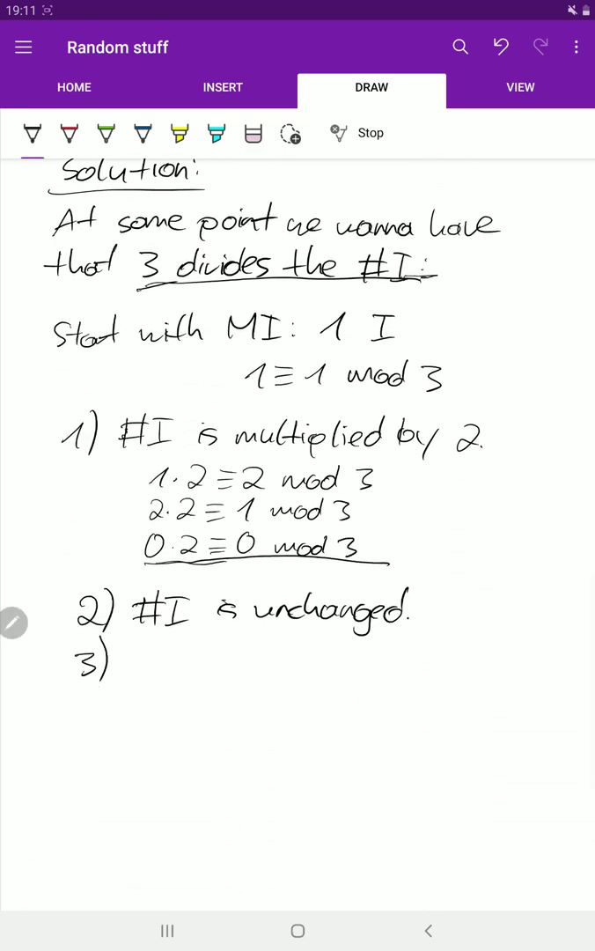
left_click_drag(242, 665, 255, 656)
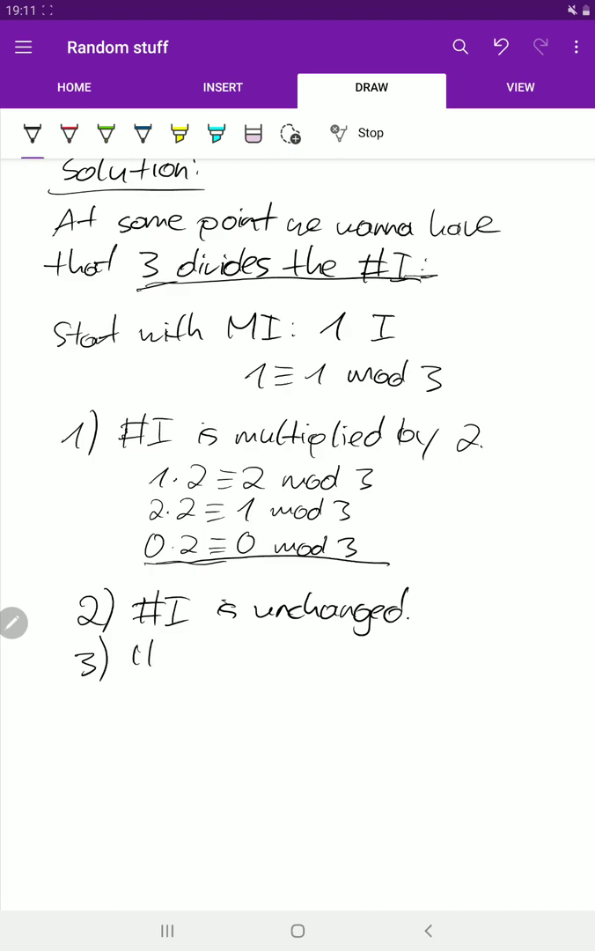
left_click_drag(132, 657, 233, 656)
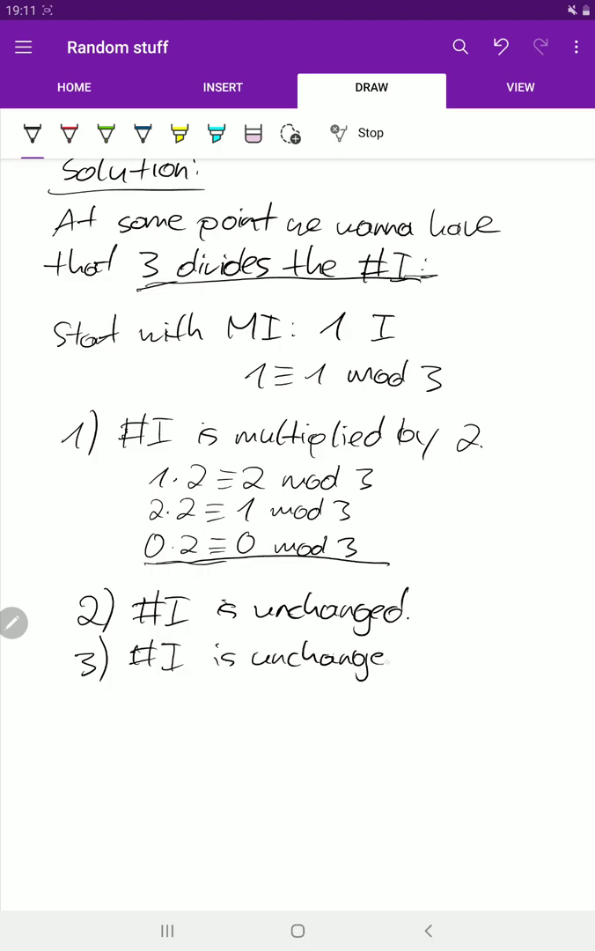
scroll("down", 3)
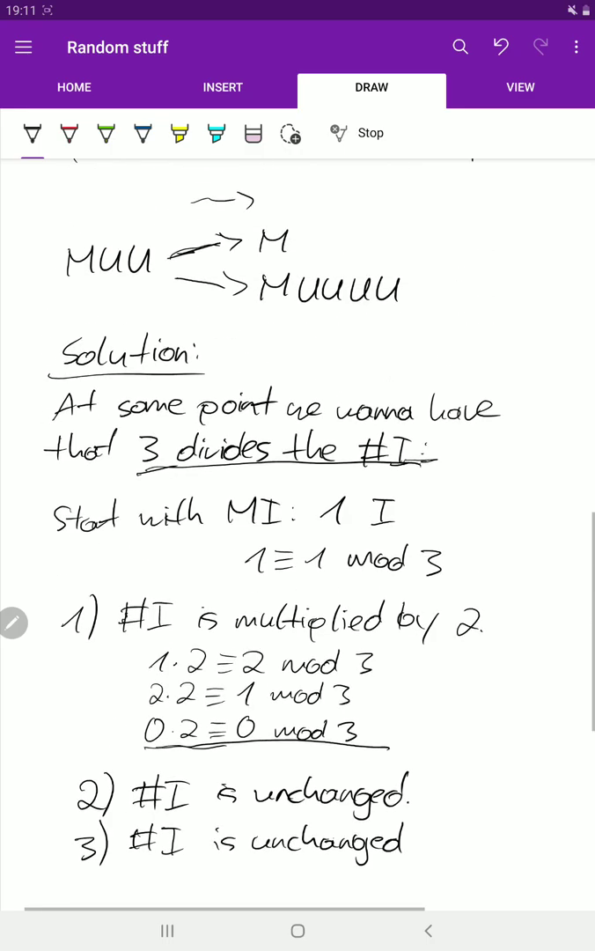
scroll("down", 3)
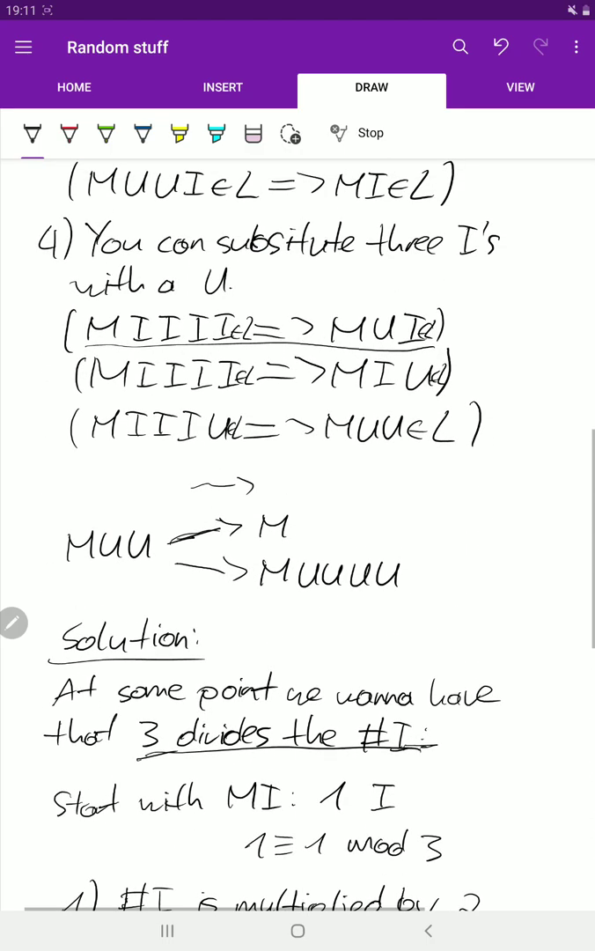
scroll("down", 3)
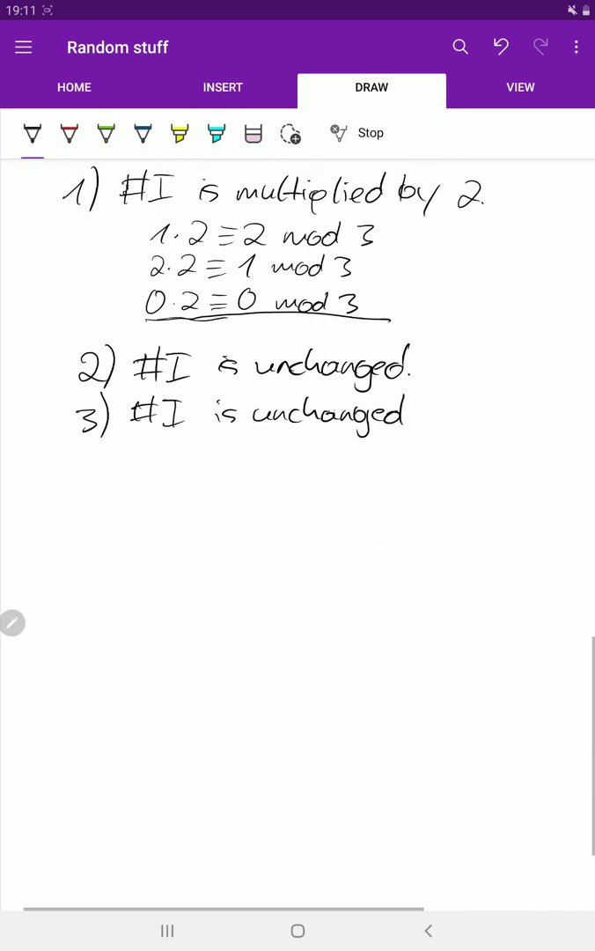
- Handwrite '4) #I ← #I − 3' with the black pen beneath item 3
left_click_drag(79, 458, 114, 489)
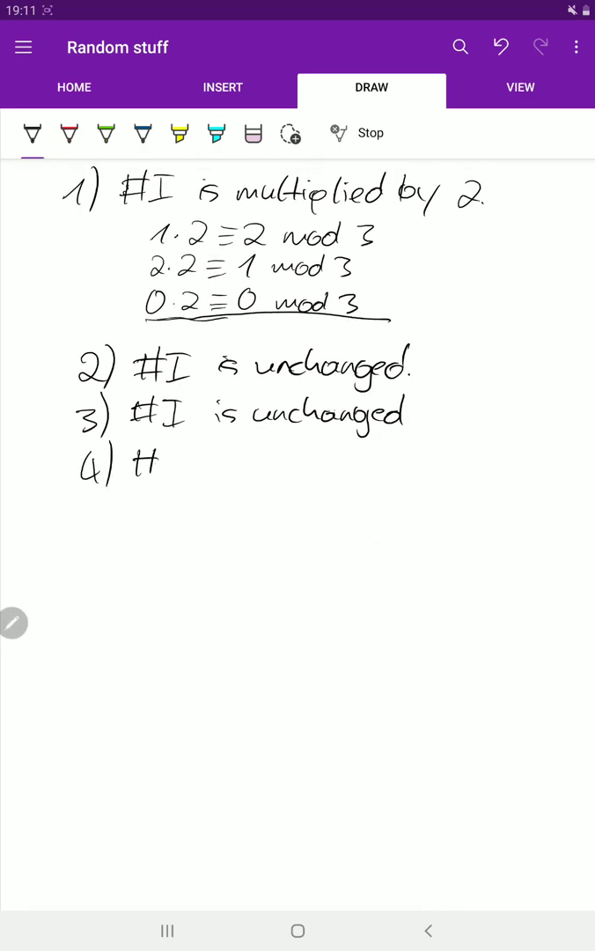
left_click_drag(132, 463, 189, 462)
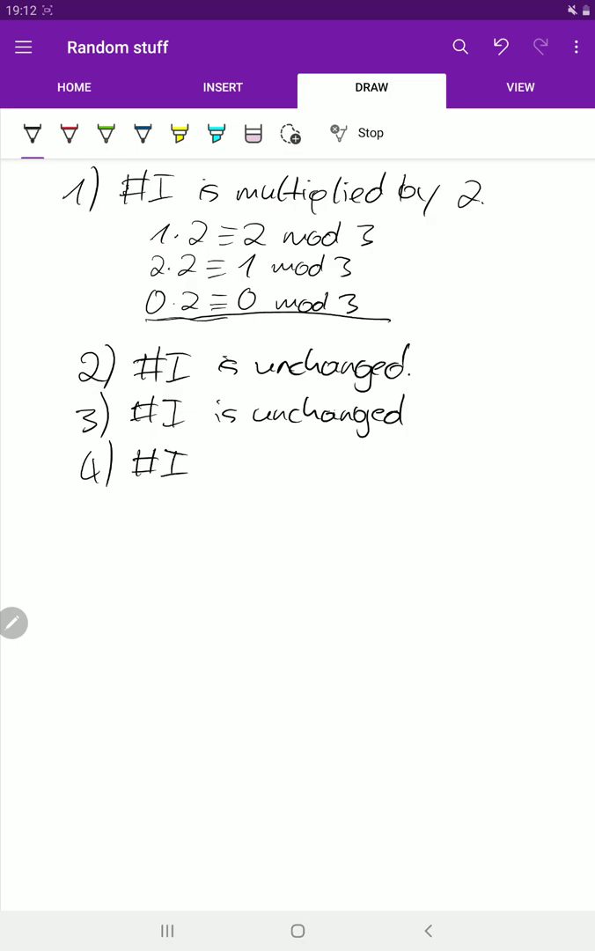
left_click_drag(202, 466, 242, 458)
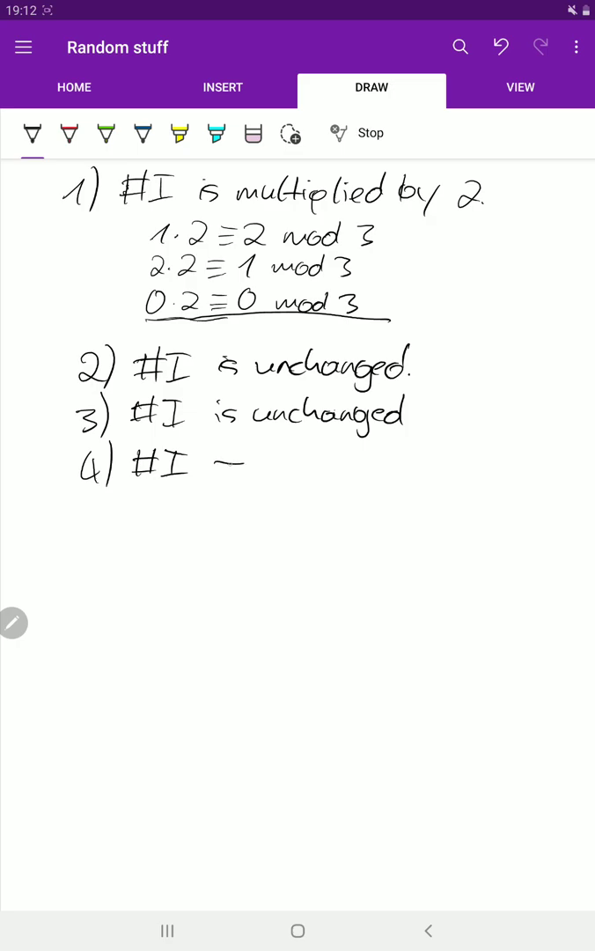
left_click_drag(221, 463, 282, 462)
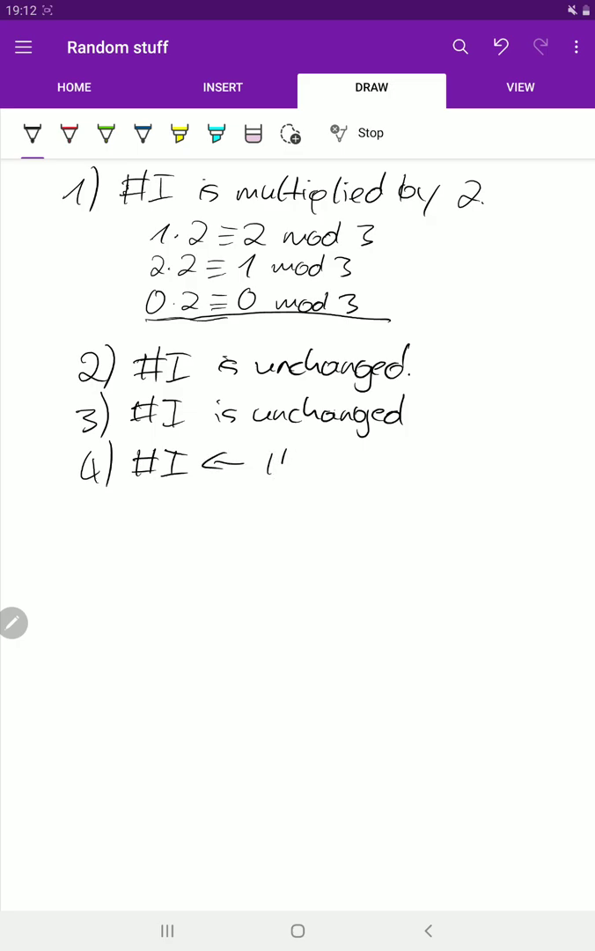
left_click_drag(265, 463, 321, 462)
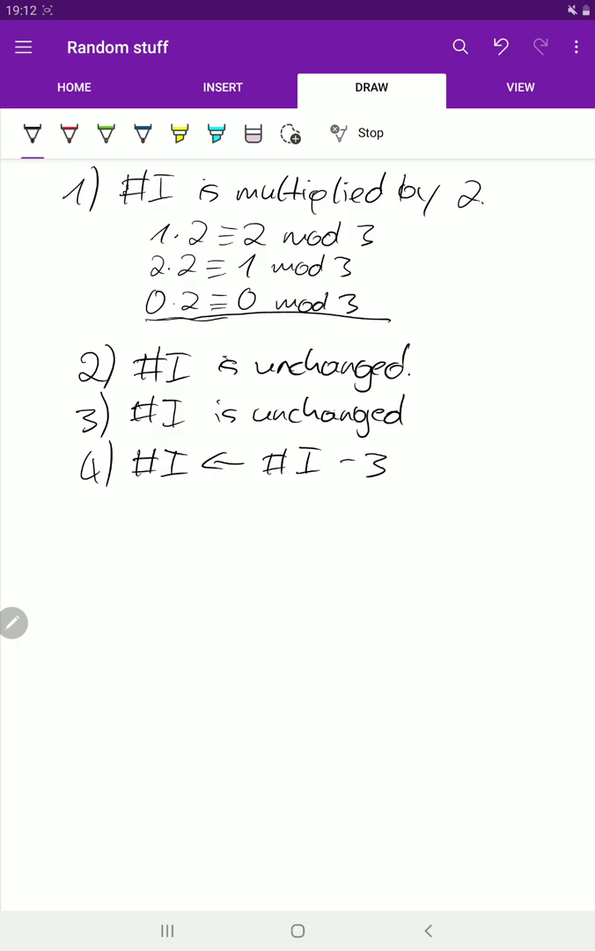
scroll("down", 3)
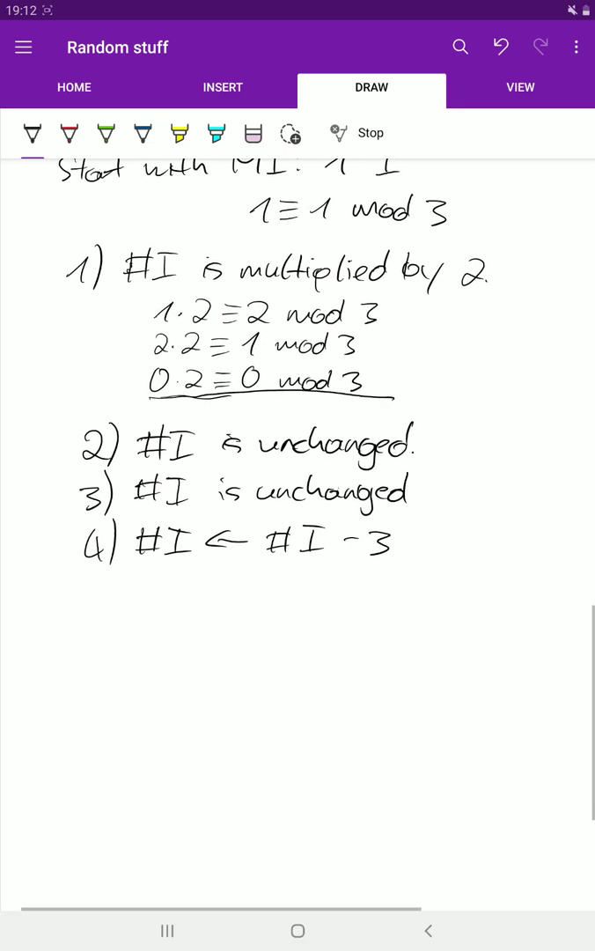
- Box '1 ≡ 1 mod 3' and cases 1)–4), then pick the red pen
scroll("down", 3)
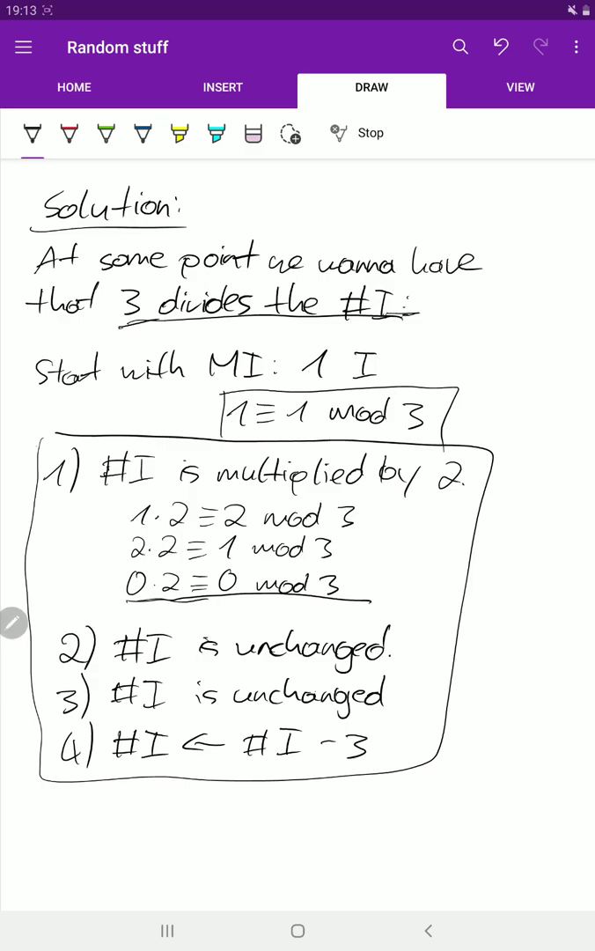
scroll("down", 3)
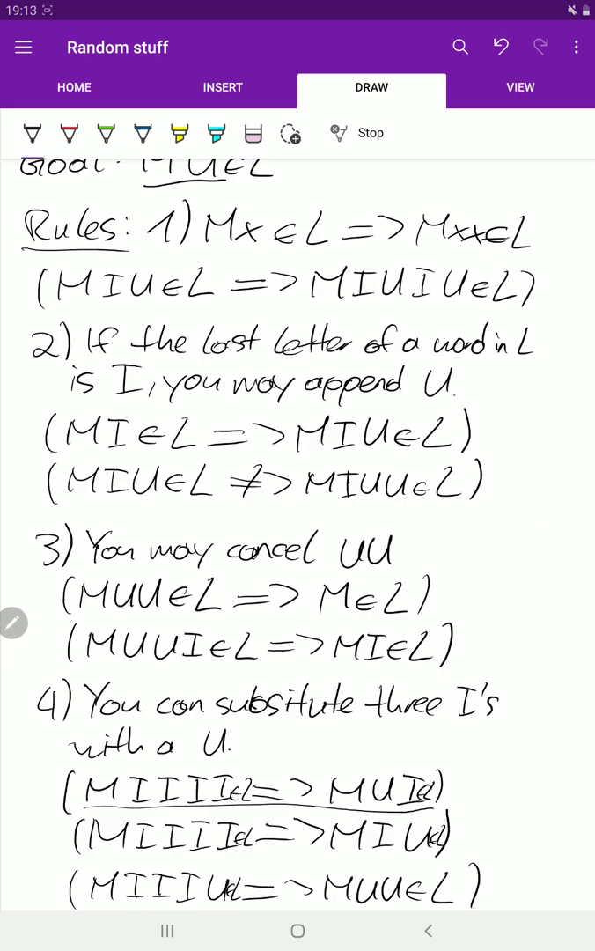
scroll("down", 3)
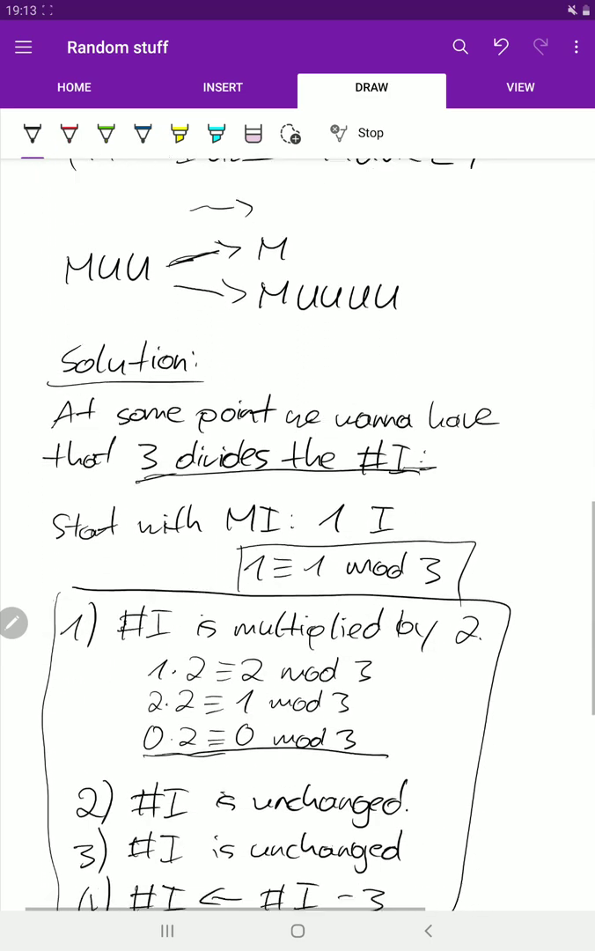
scroll("down", 3)
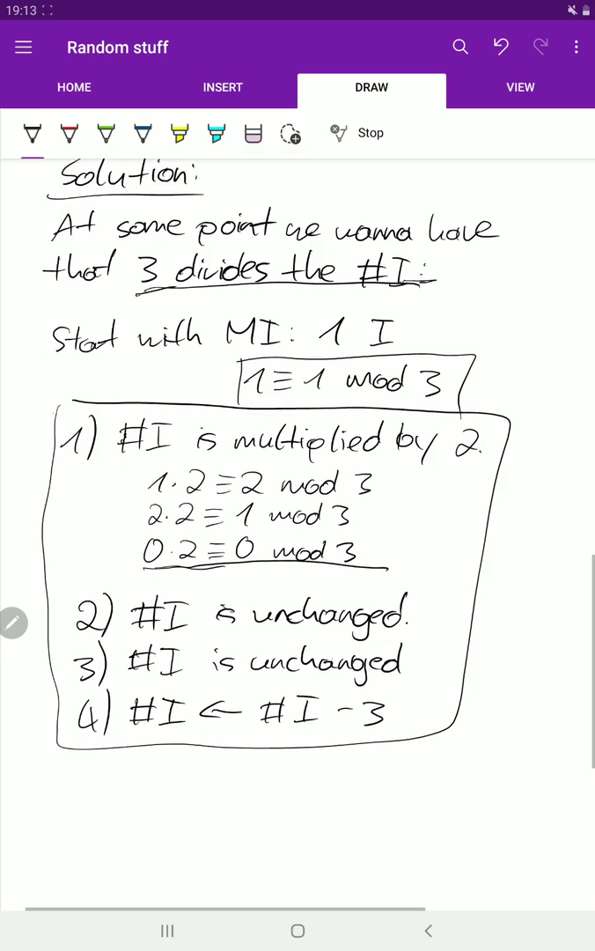
scroll("down", 3)
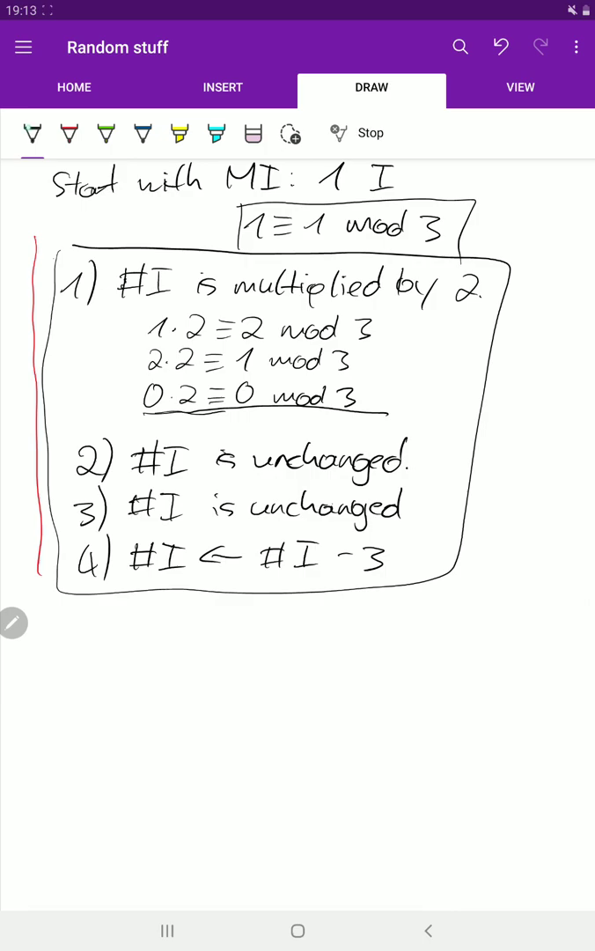
left_click(32, 133)
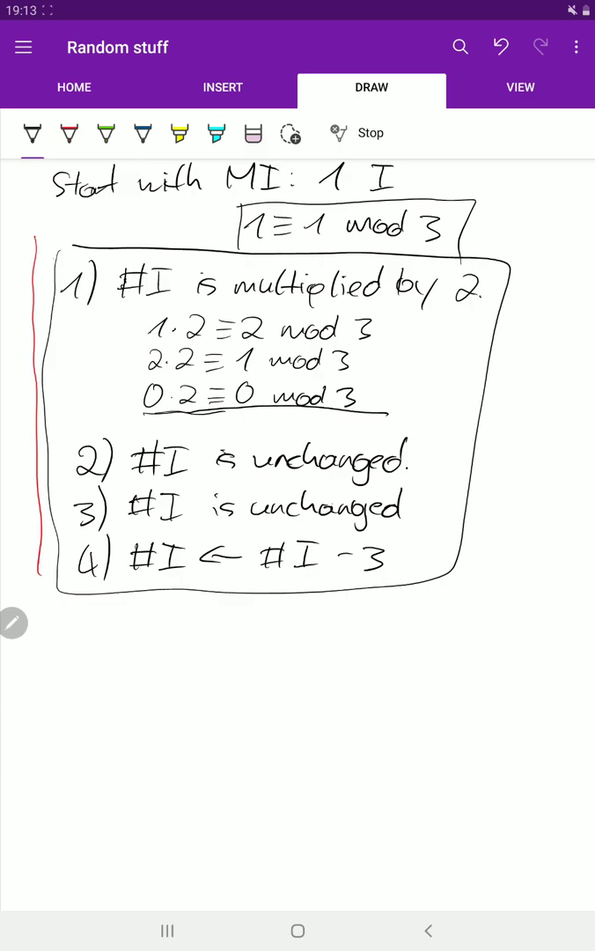
- Handwrite 'Solution: We can't get MU from' below the box
left_click_drag(86, 630, 75, 656)
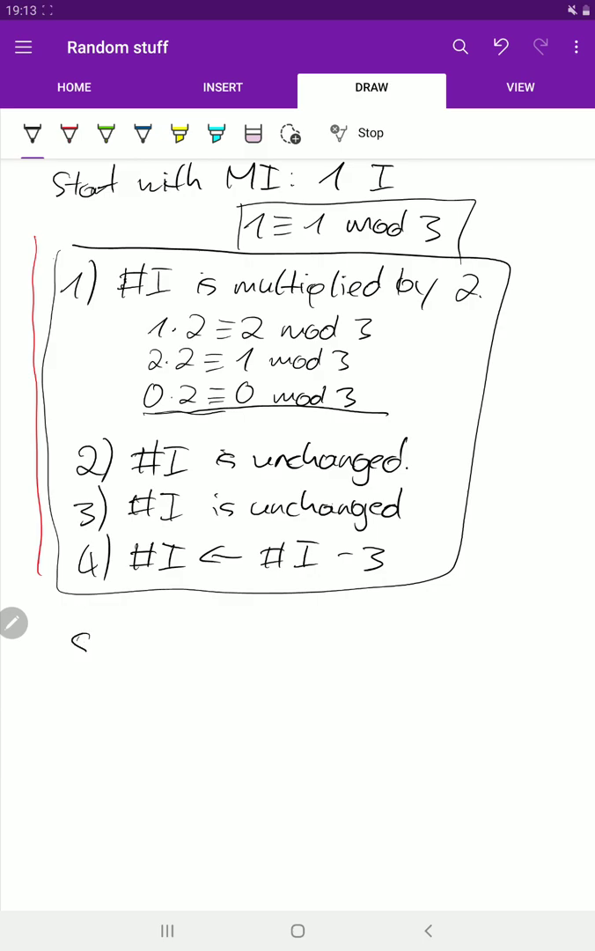
left_click_drag(75, 643, 154, 634)
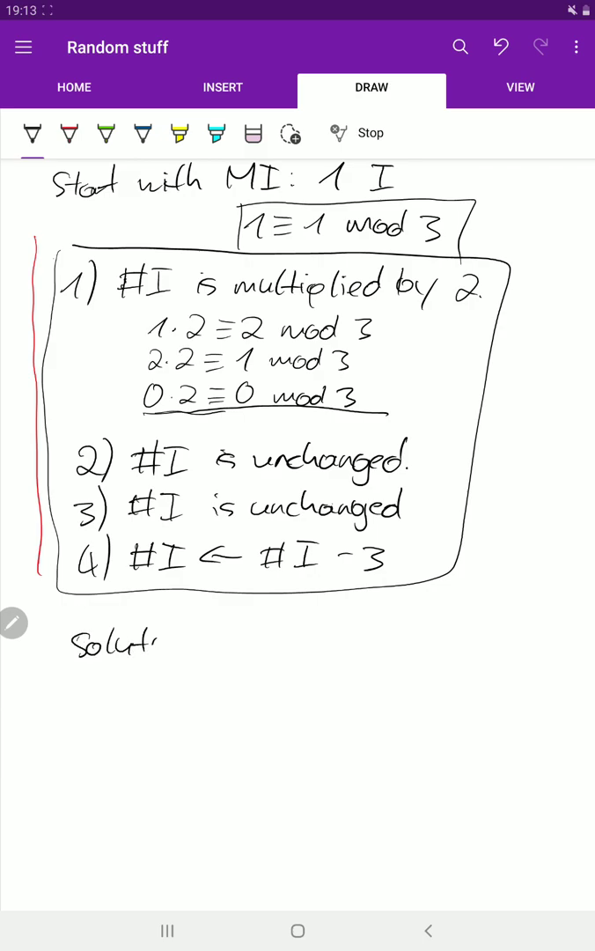
scroll("down", 3)
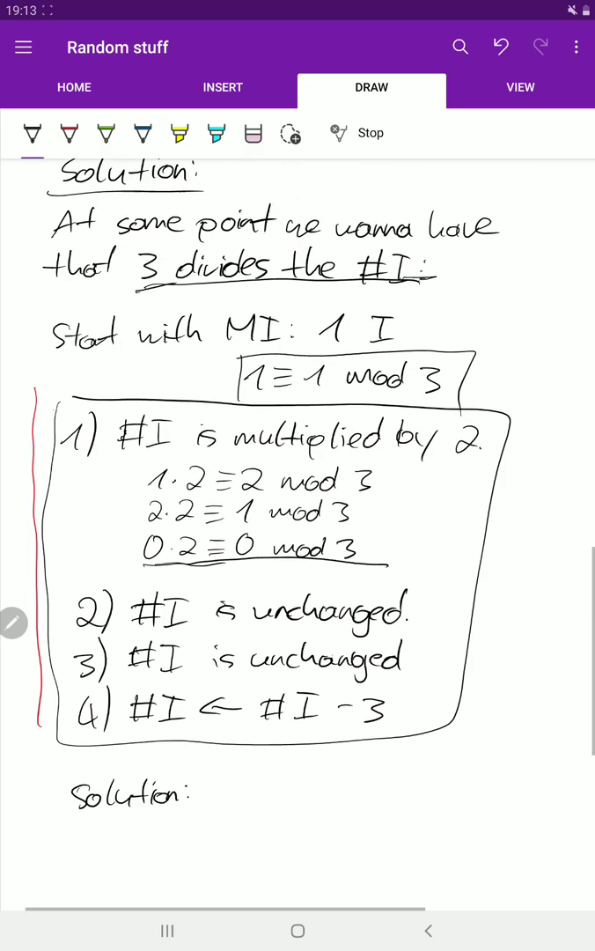
scroll("down", 3)
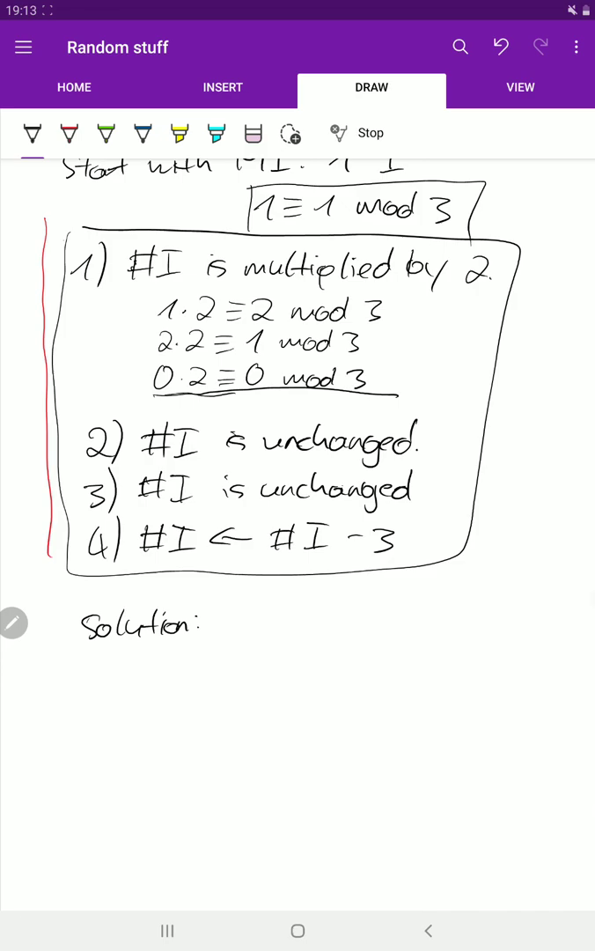
left_click_drag(212, 634, 231, 626)
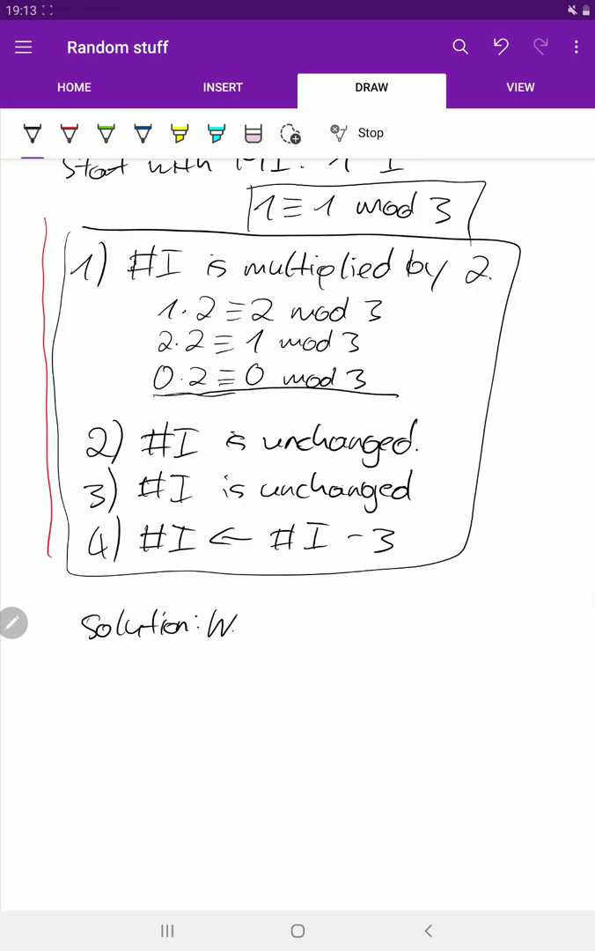
left_click_drag(238, 625, 317, 626)
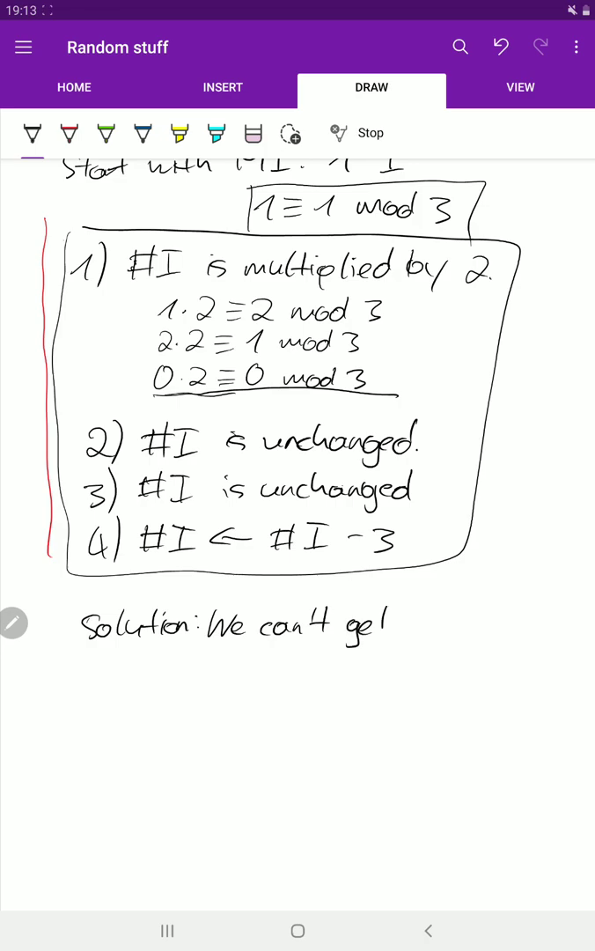
left_click_drag(379, 626, 458, 625)
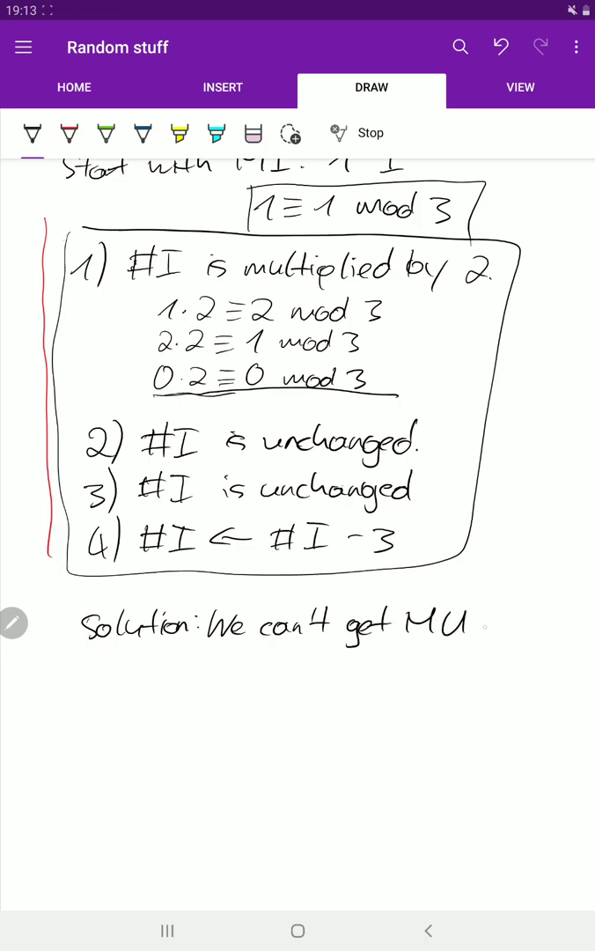
left_click_drag(480, 626, 541, 626)
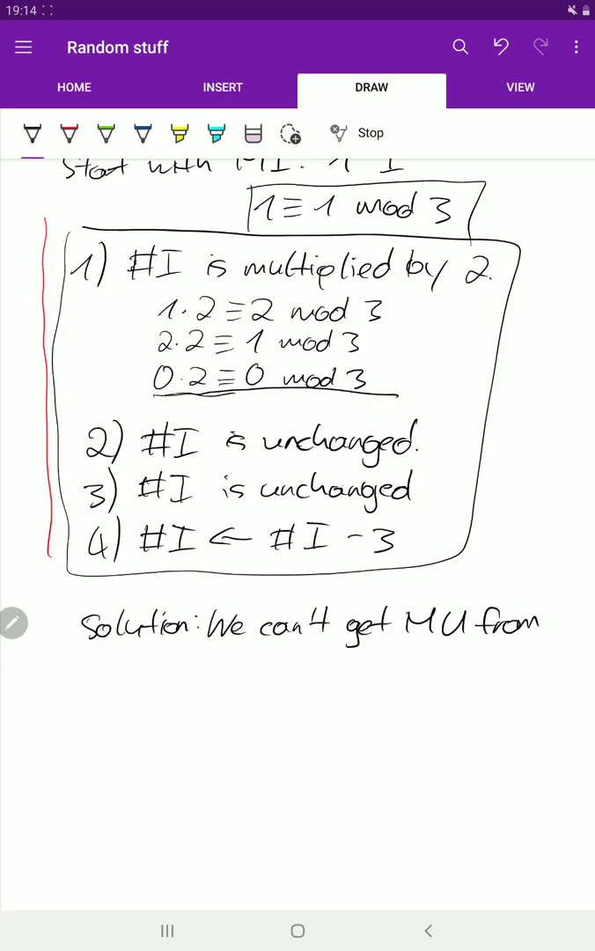
- Finish the conclusion with 'MI by just applying rules' on the next line
left_click_drag(66, 665, 114, 665)
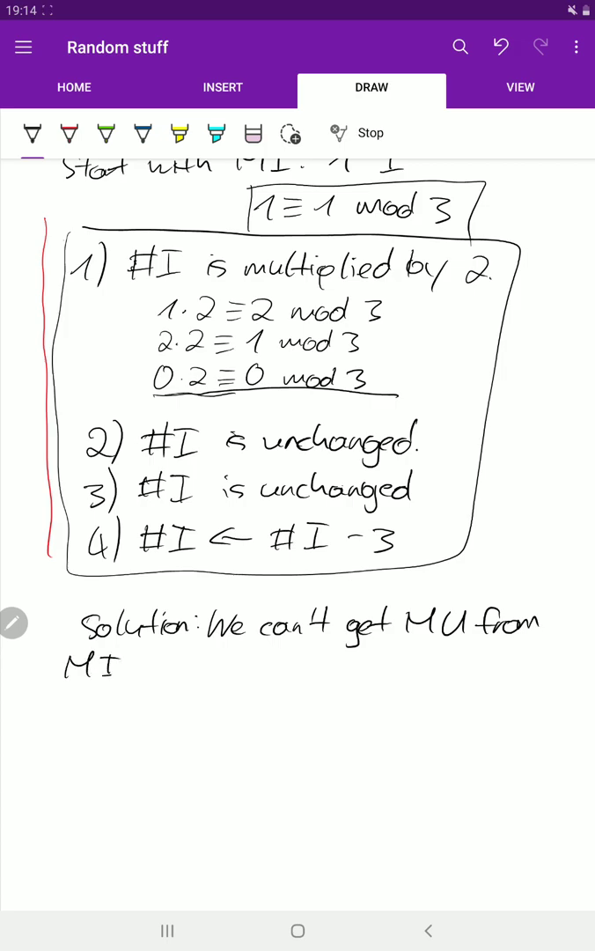
left_click_drag(132, 669, 181, 669)
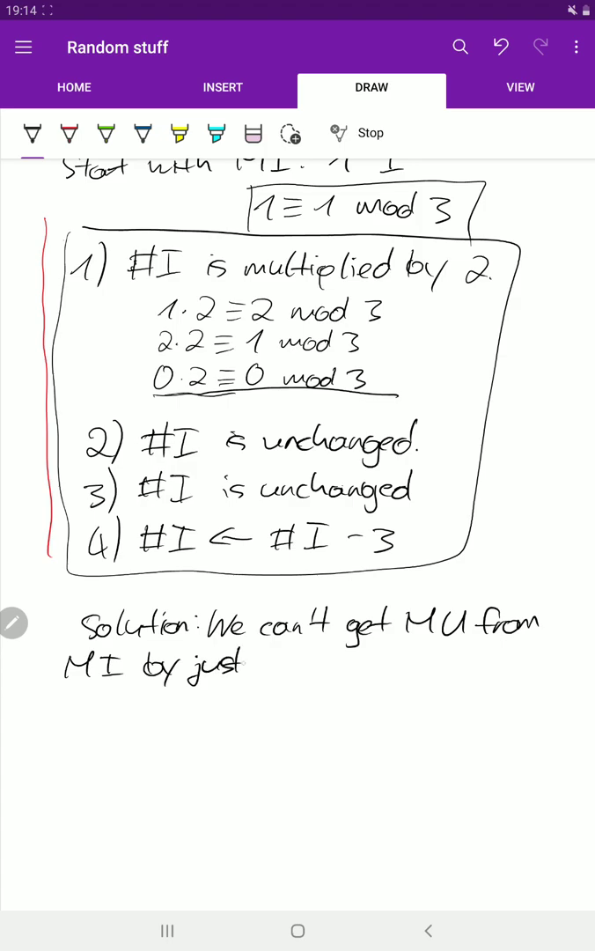
left_click_drag(255, 665, 304, 665)
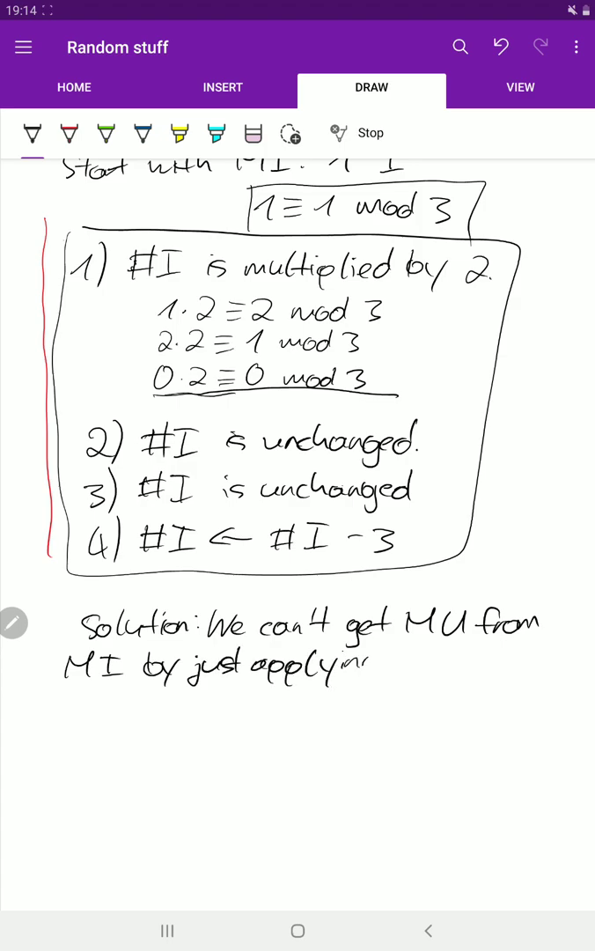
left_click_drag(348, 669, 431, 669)
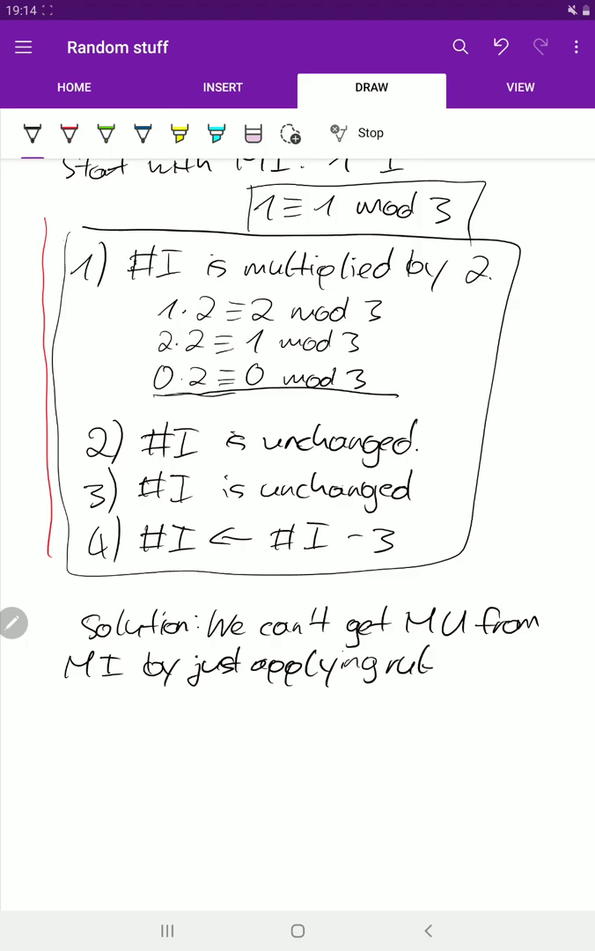